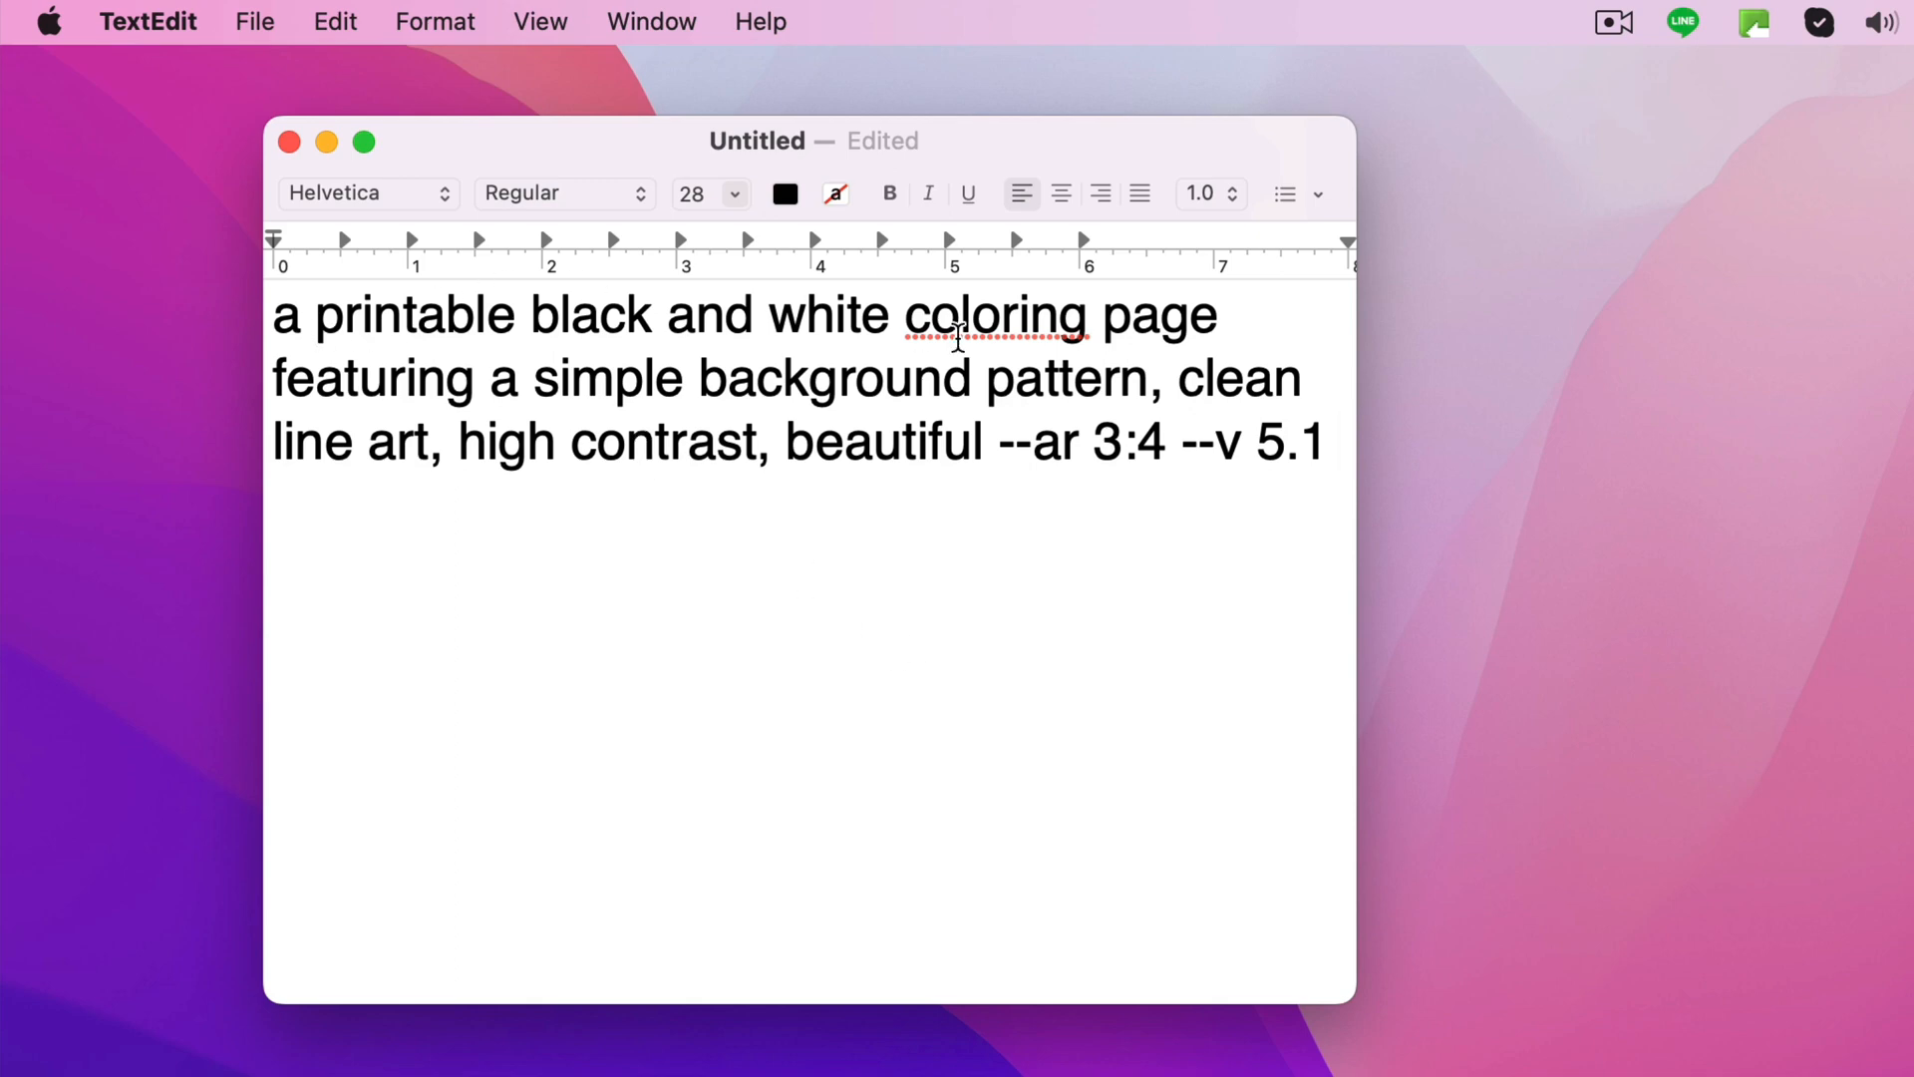
Generate a new coloring-page pattern grid in Midjourney and upscale its first image with U1.
left_click(1343, 441)
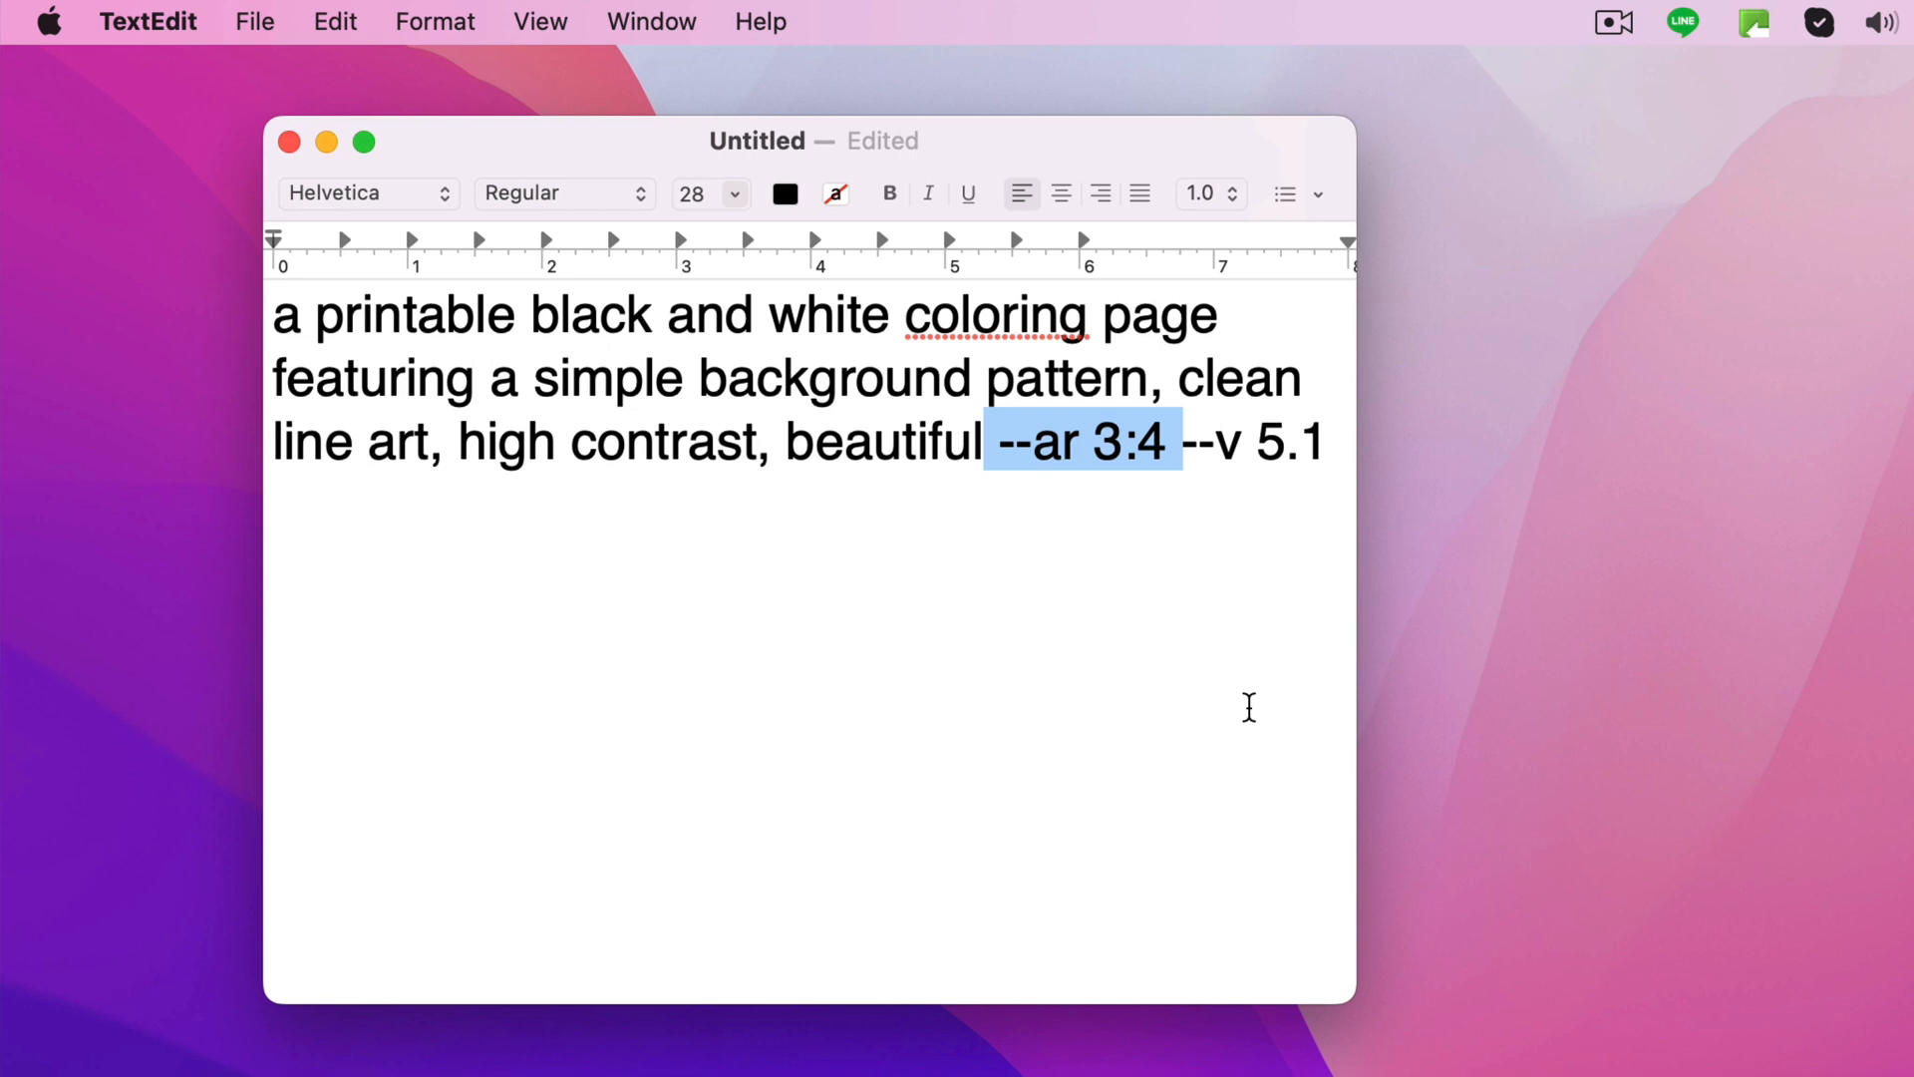
left_click(1170, 442)
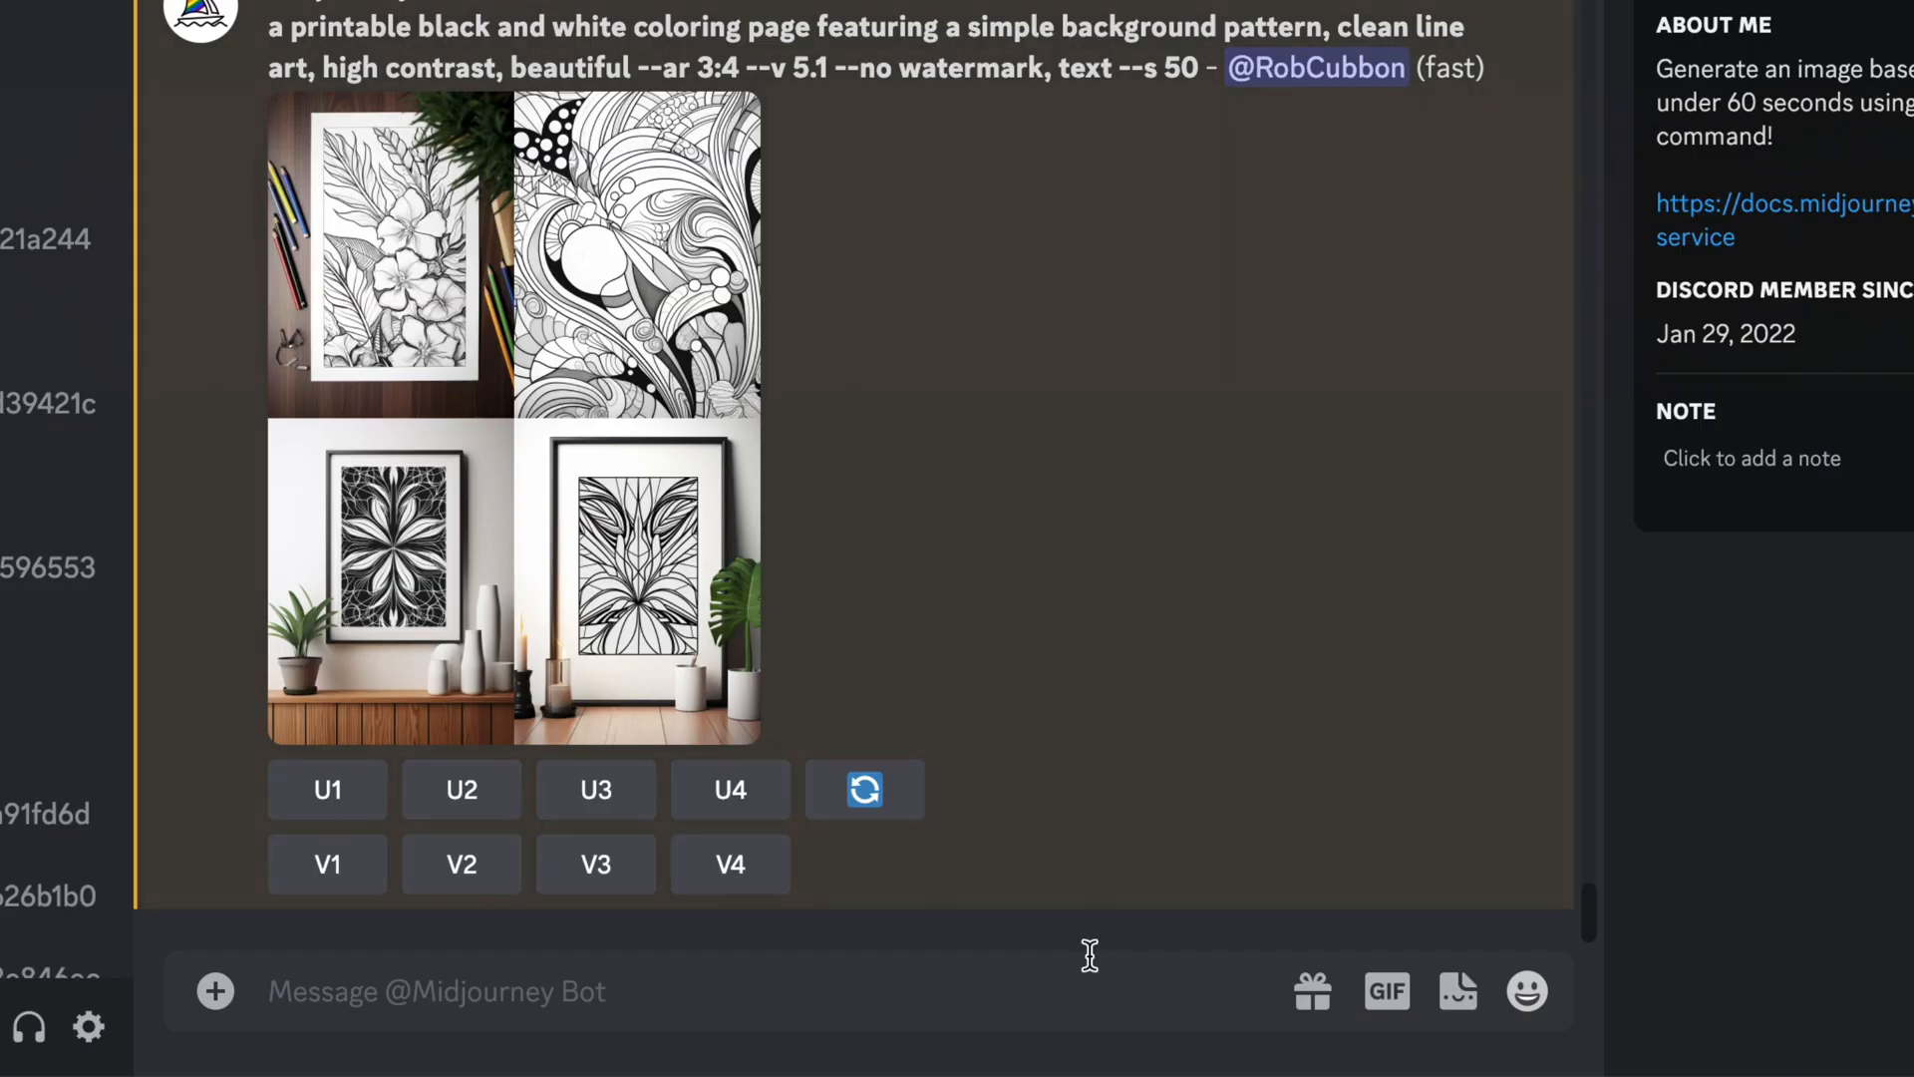
left_click(864, 790)
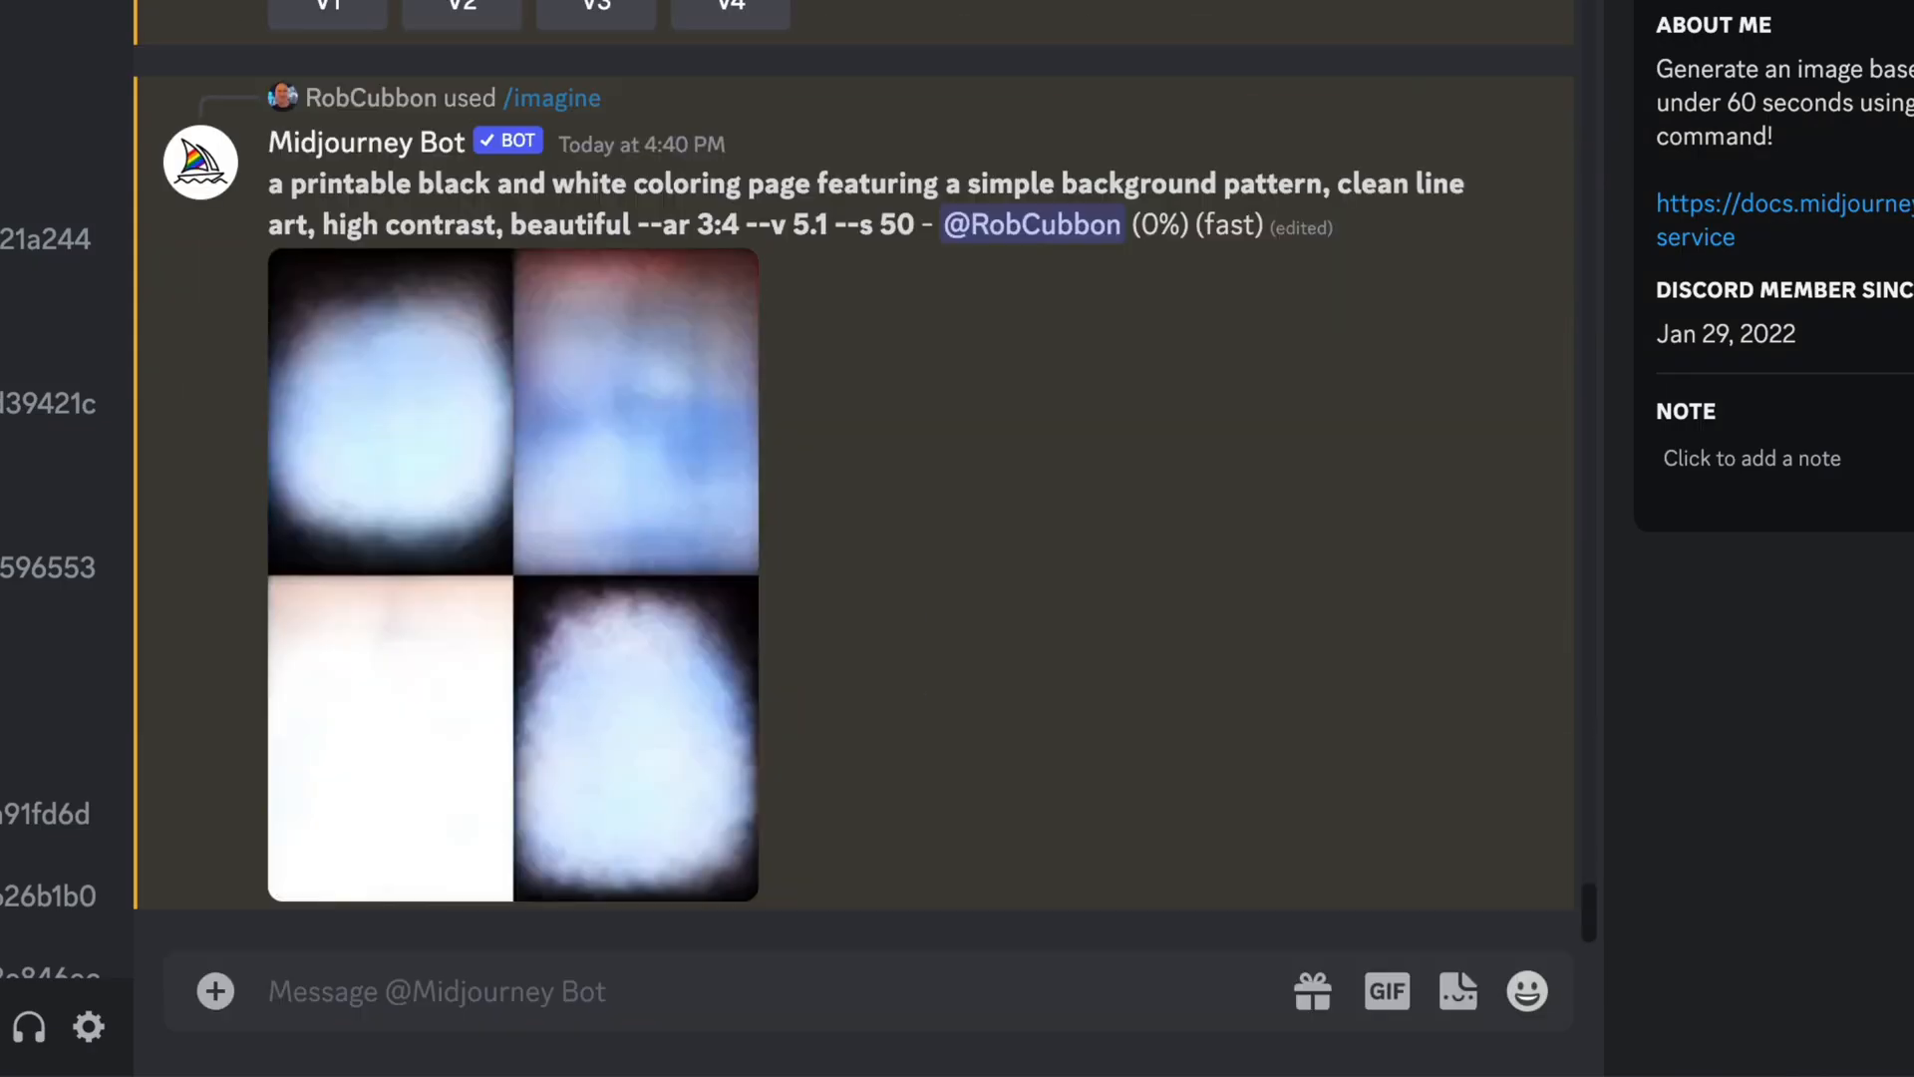
left_click(513, 575)
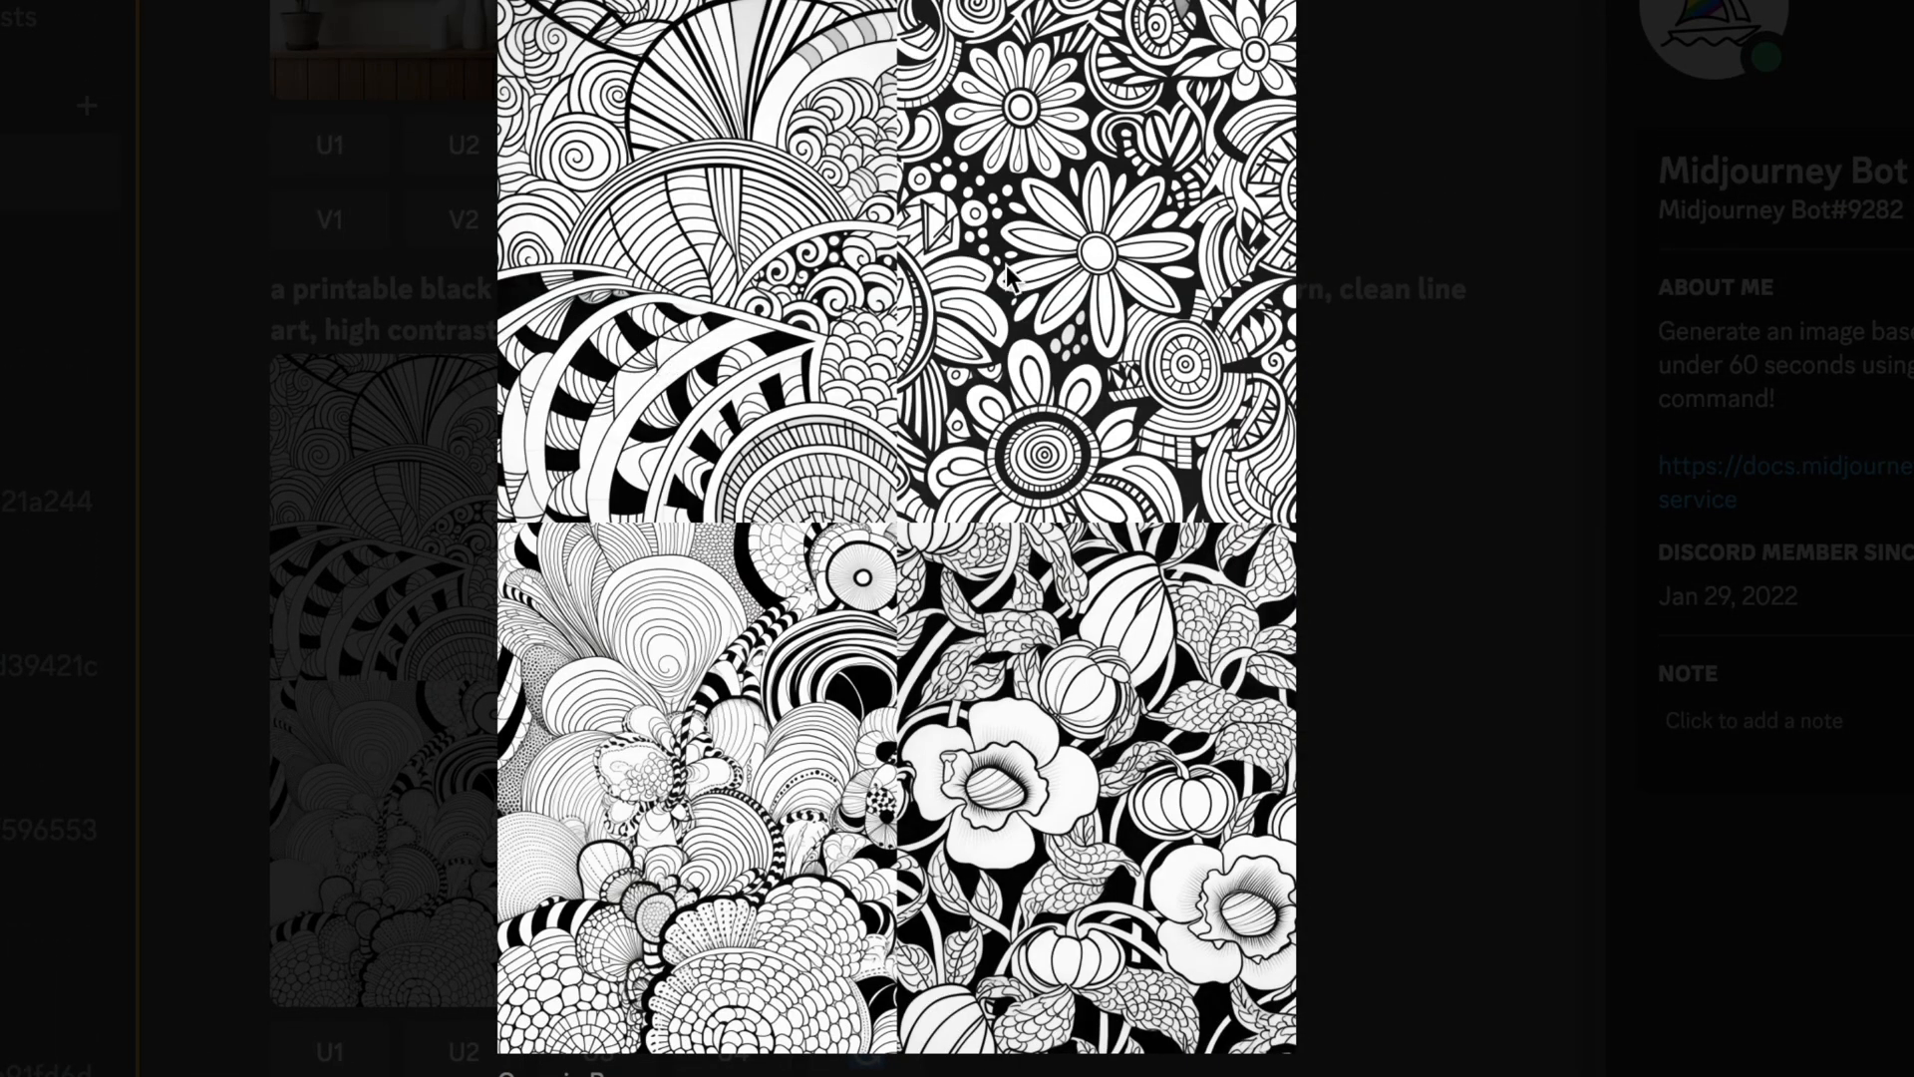
mouse_move(708, 354)
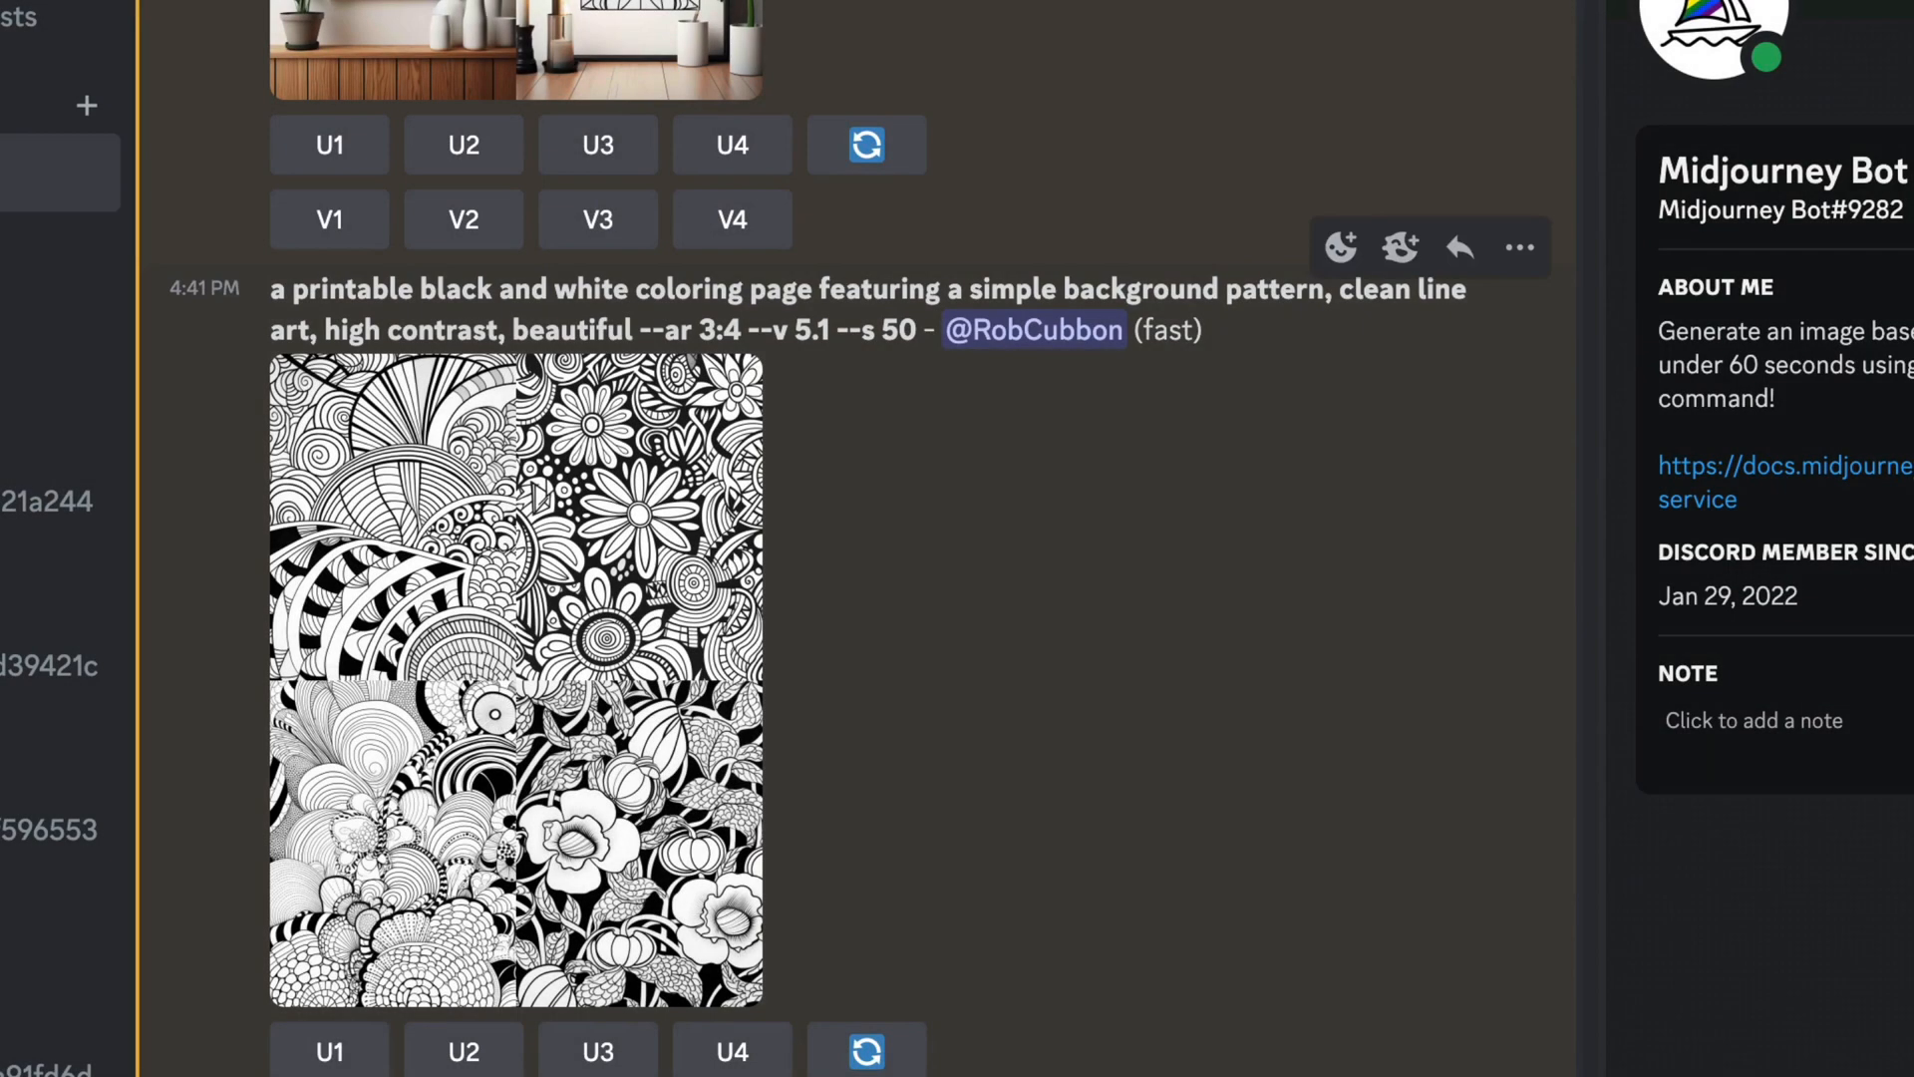
left_click(328, 804)
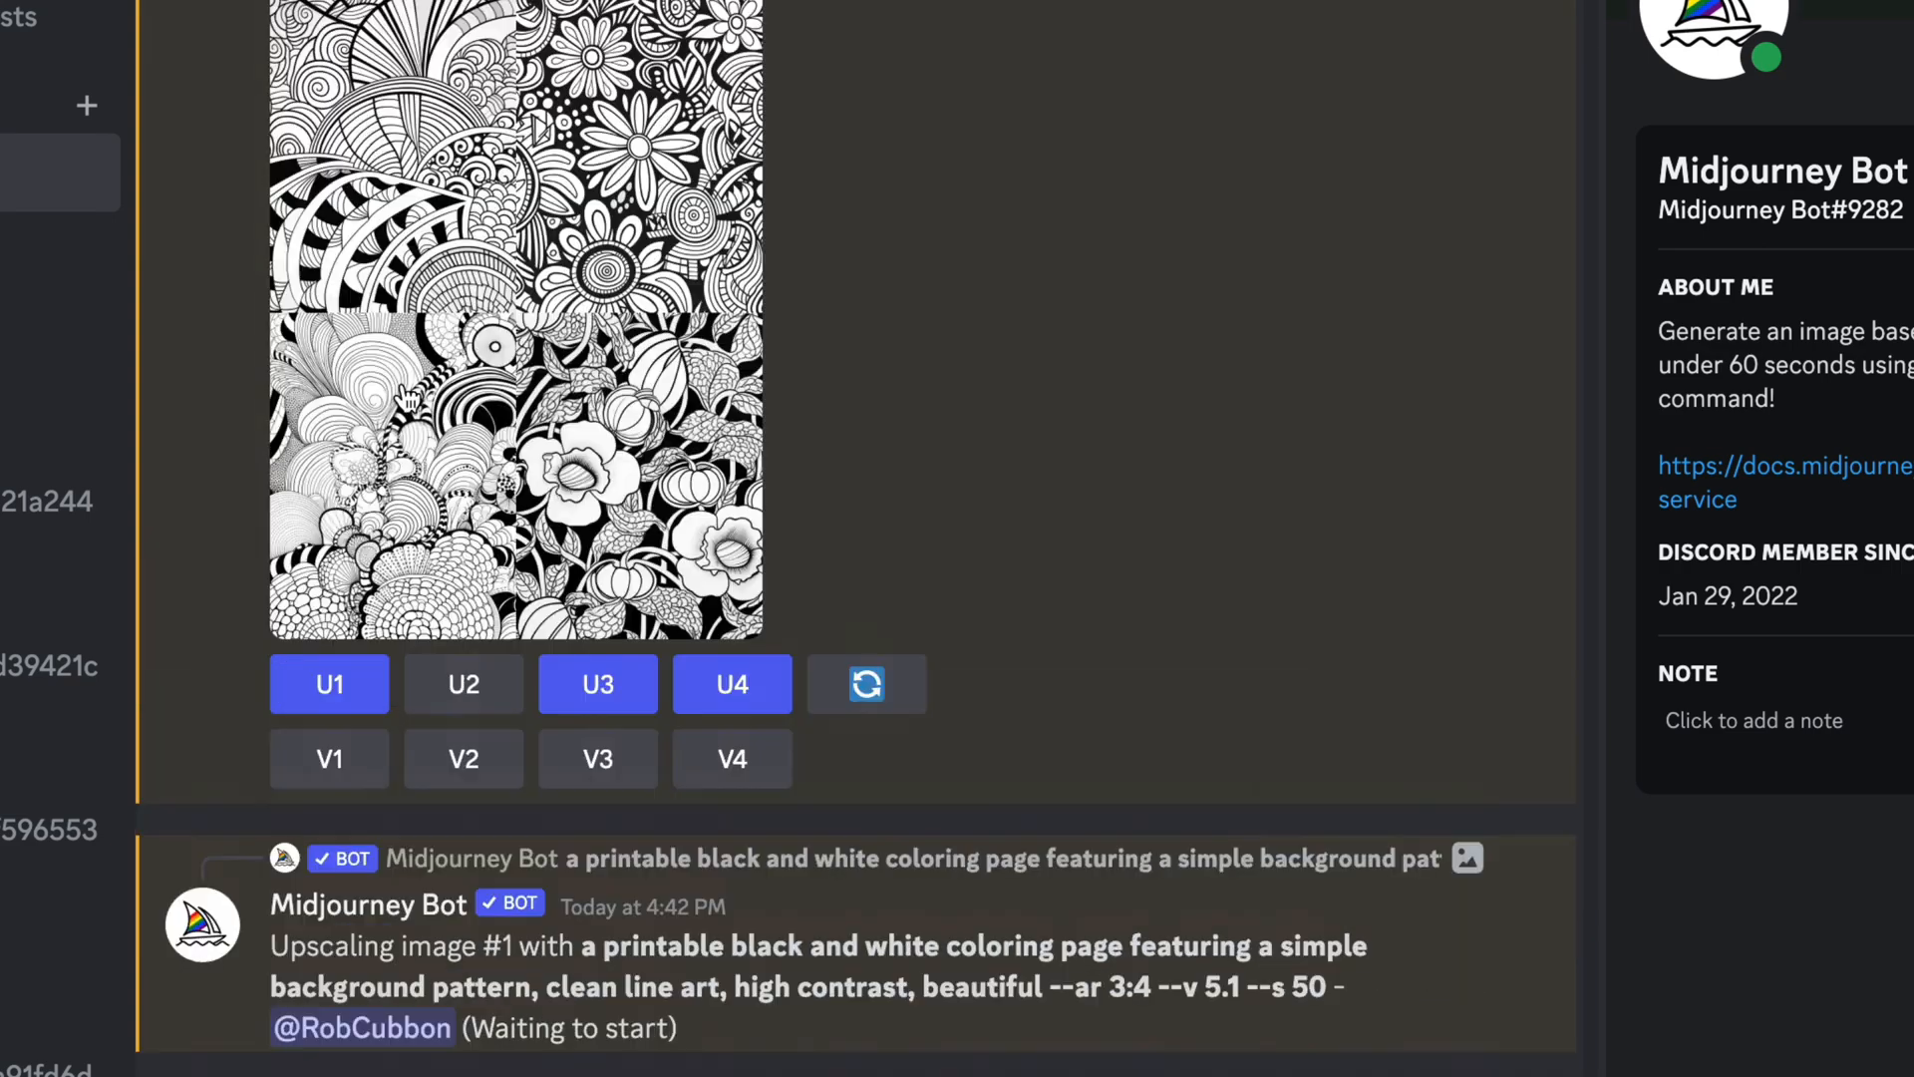
scroll("up", 3)
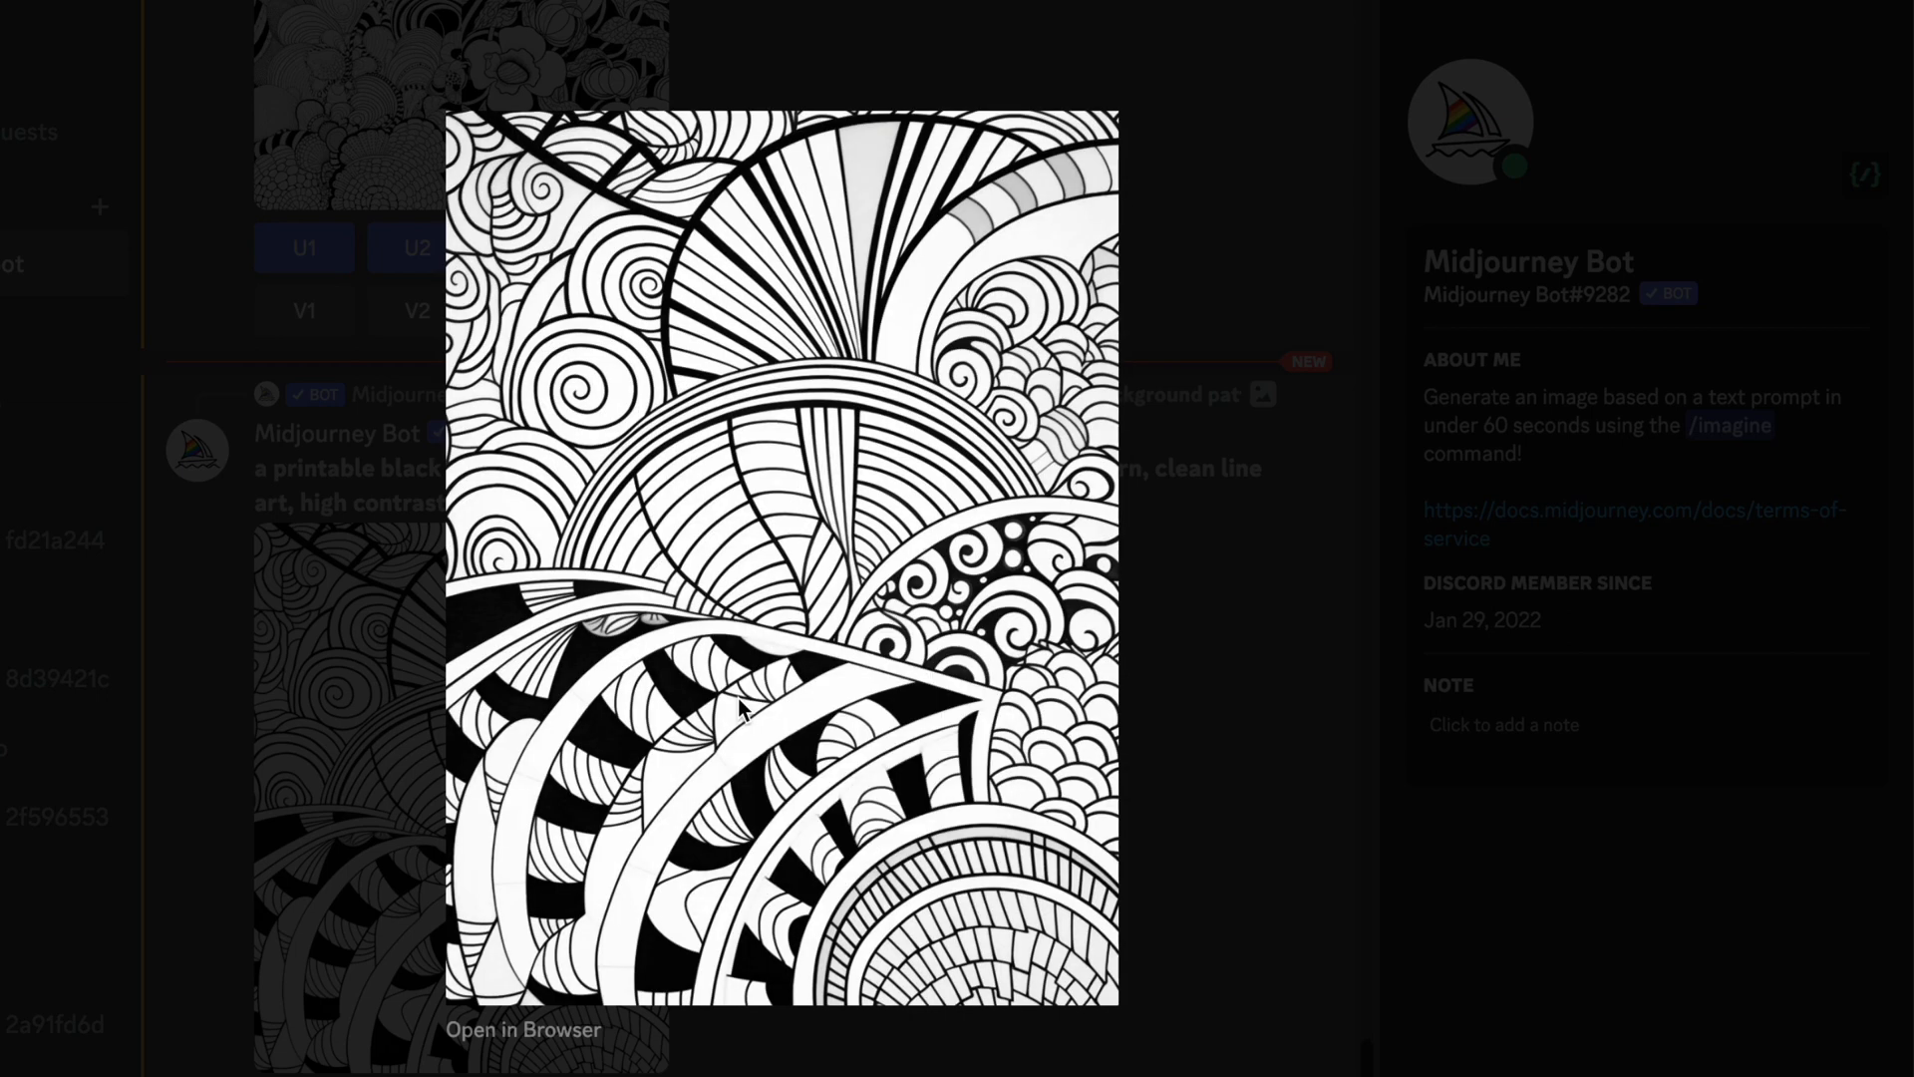
mouse_move(745, 718)
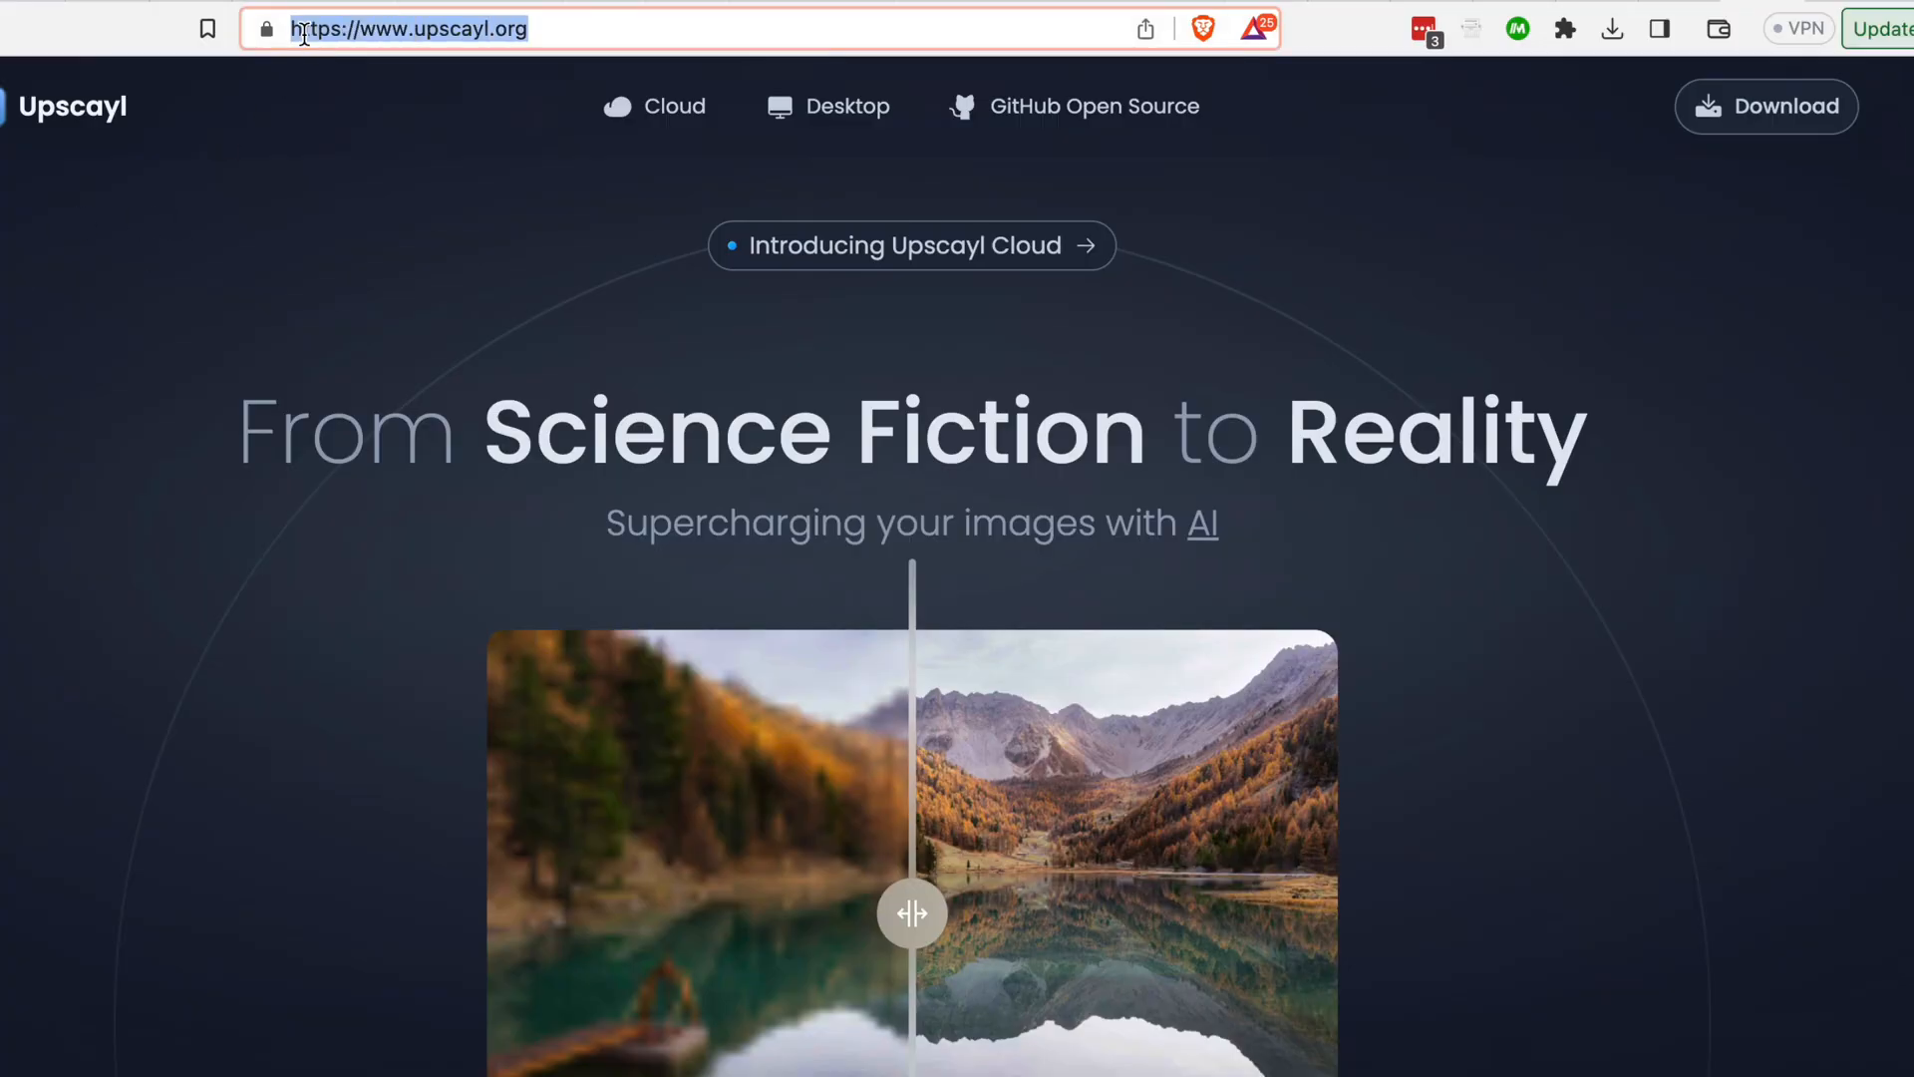
mouse_move(531, 312)
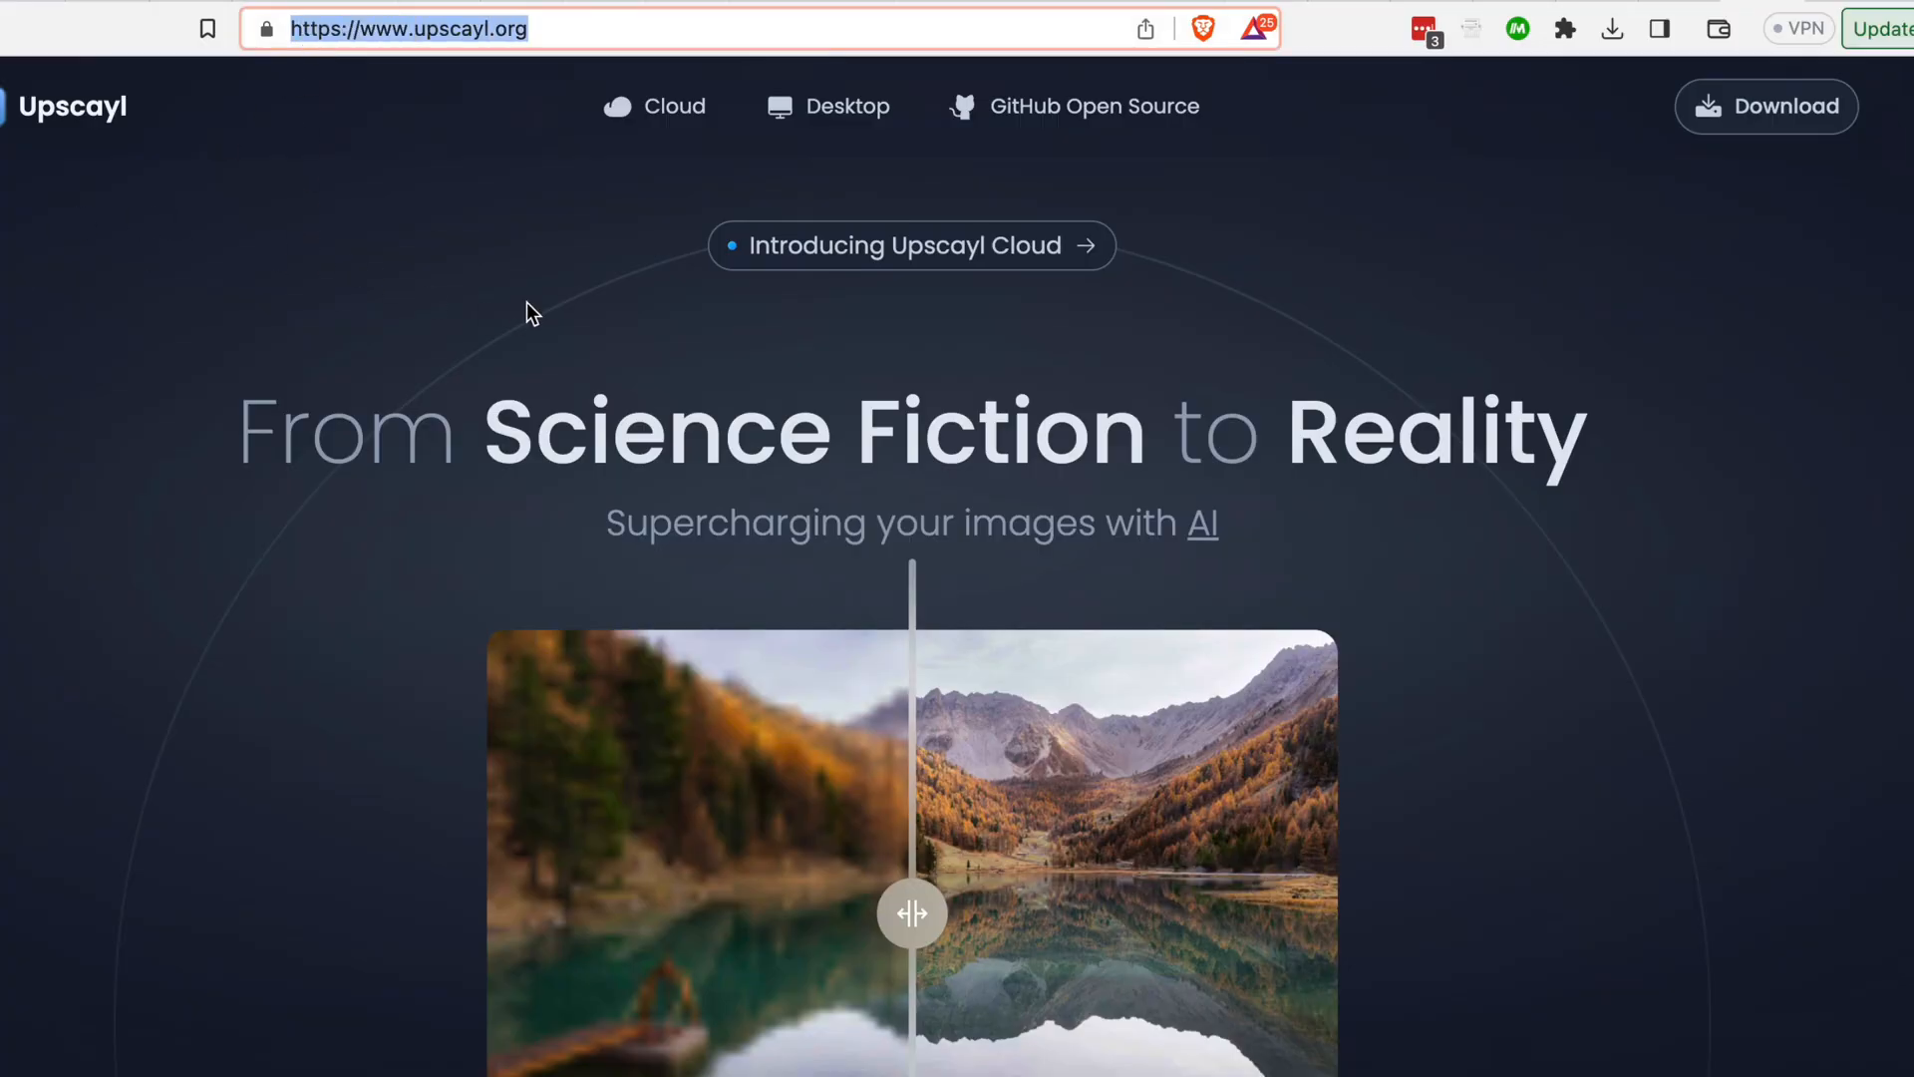
Jump to Upscayl's Download section on upscayl.org.
left_click(1766, 107)
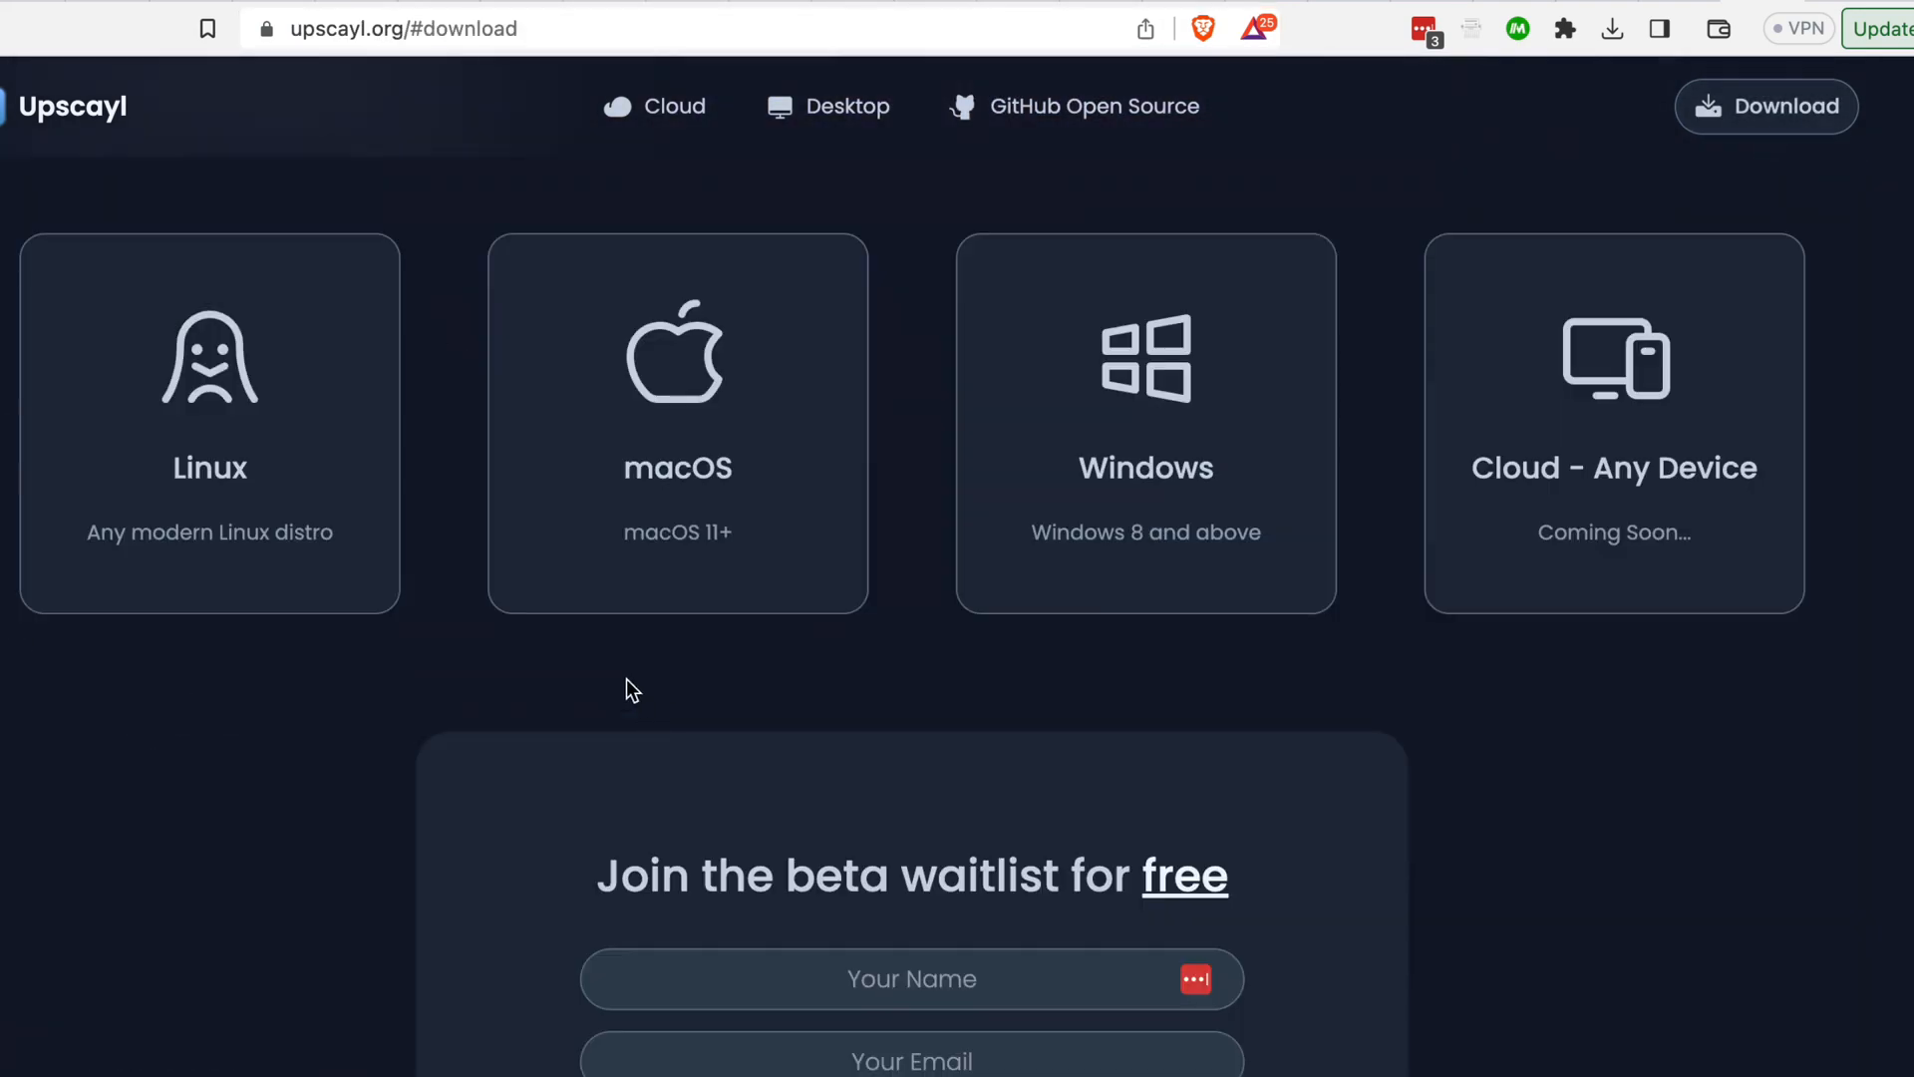
mouse_move(223, 754)
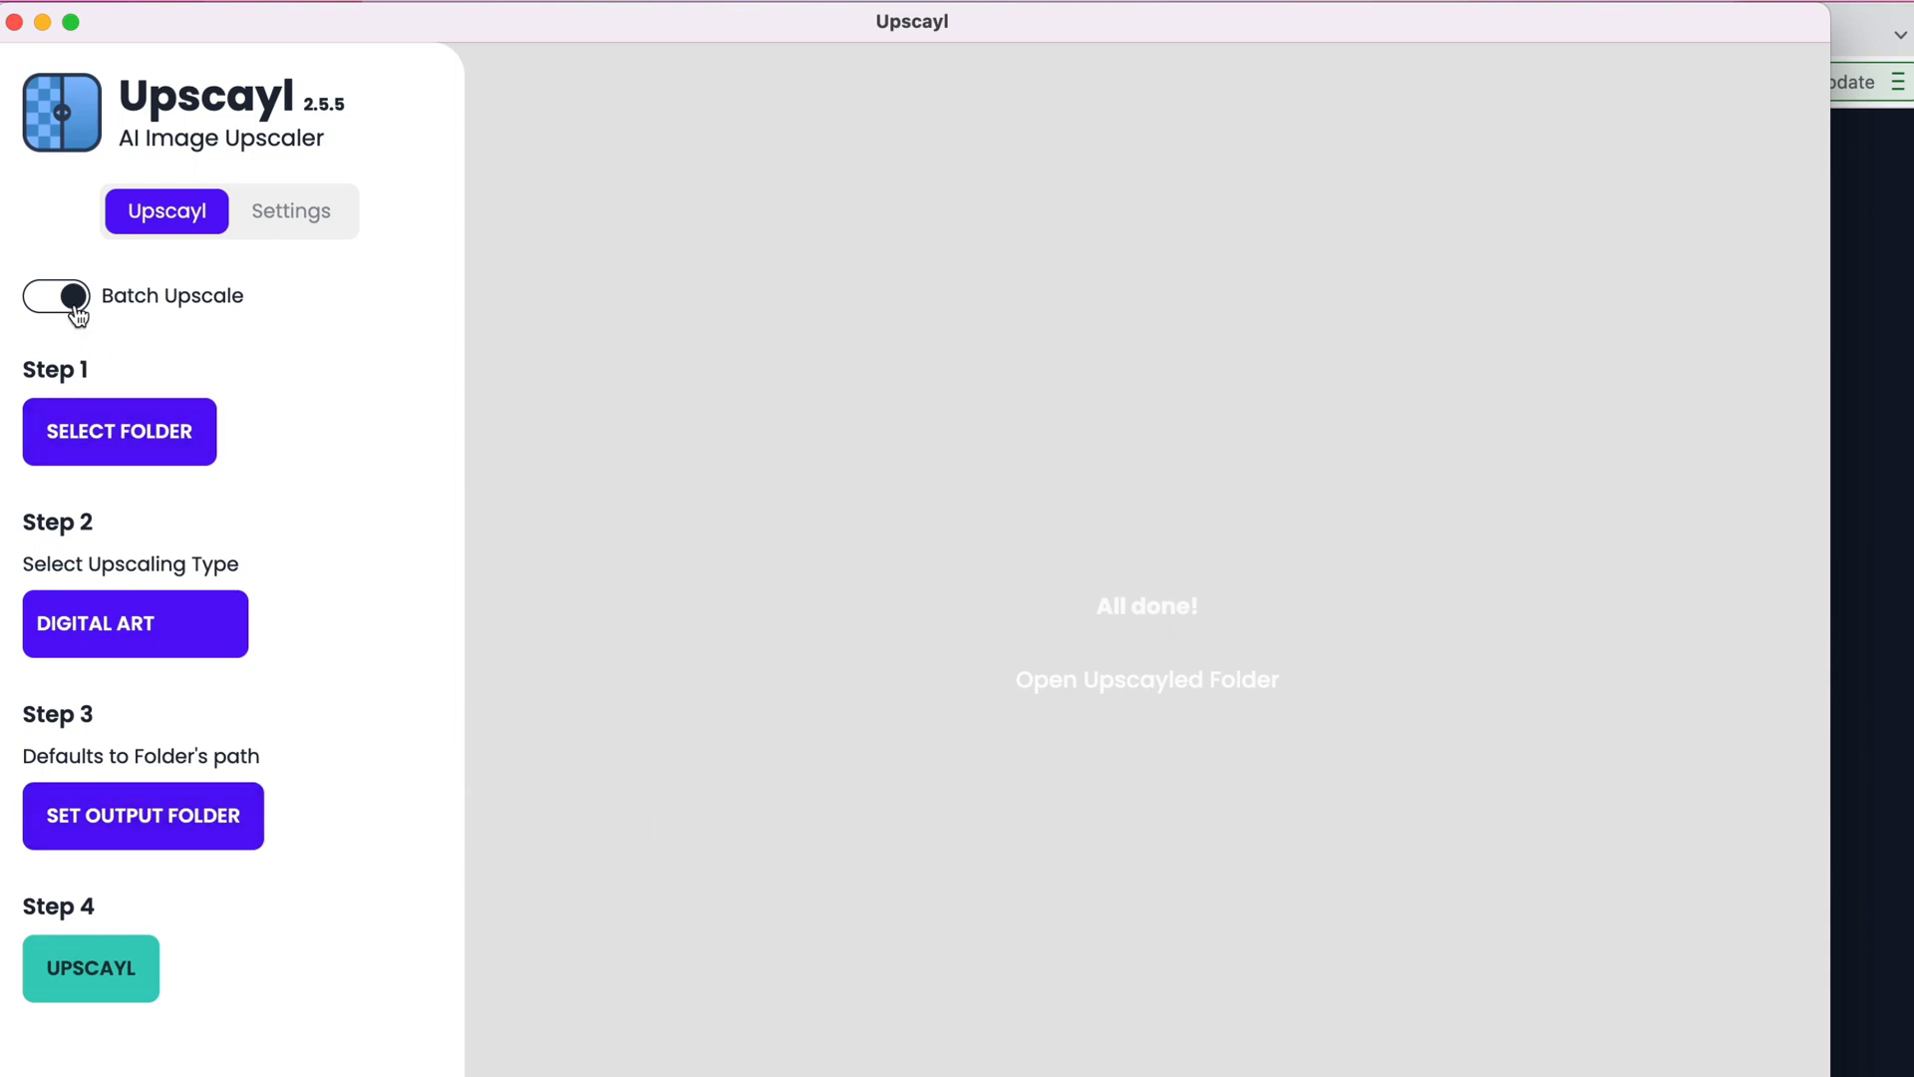
Upscale the Midjourney PNG from Downloads as a single image, not a batch, in Upscayl.
left_click(55, 295)
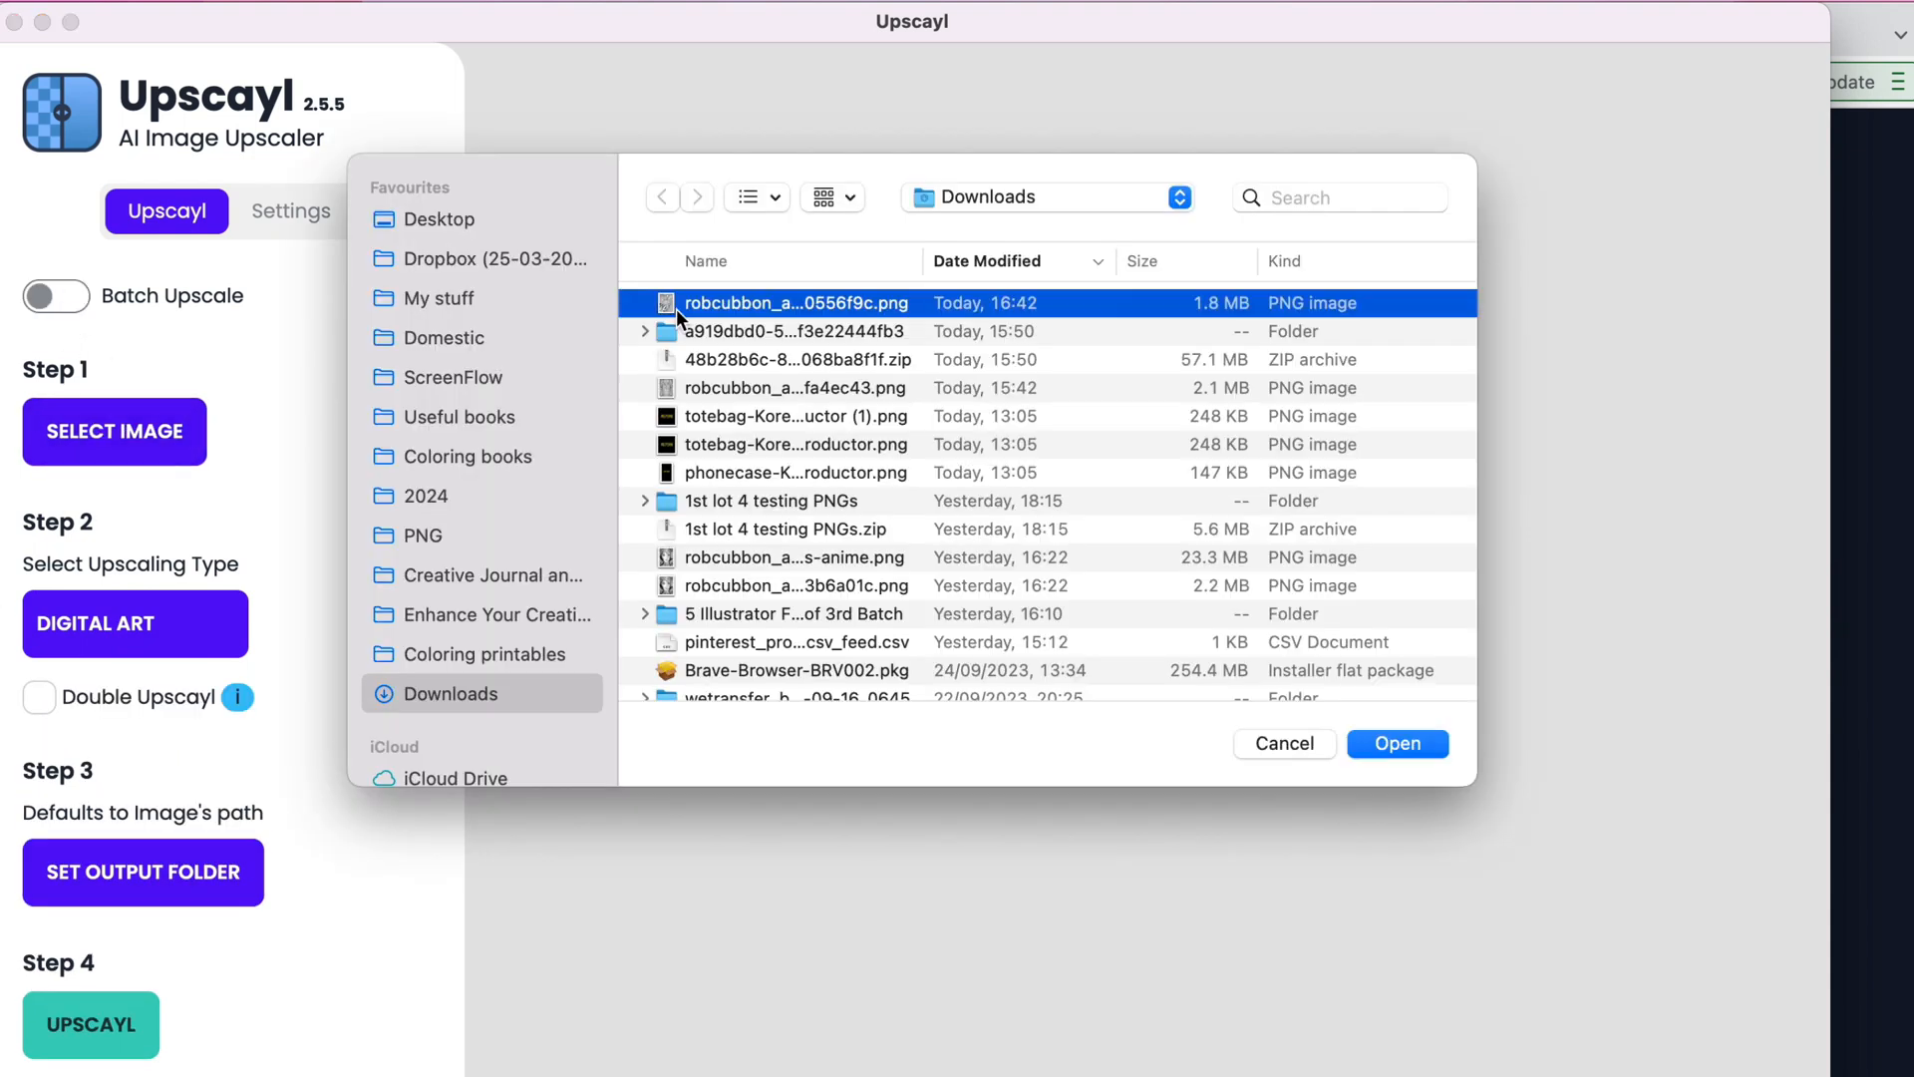
left_click(1398, 744)
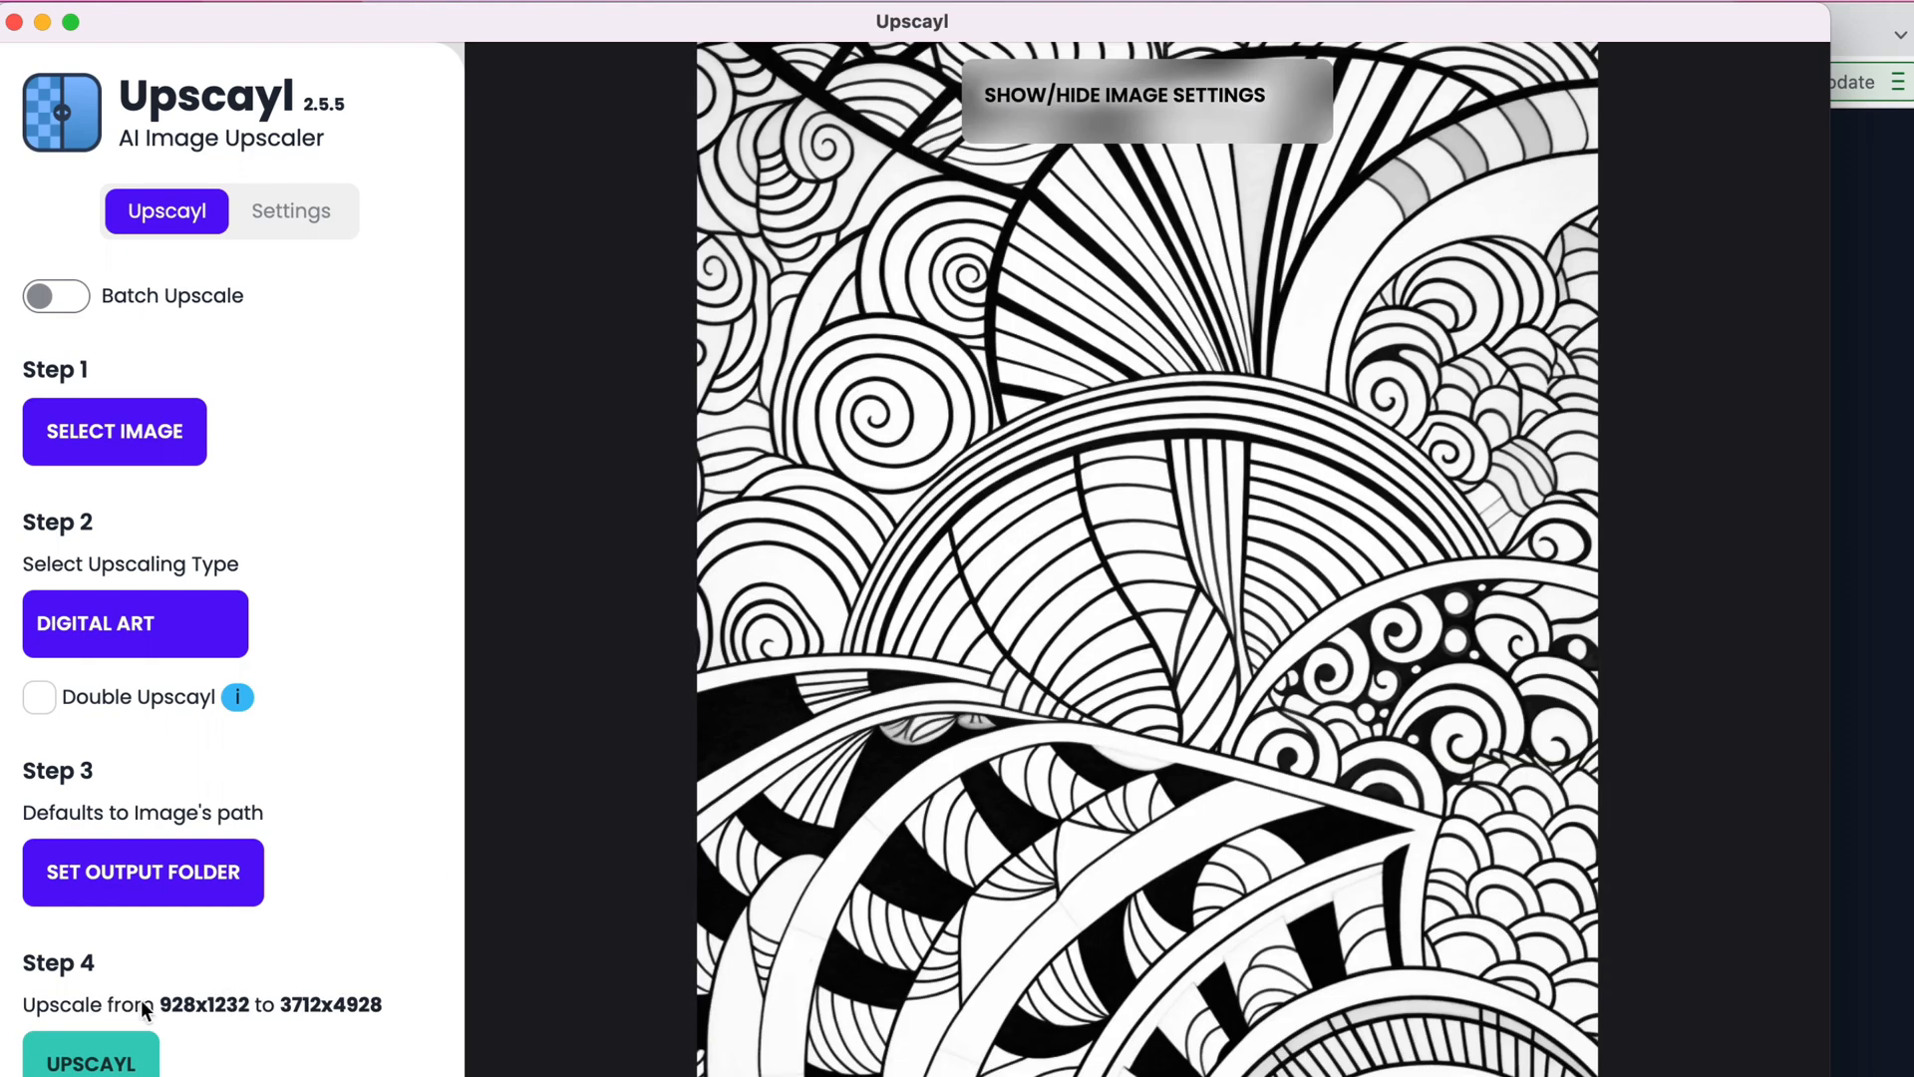
left_click(91, 1060)
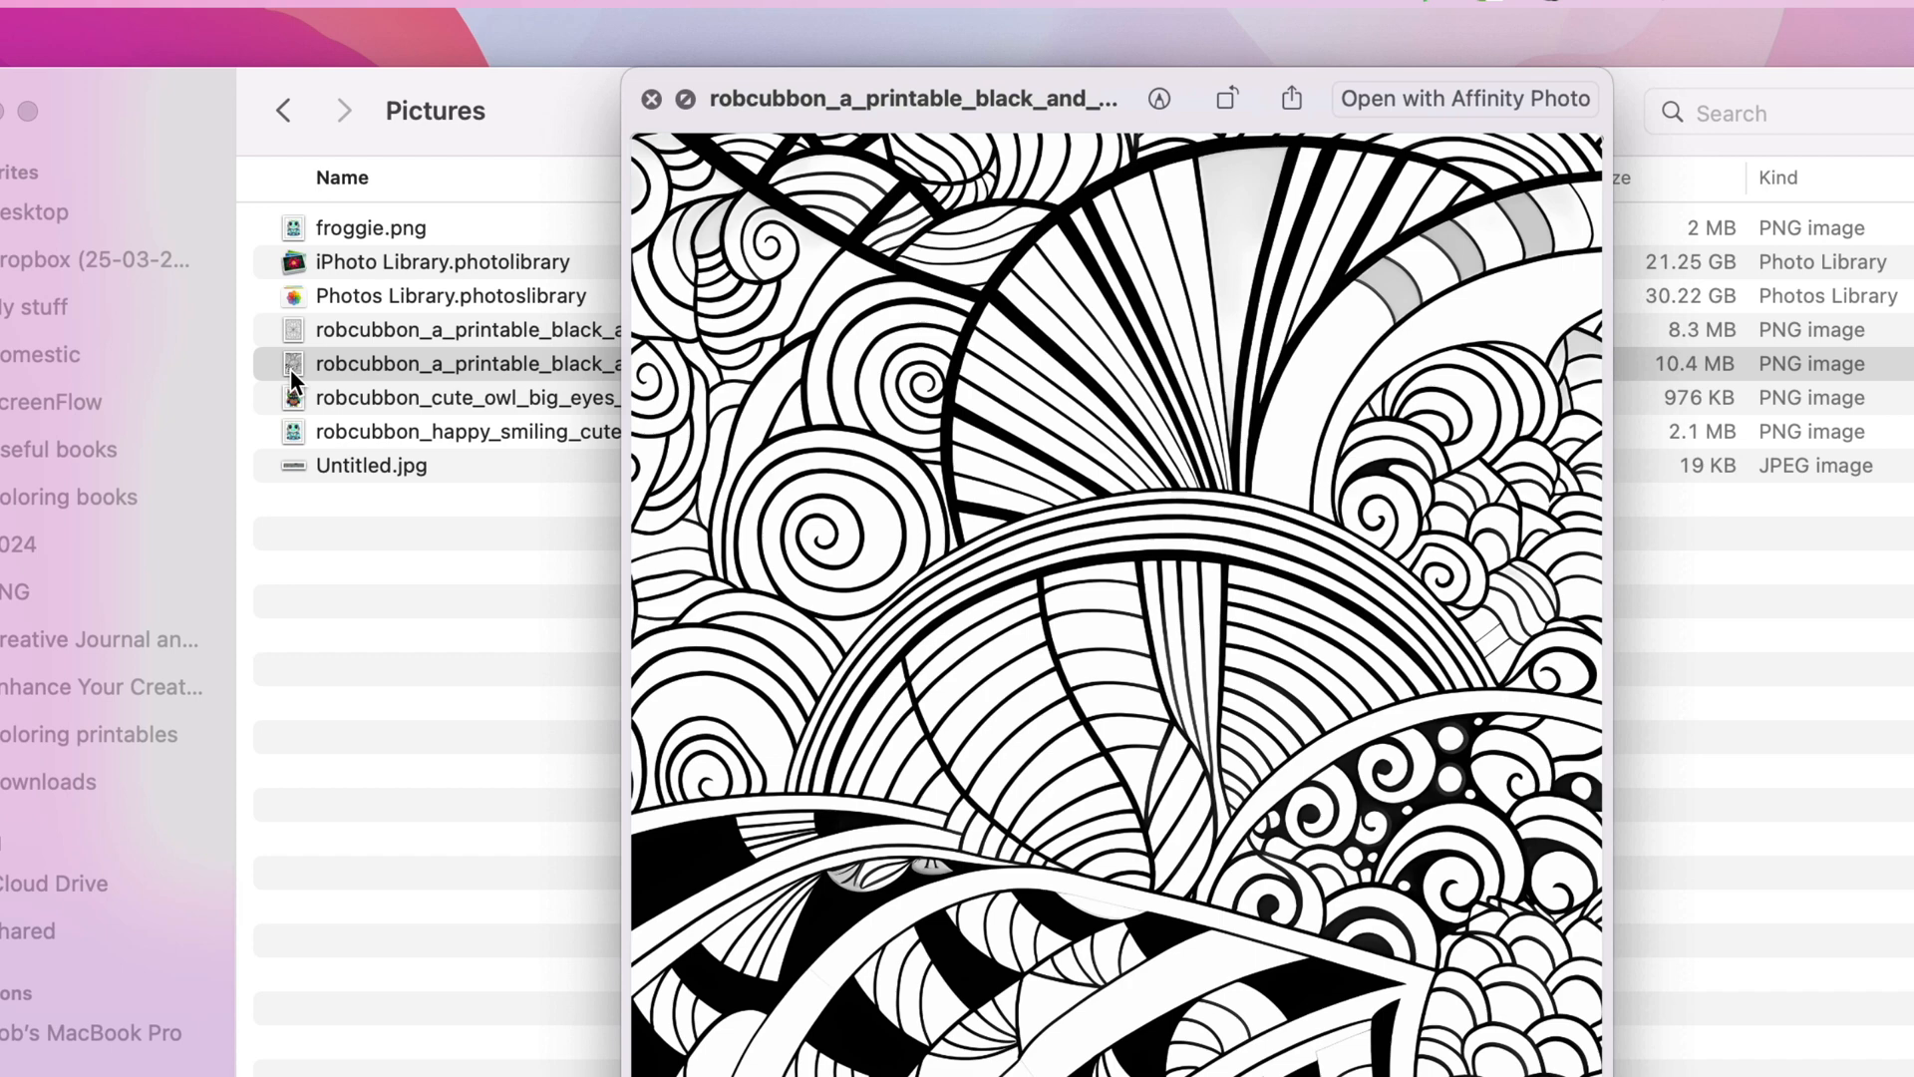
Close the Quick Look preview of the upscayl_4x coloring page in Pictures.
left_click(652, 99)
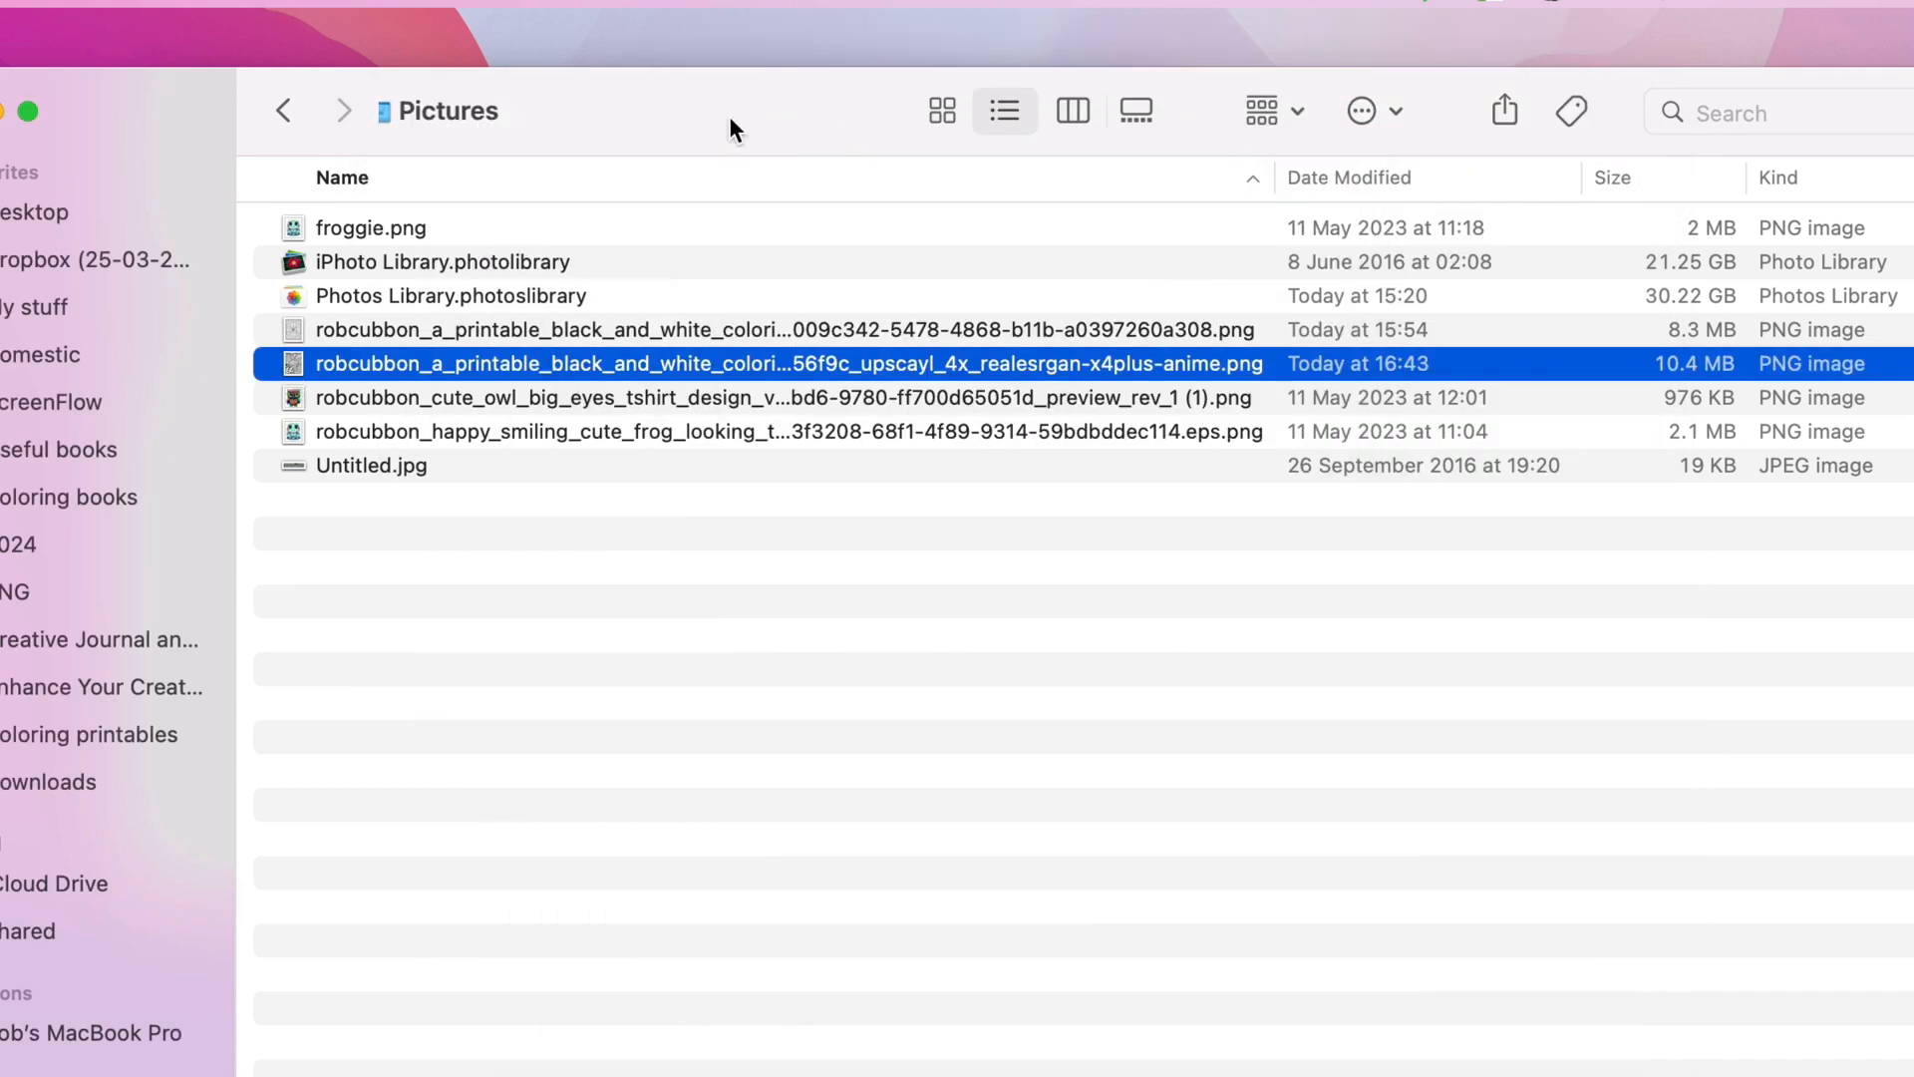
mouse_move(928, 436)
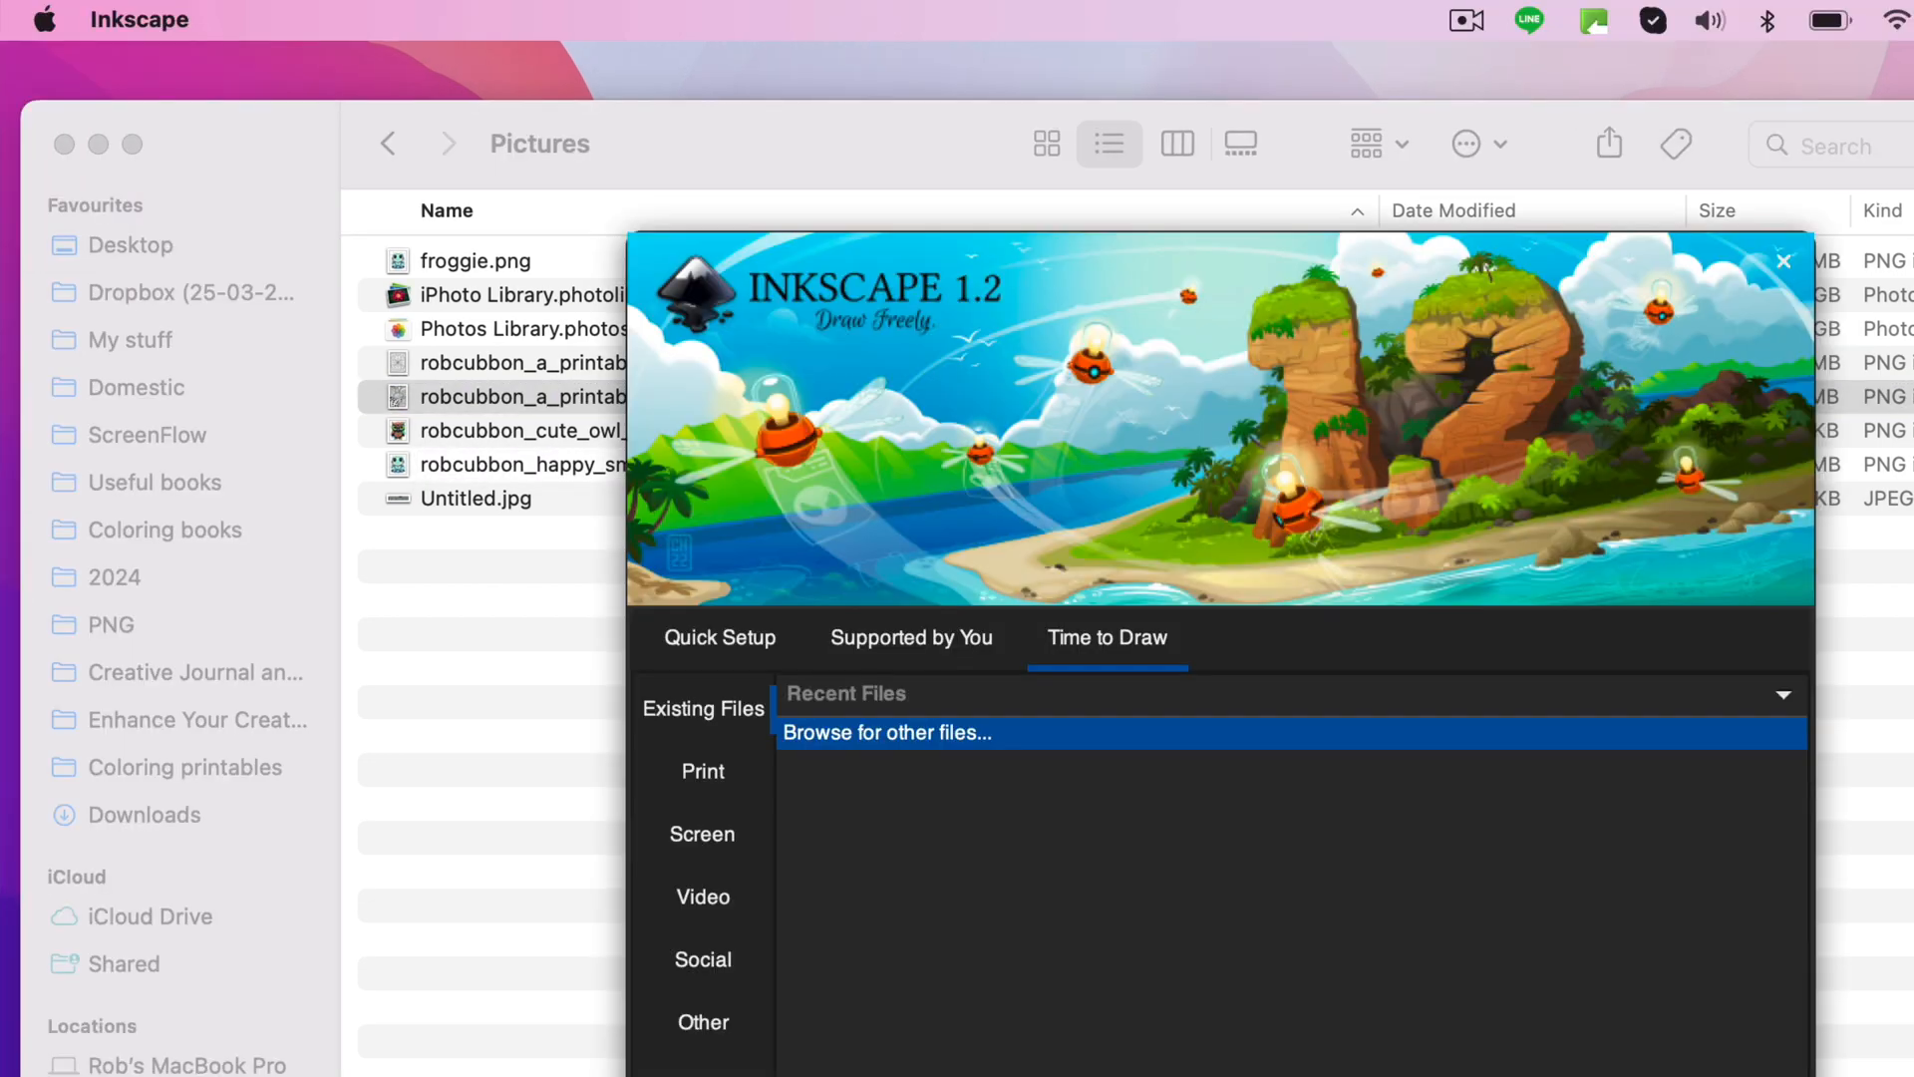
Start a new Inkscape document with US Letter page format.
left_click(241, 19)
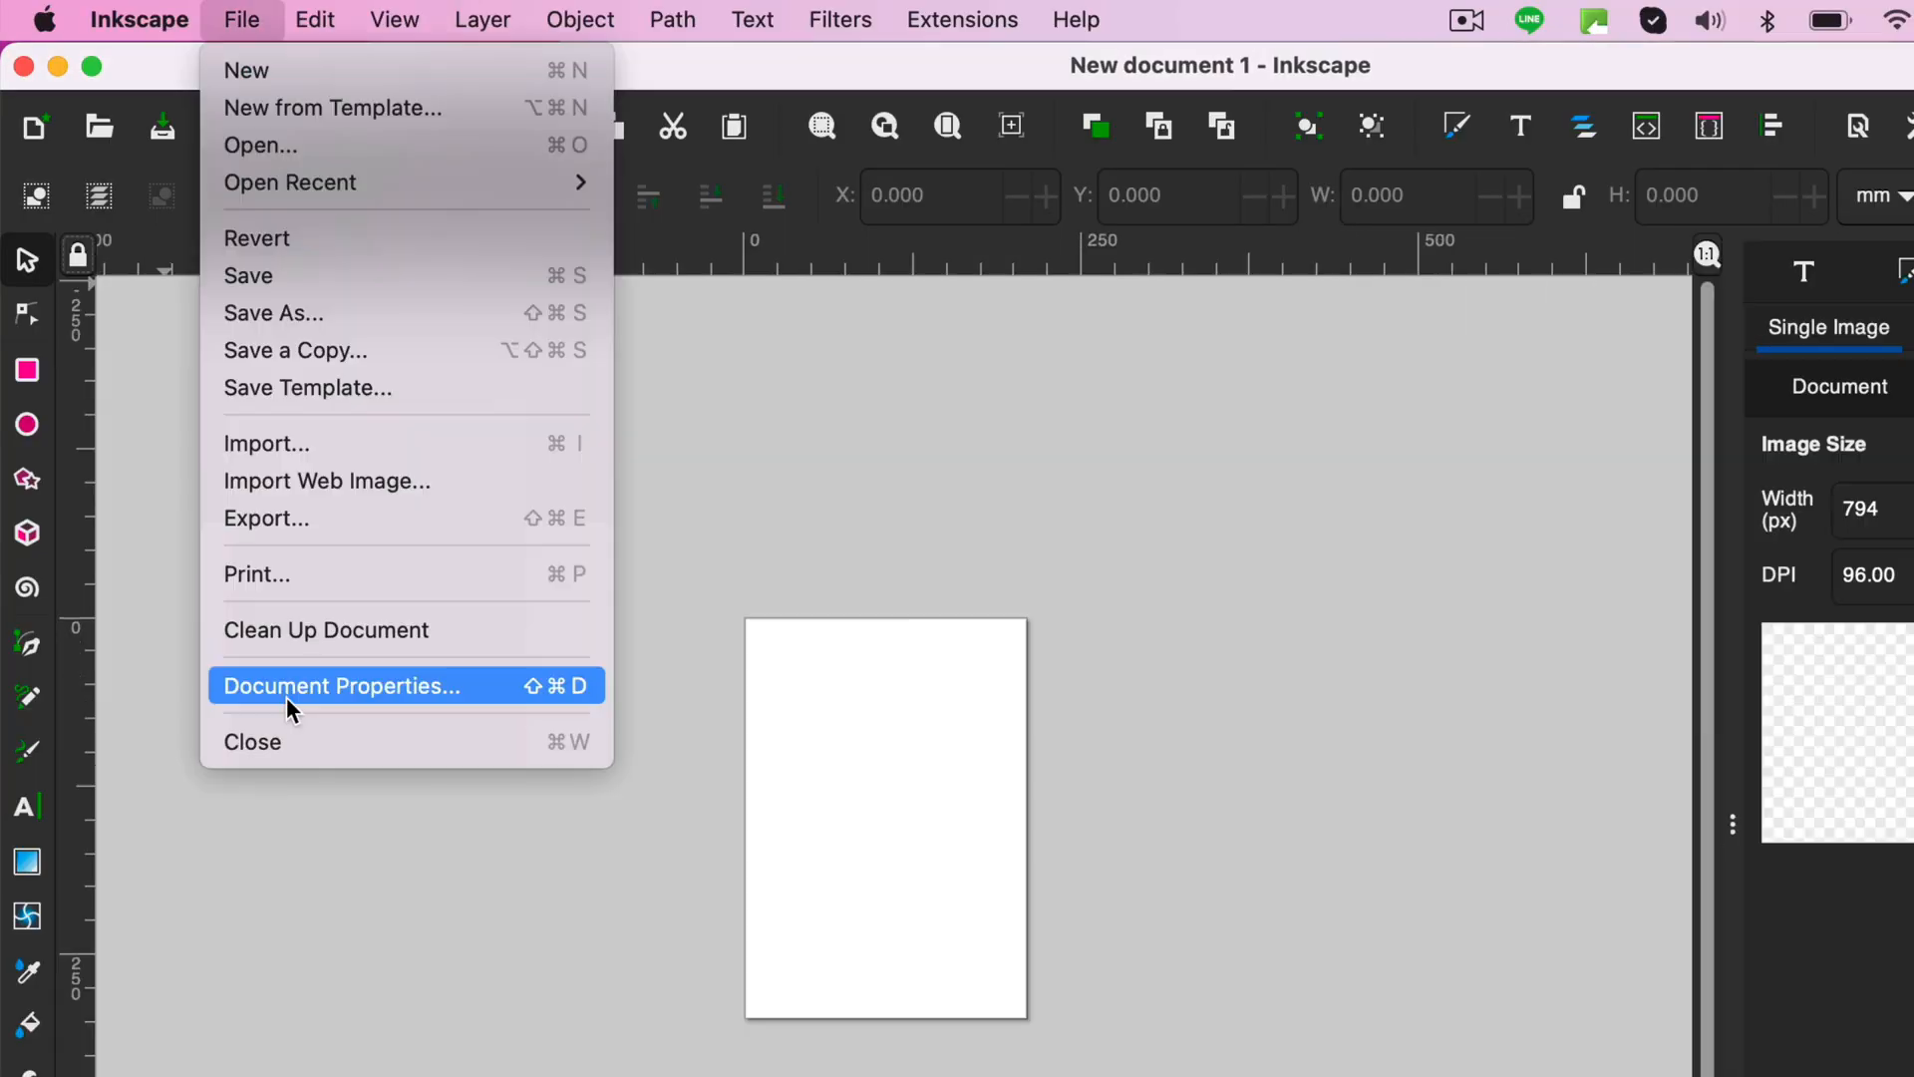
left_click(341, 685)
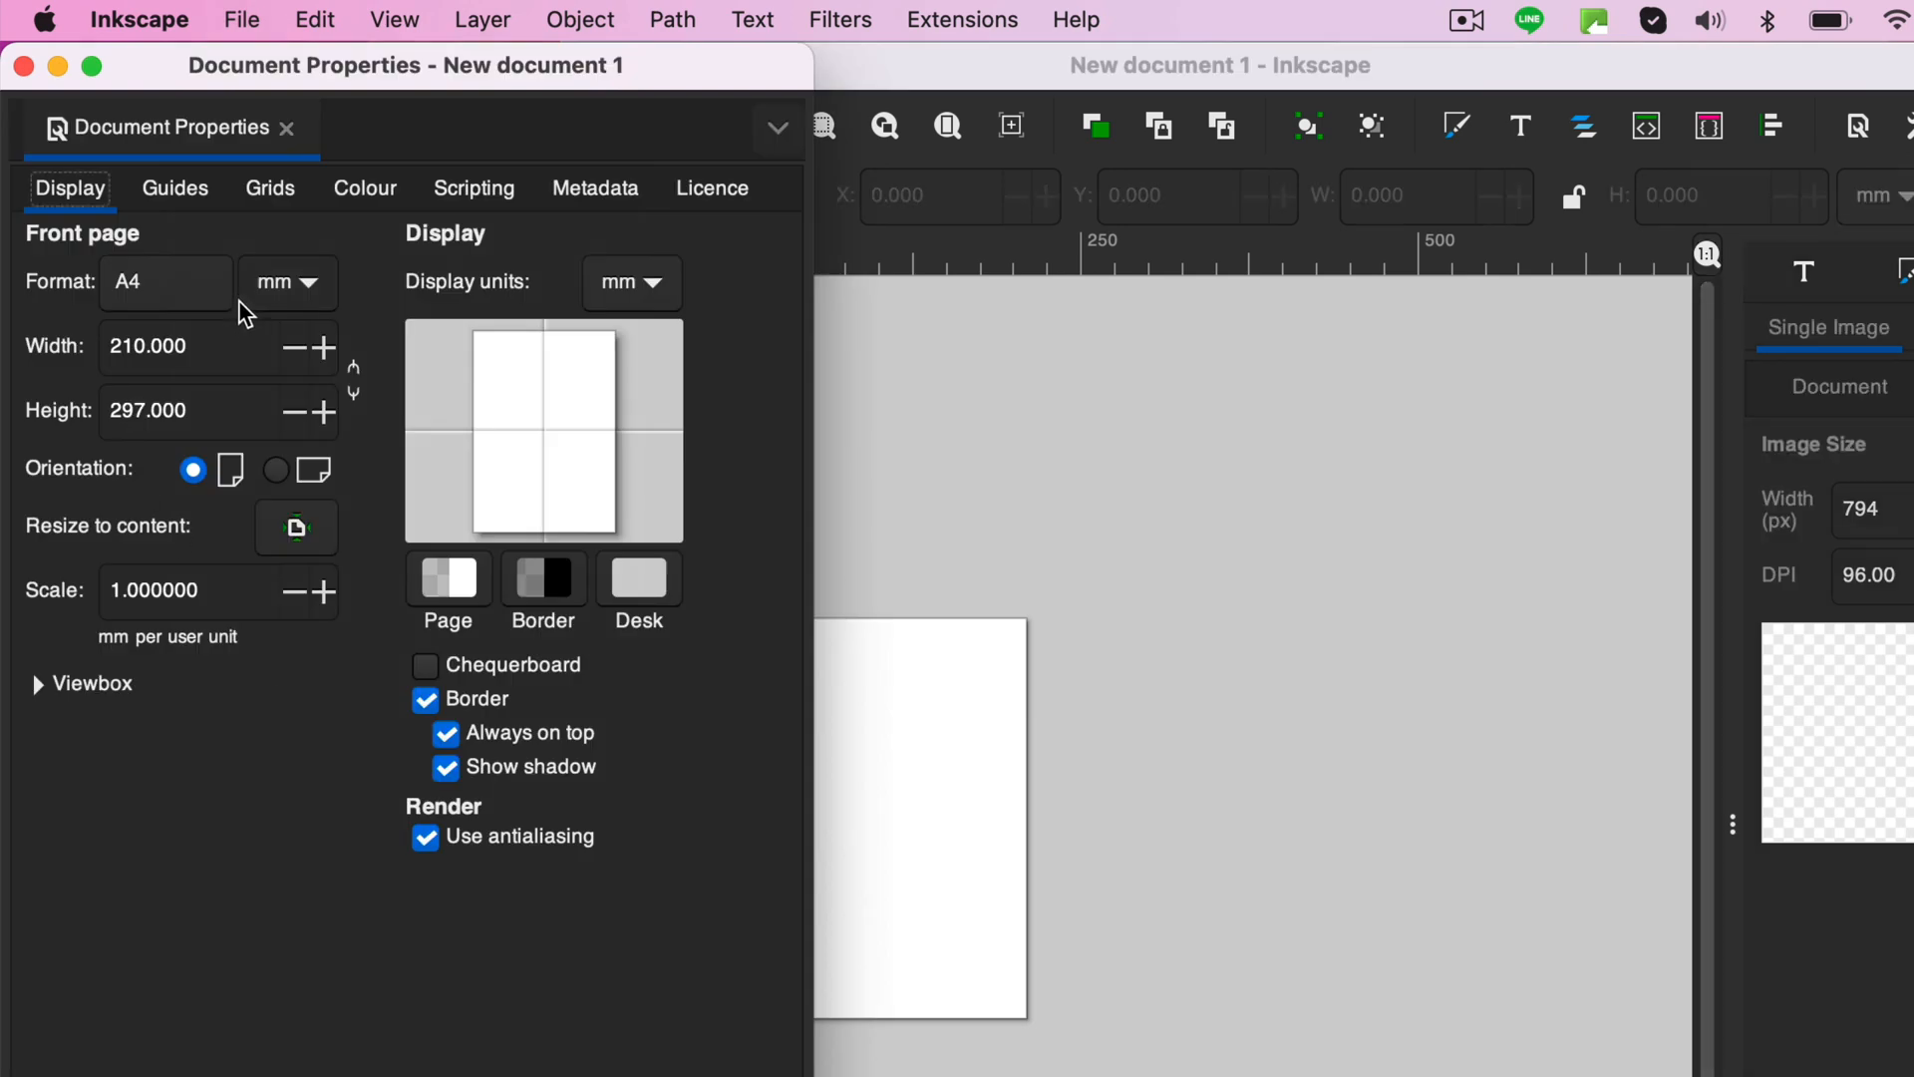
left_click(164, 282)
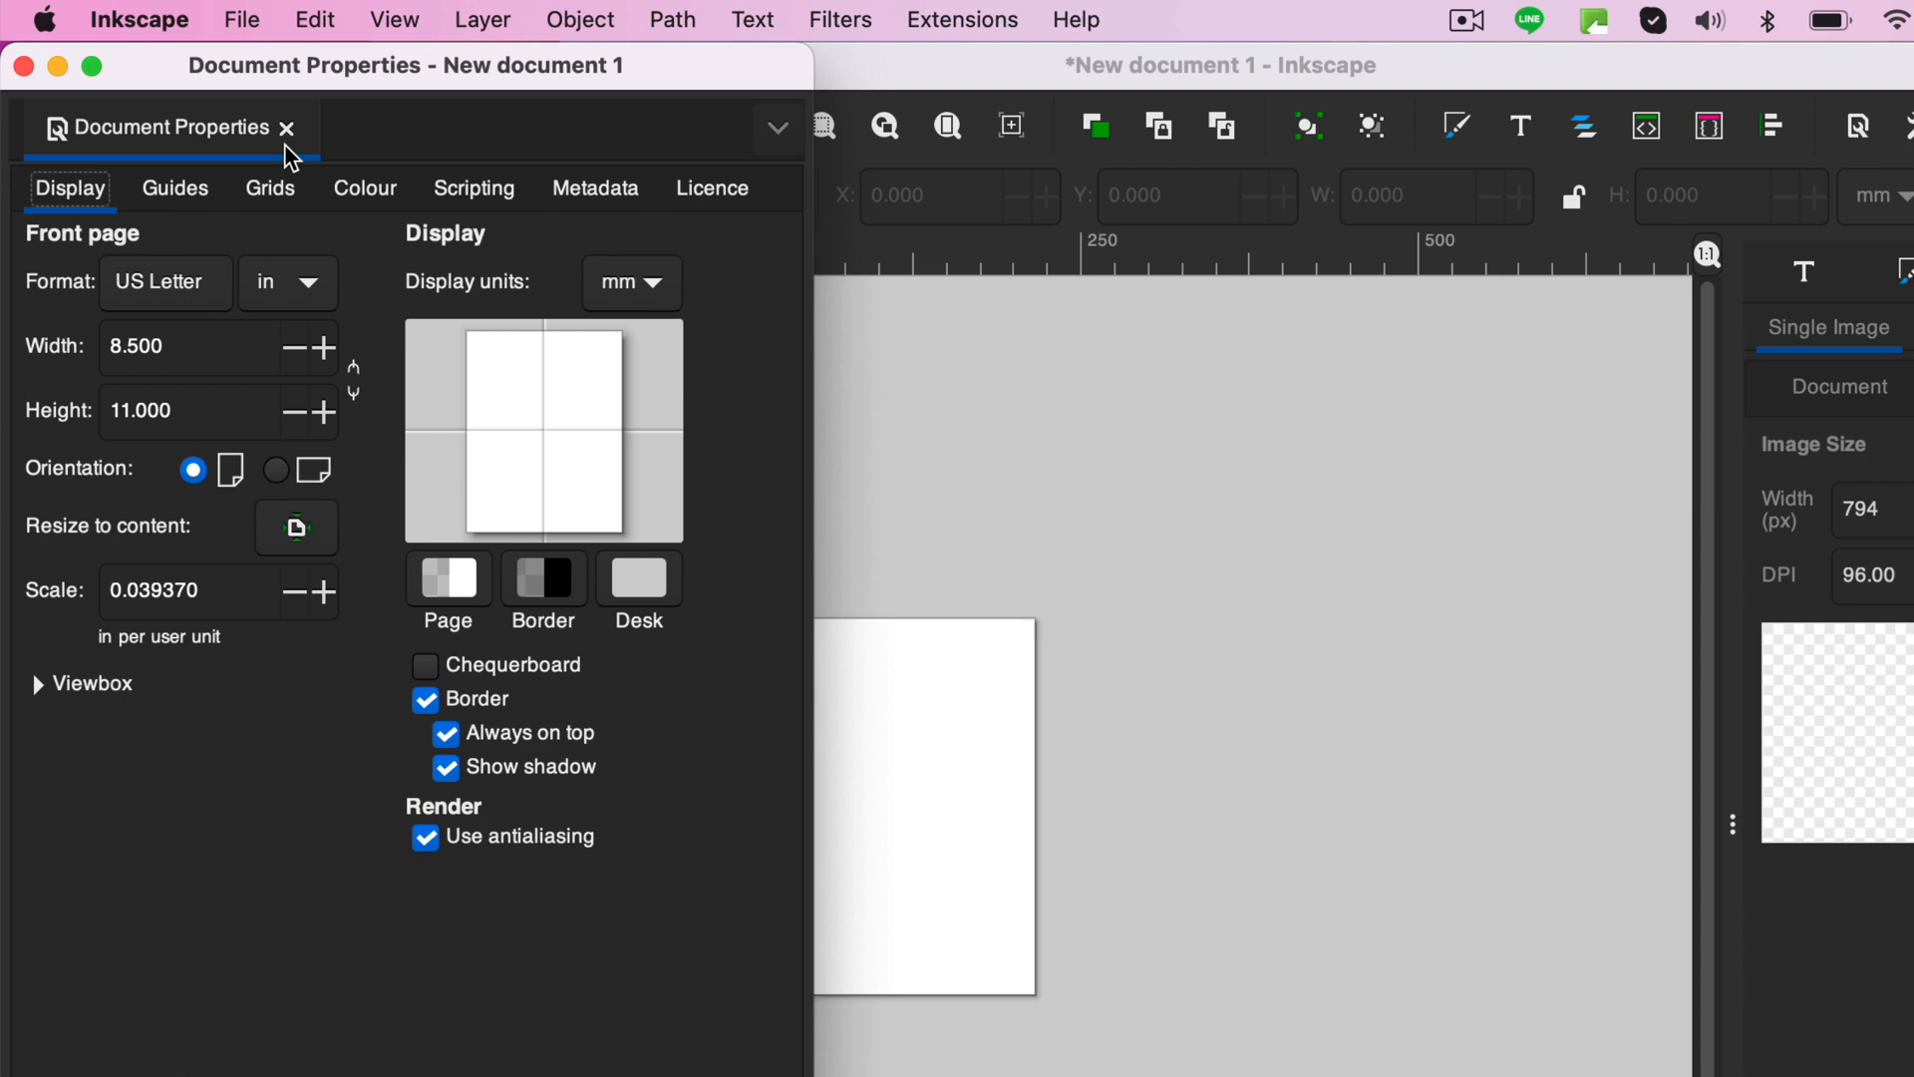
left_click(240, 20)
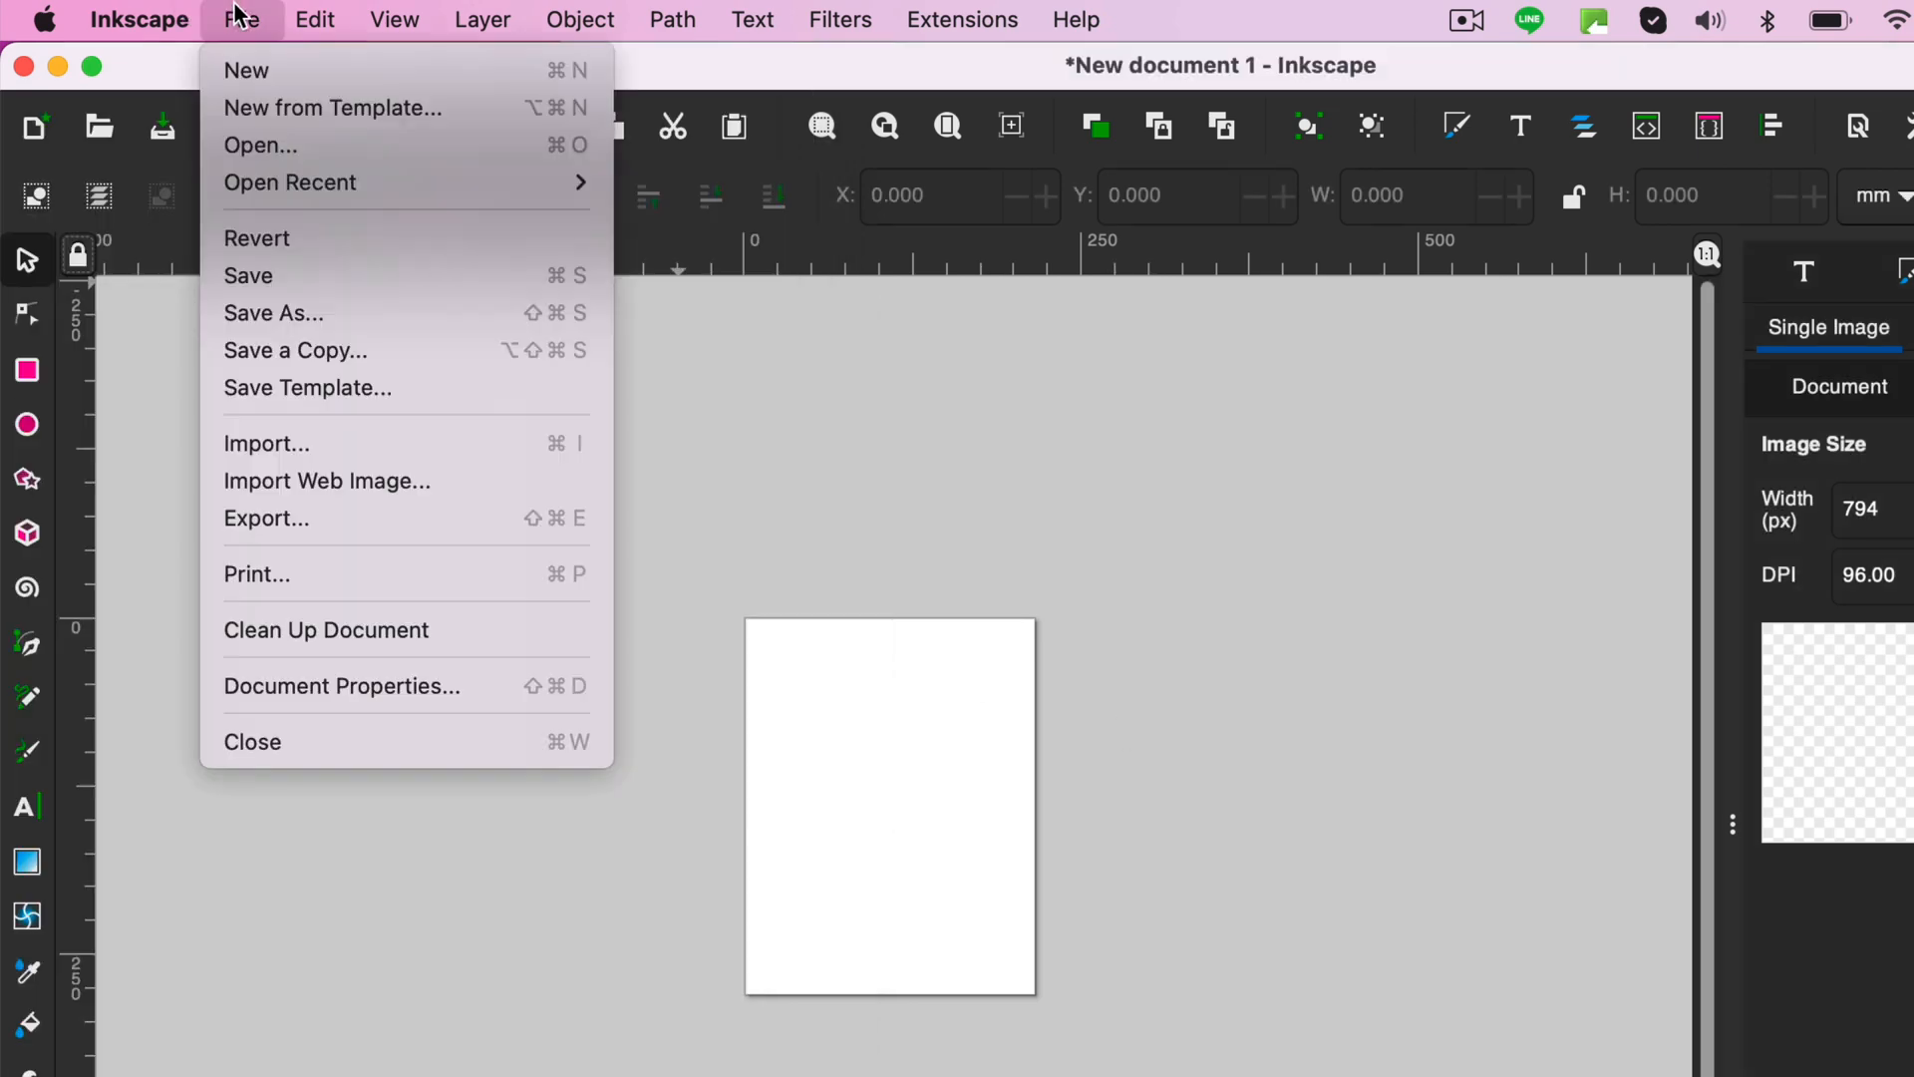
Import and embed the 10.4 MB upscaled coloring page PNG, then zoom out.
left_click(266, 443)
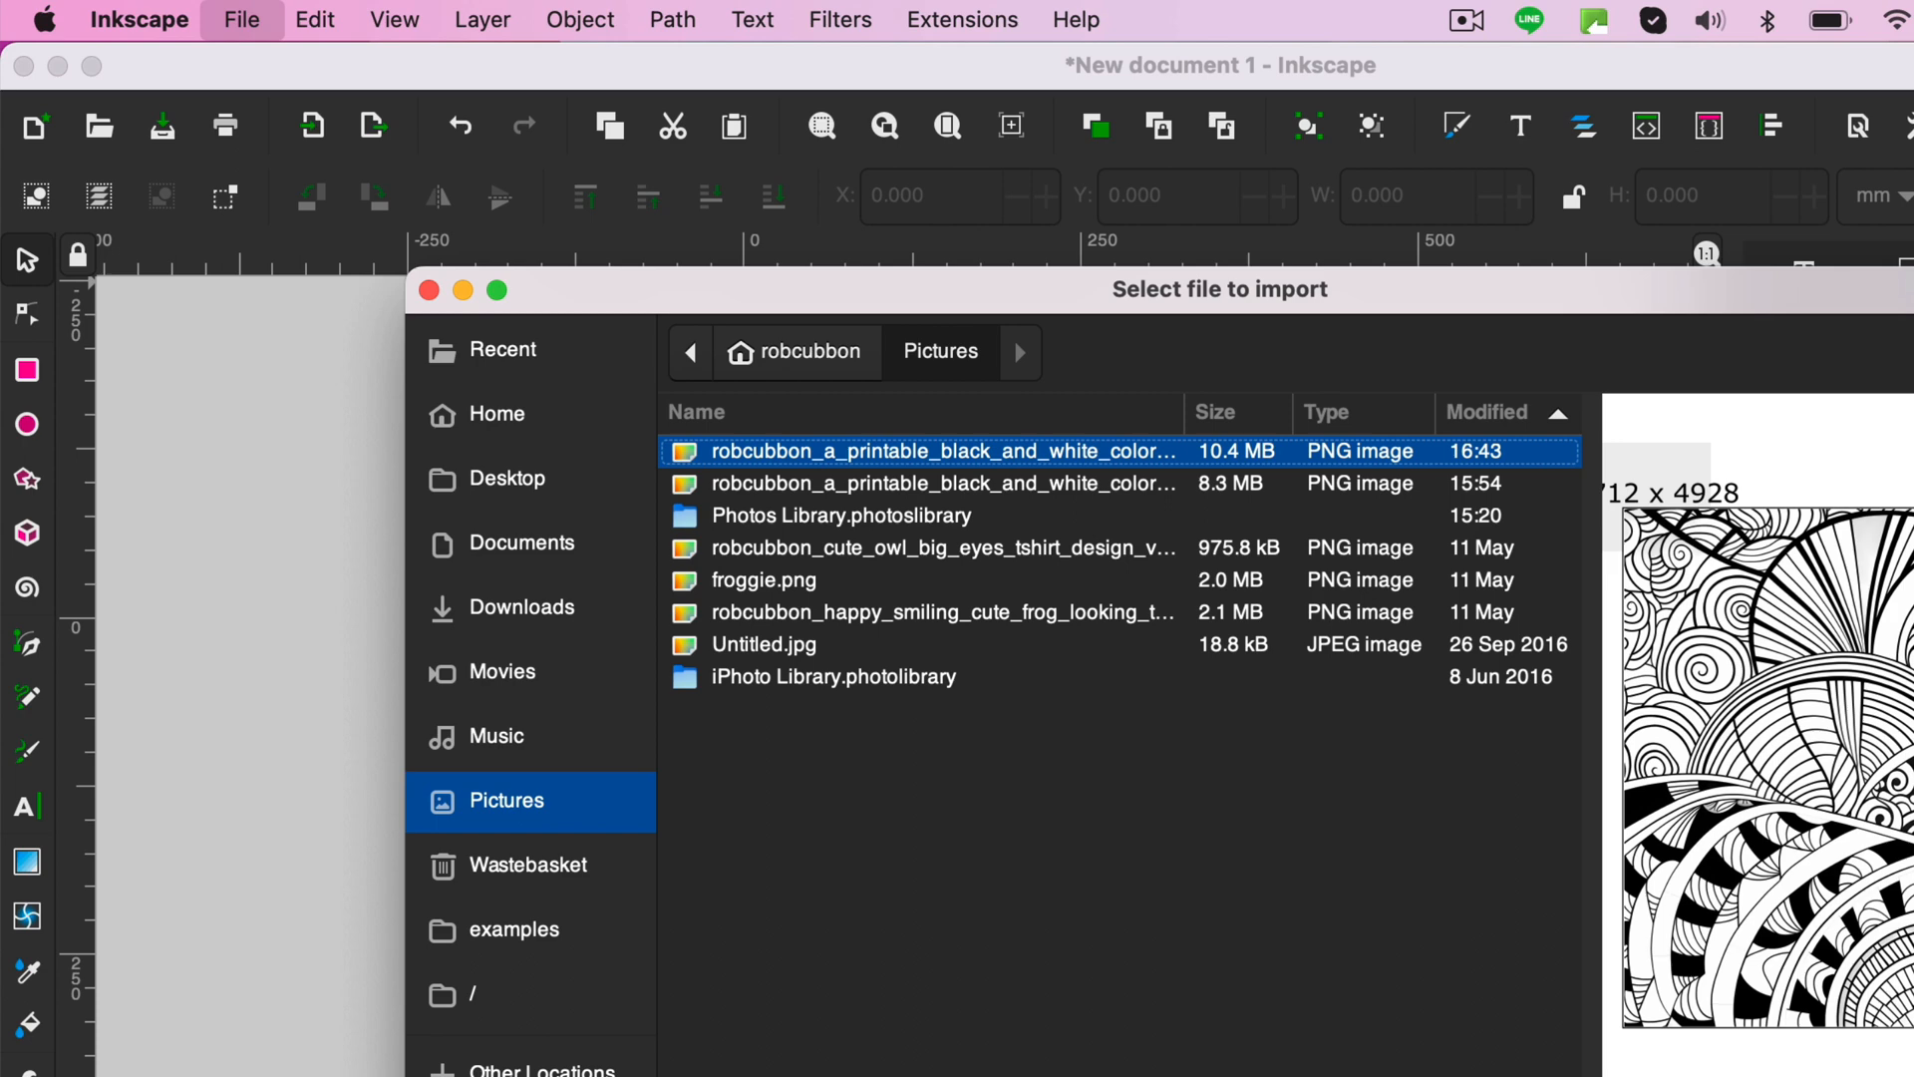
double_click(921, 451)
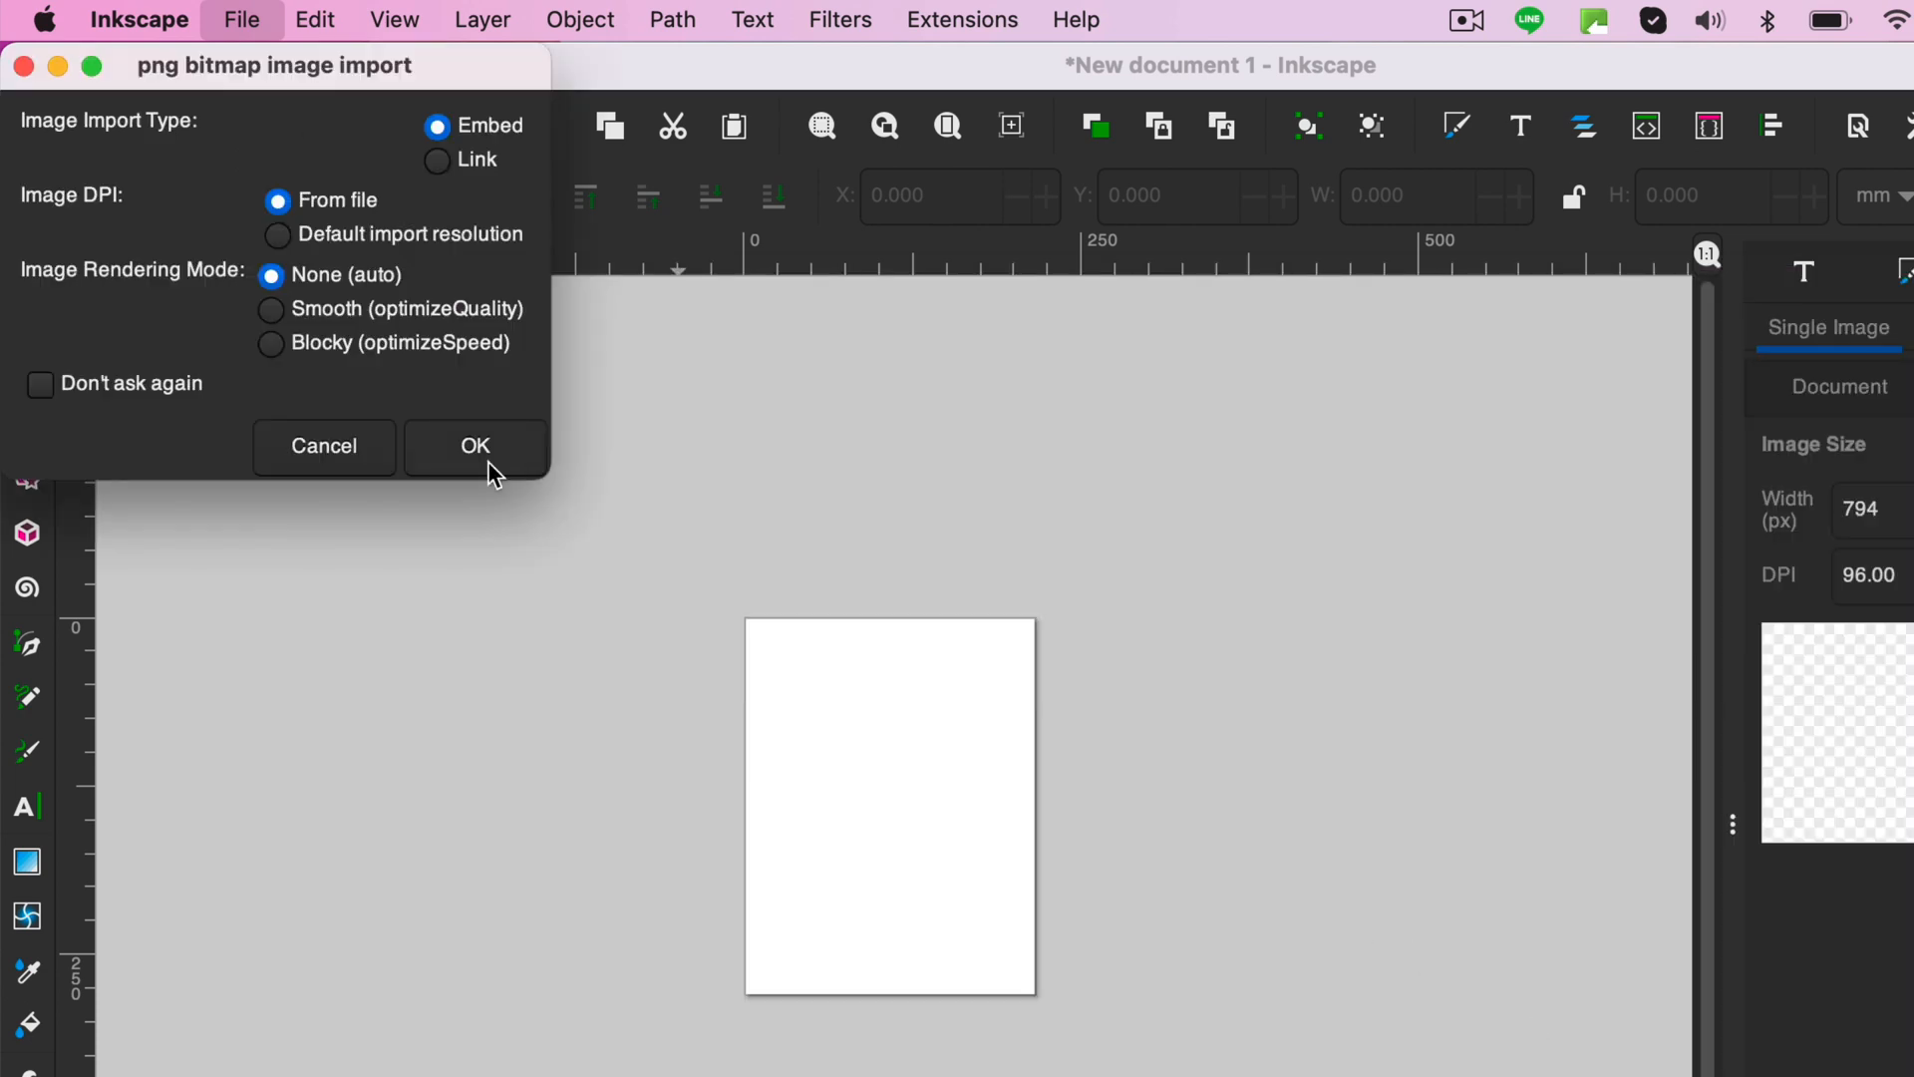
left_click(474, 444)
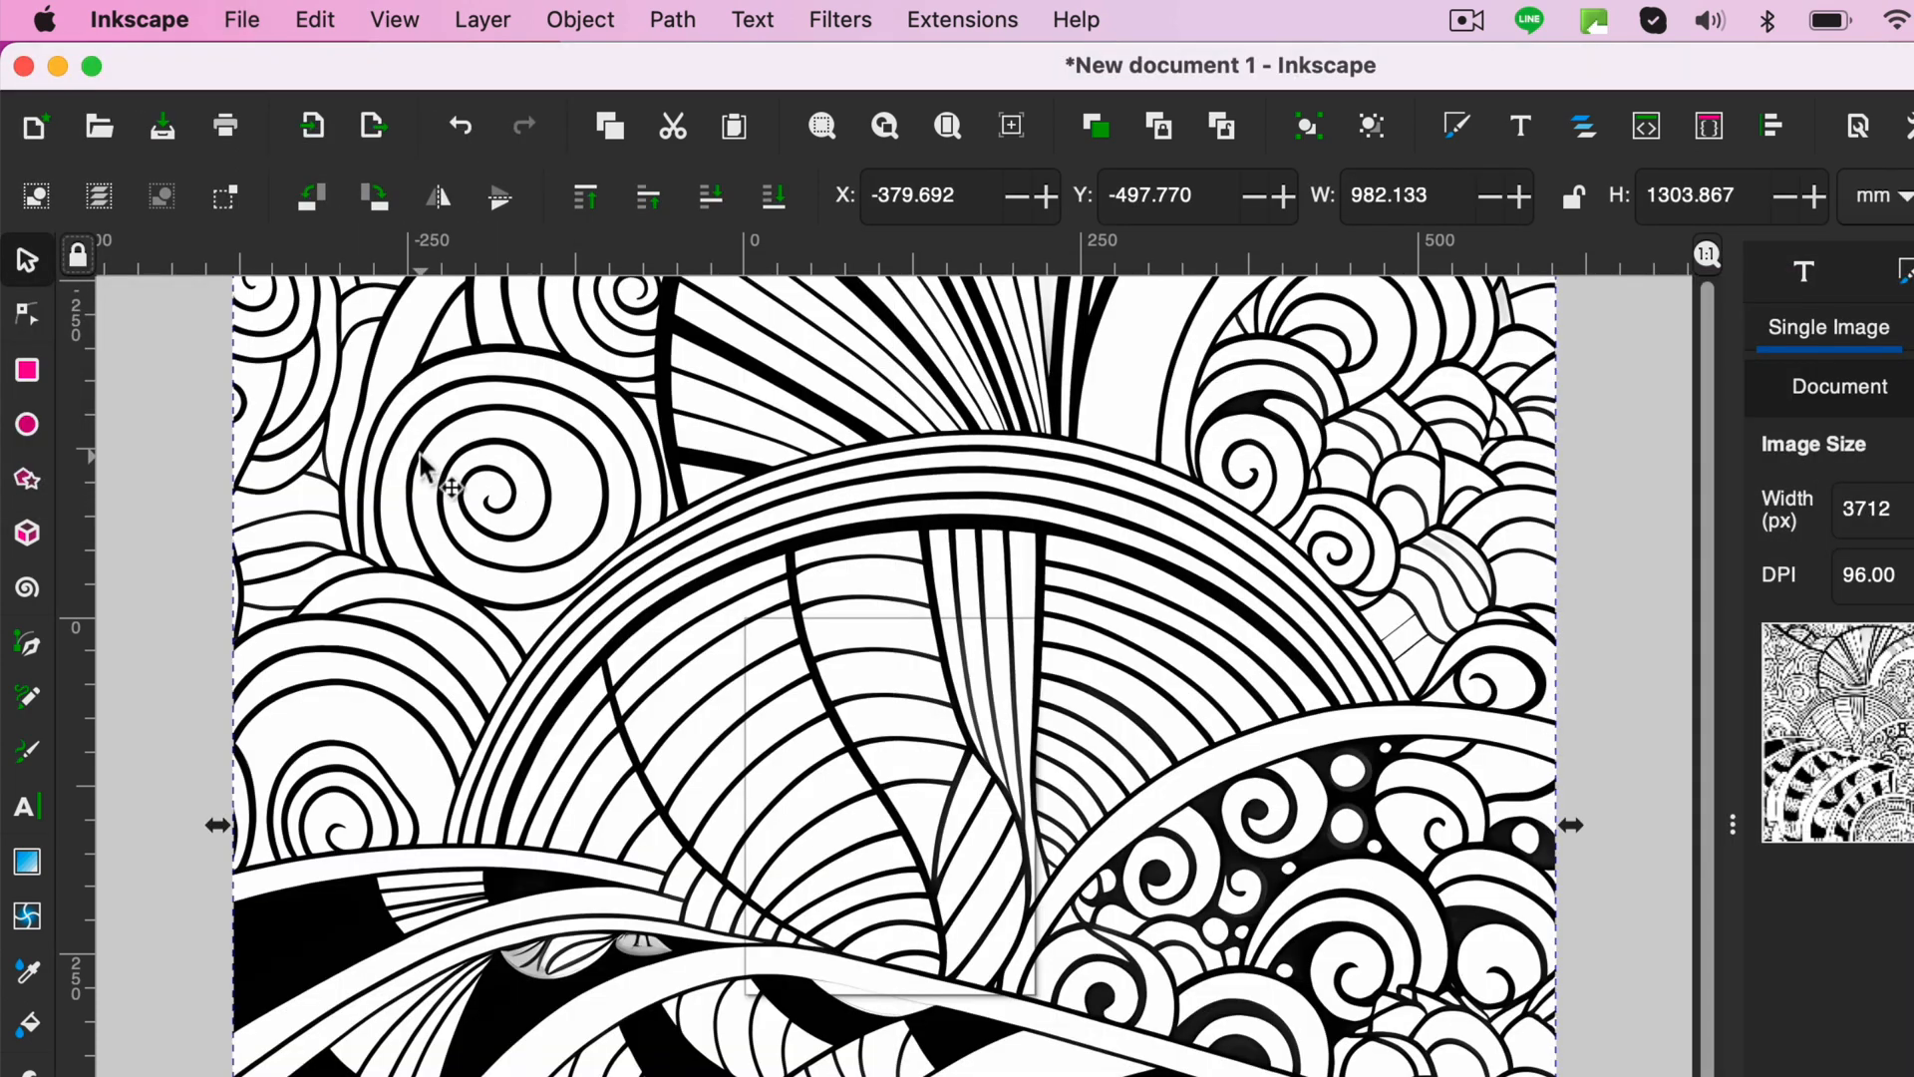
left_click(821, 126)
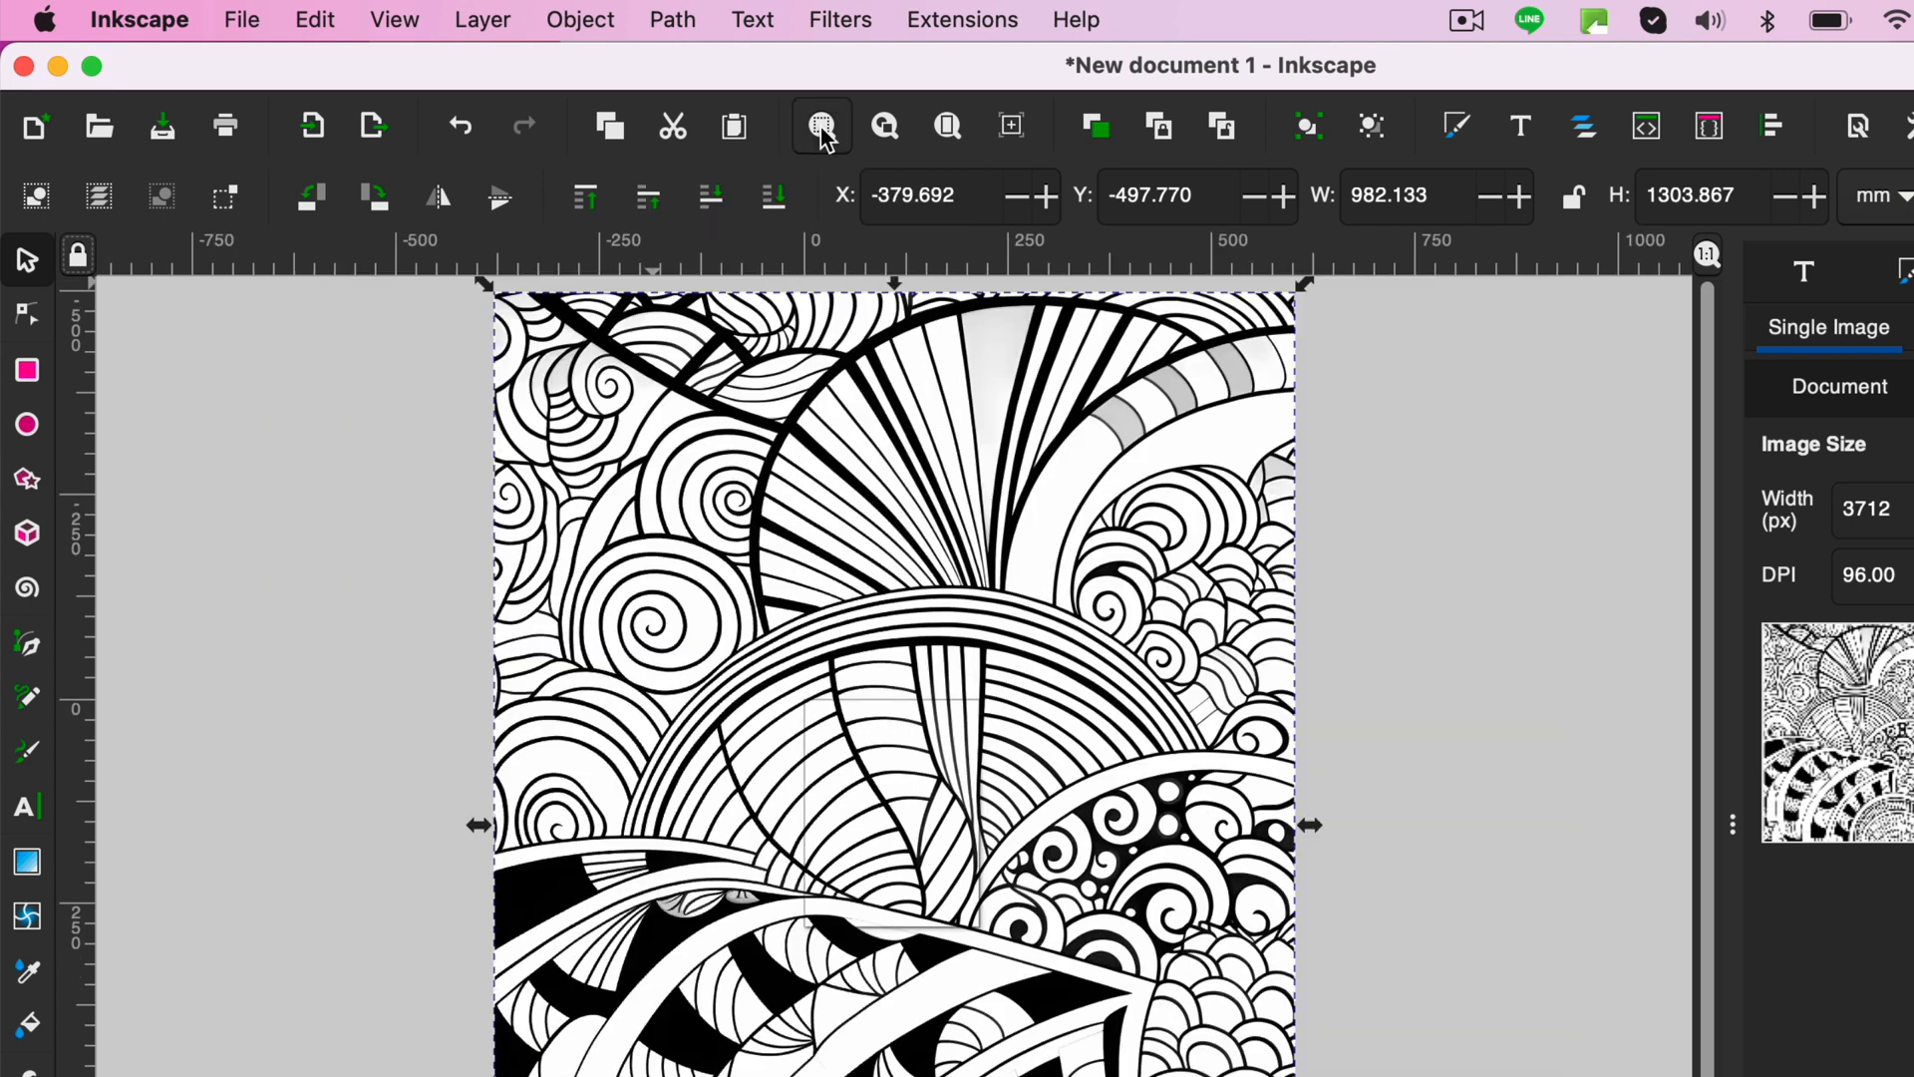
mouse_move(488, 297)
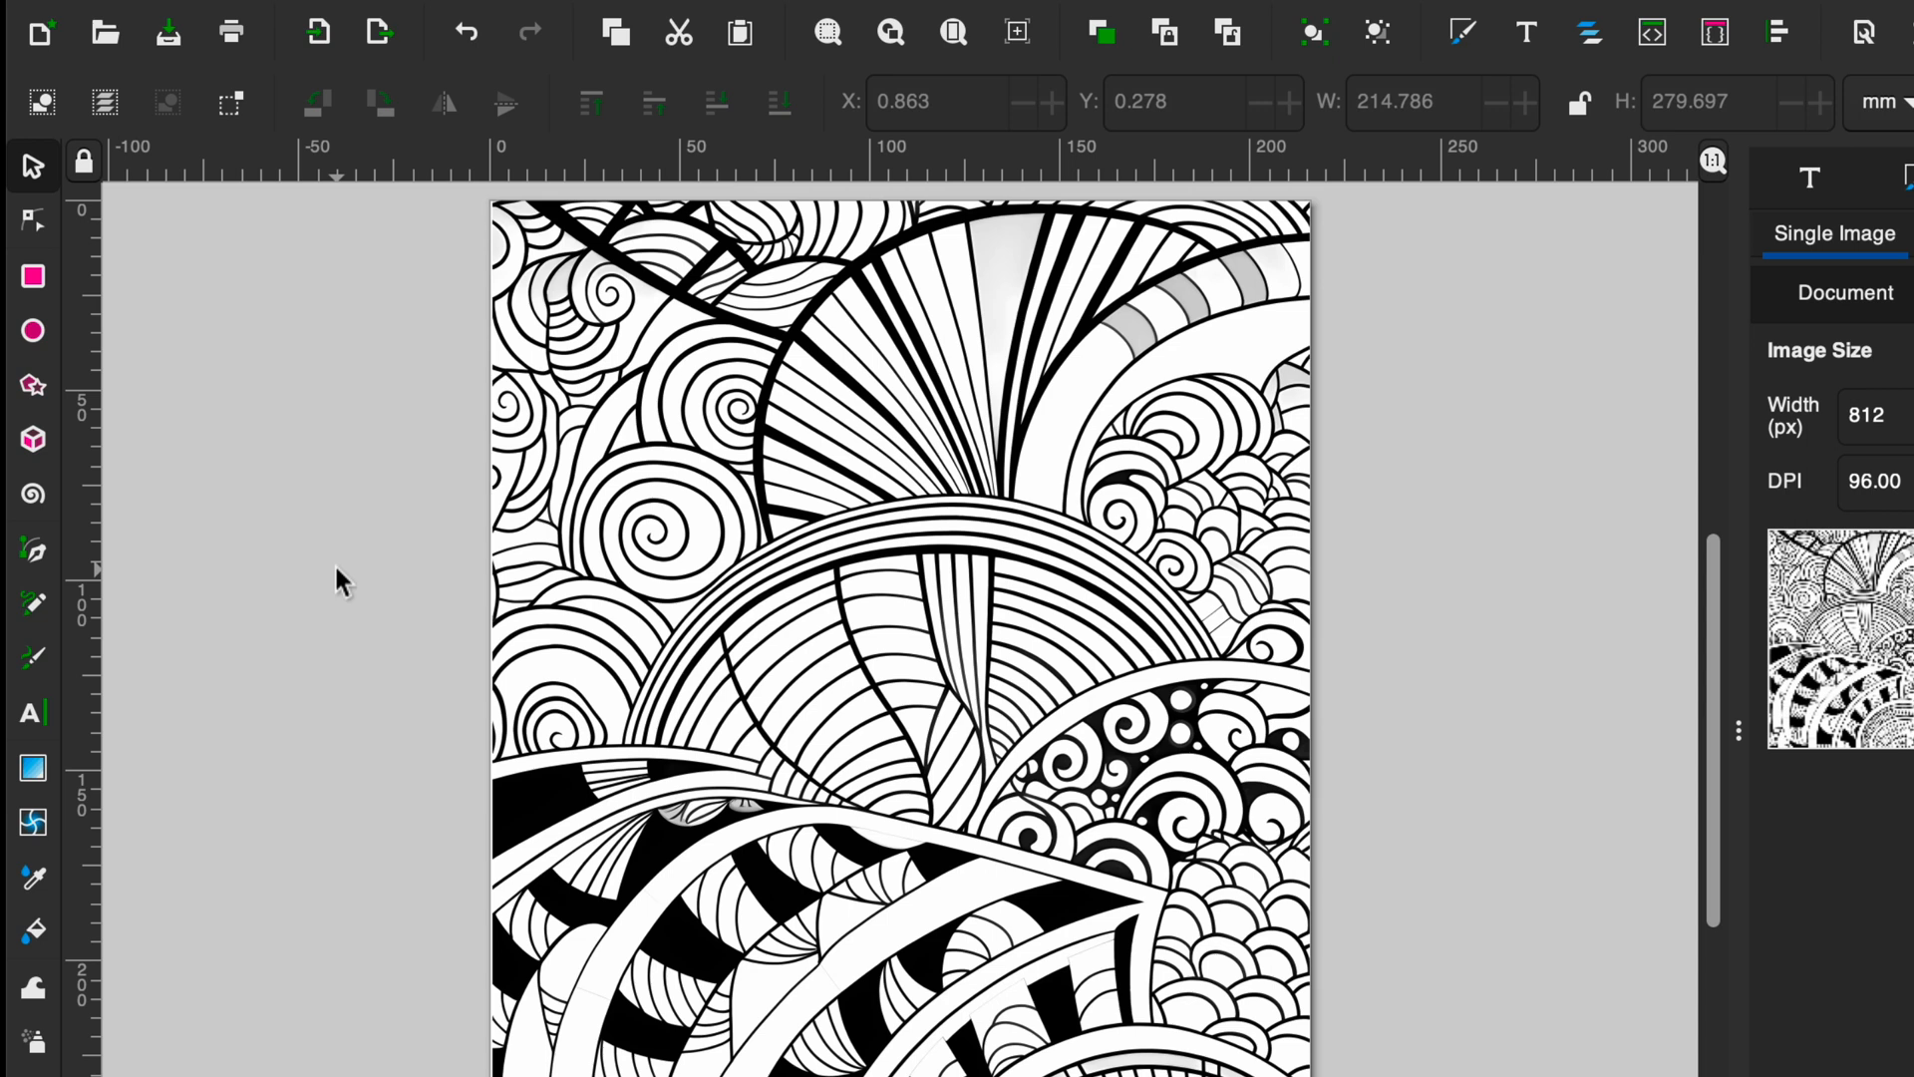
mouse_move(31, 720)
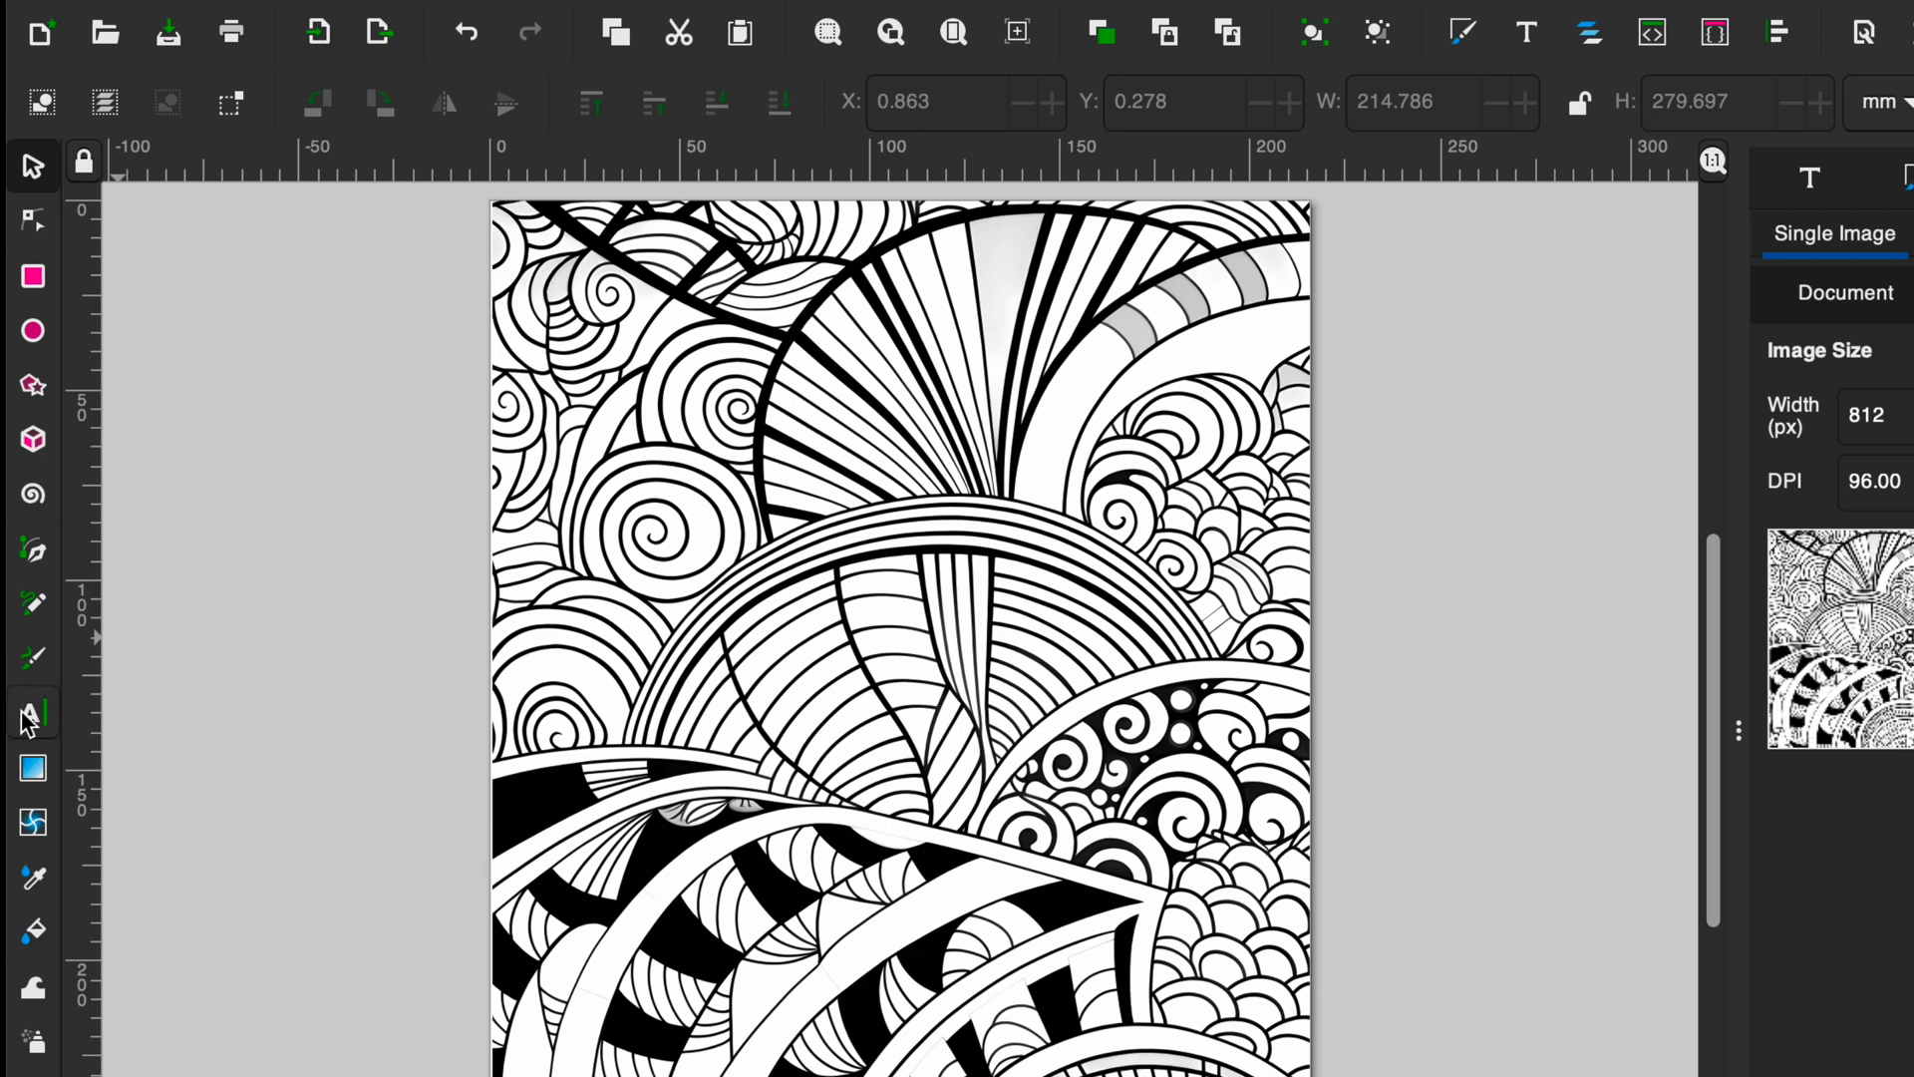
mouse_move(32, 717)
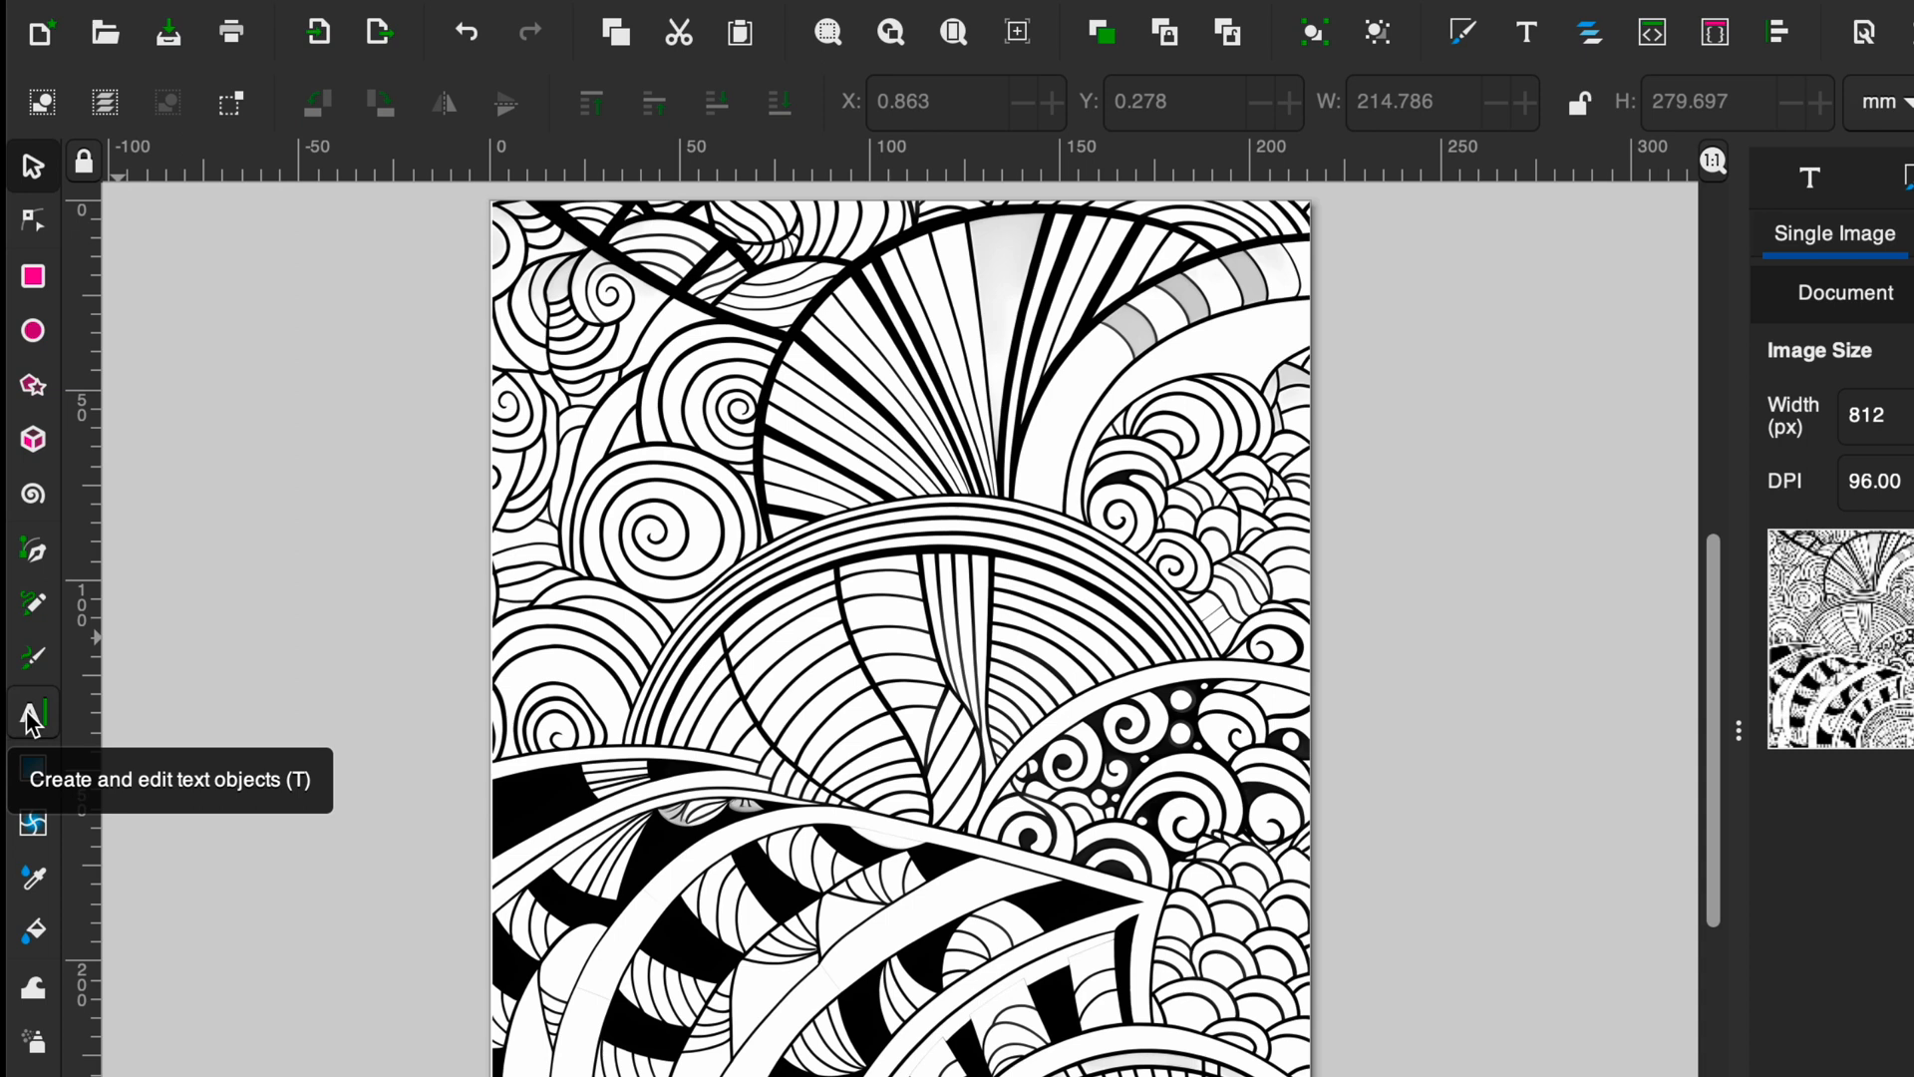
Type 'hello how are you' in centred Baskerville Bold with white fill.
left_click(33, 712)
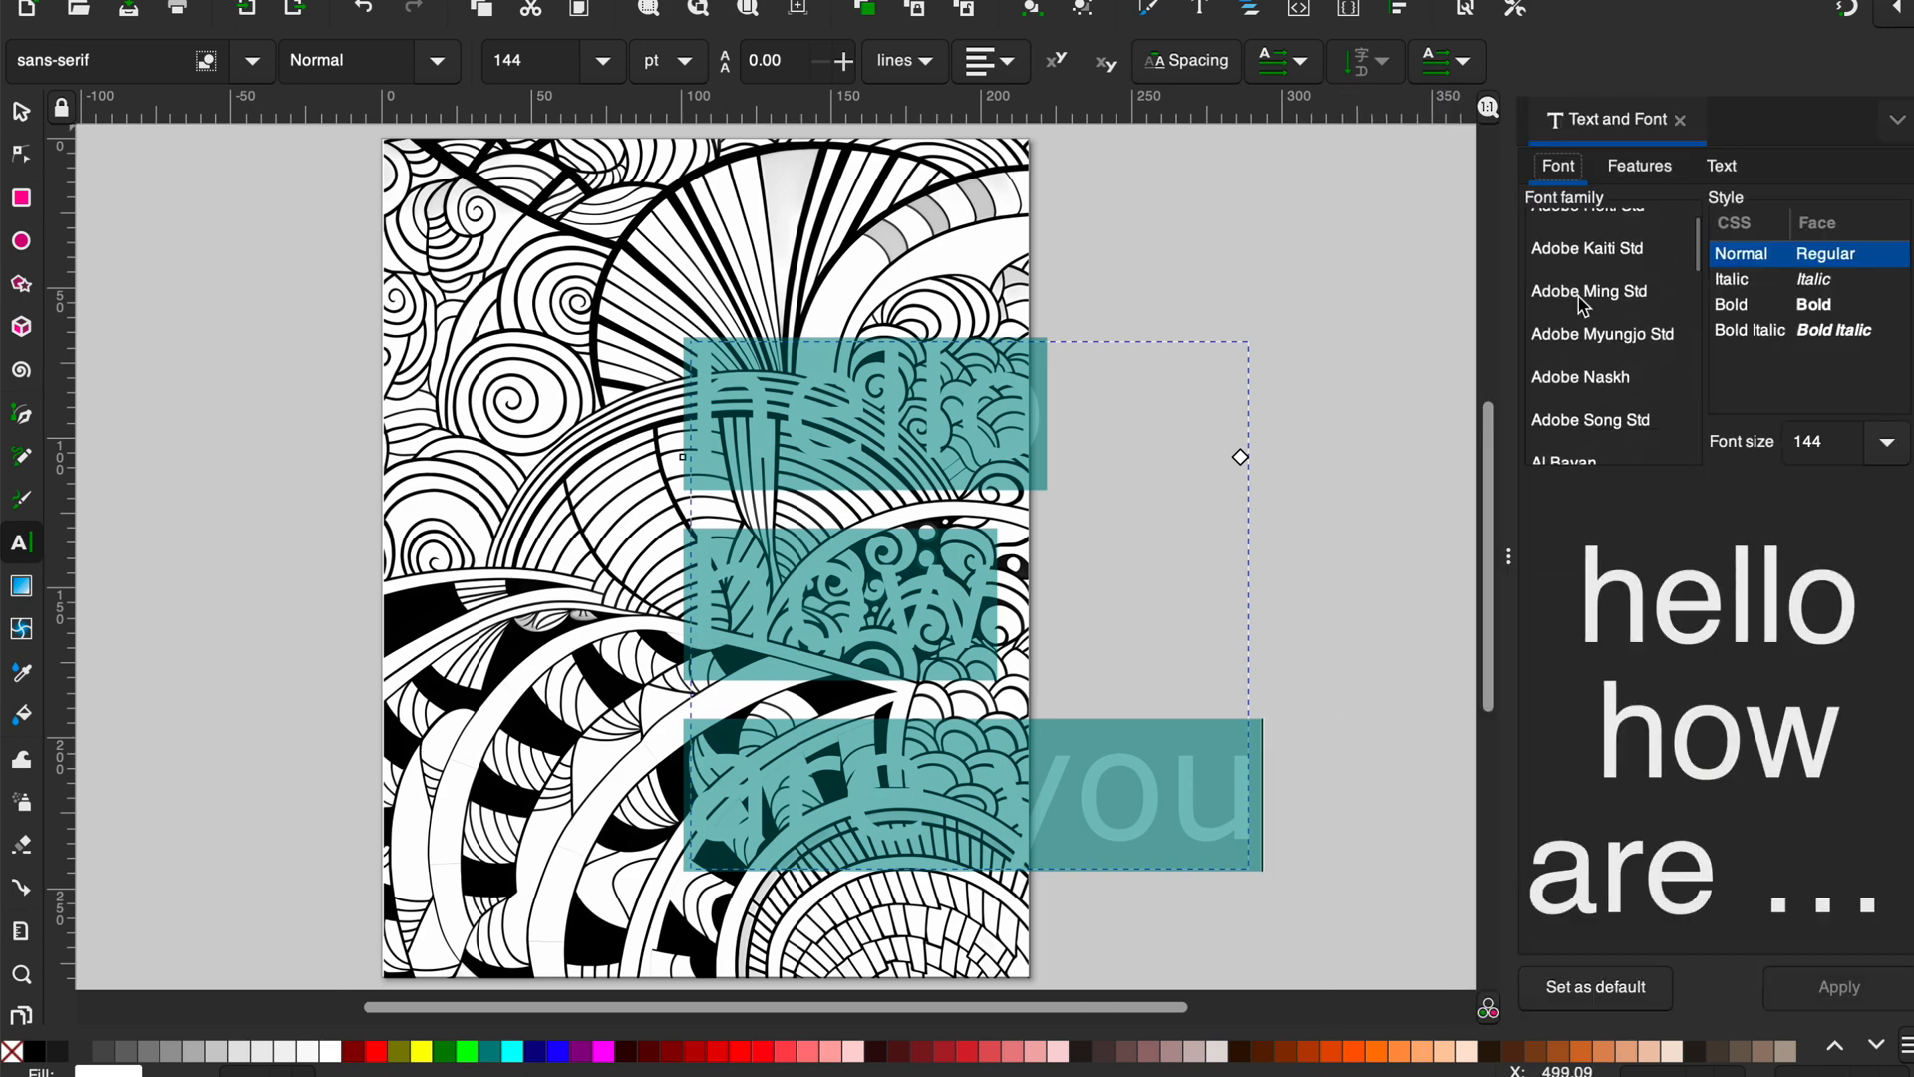
left_click(1573, 282)
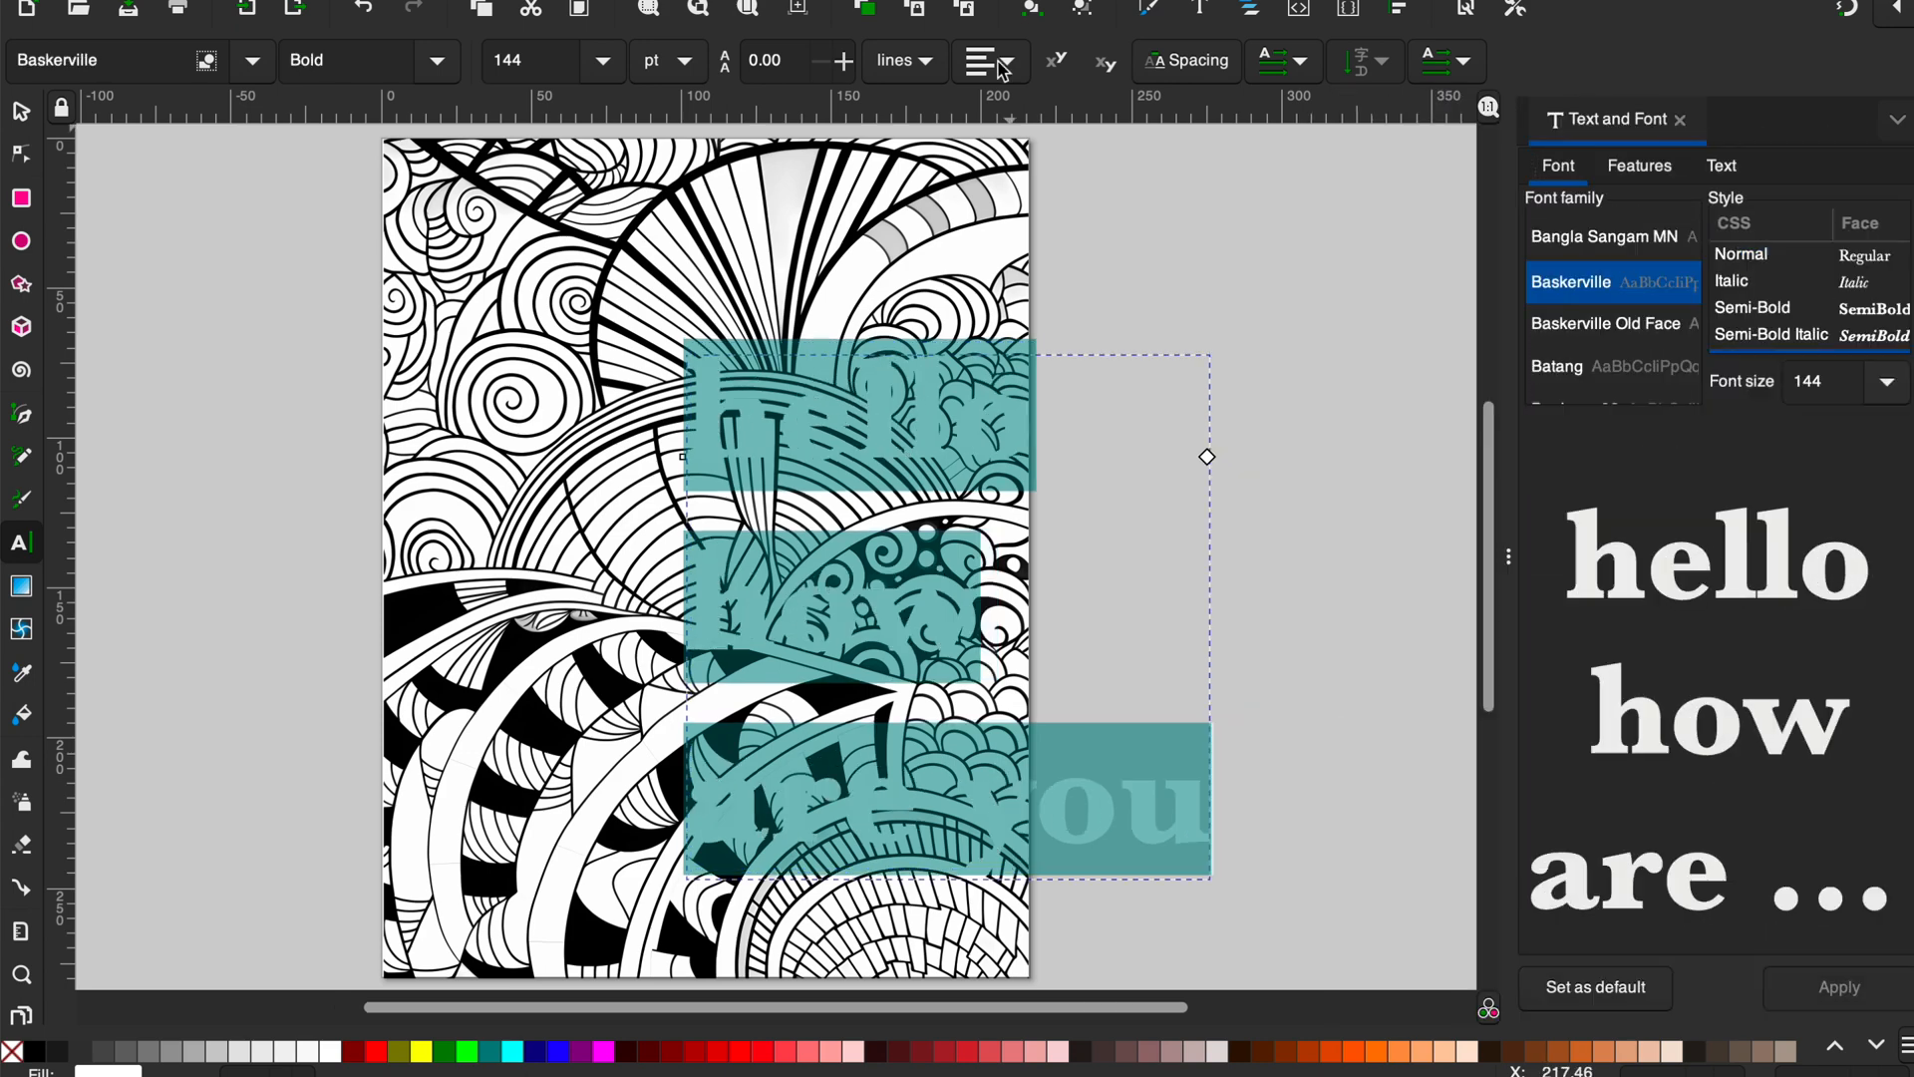
left_click(983, 61)
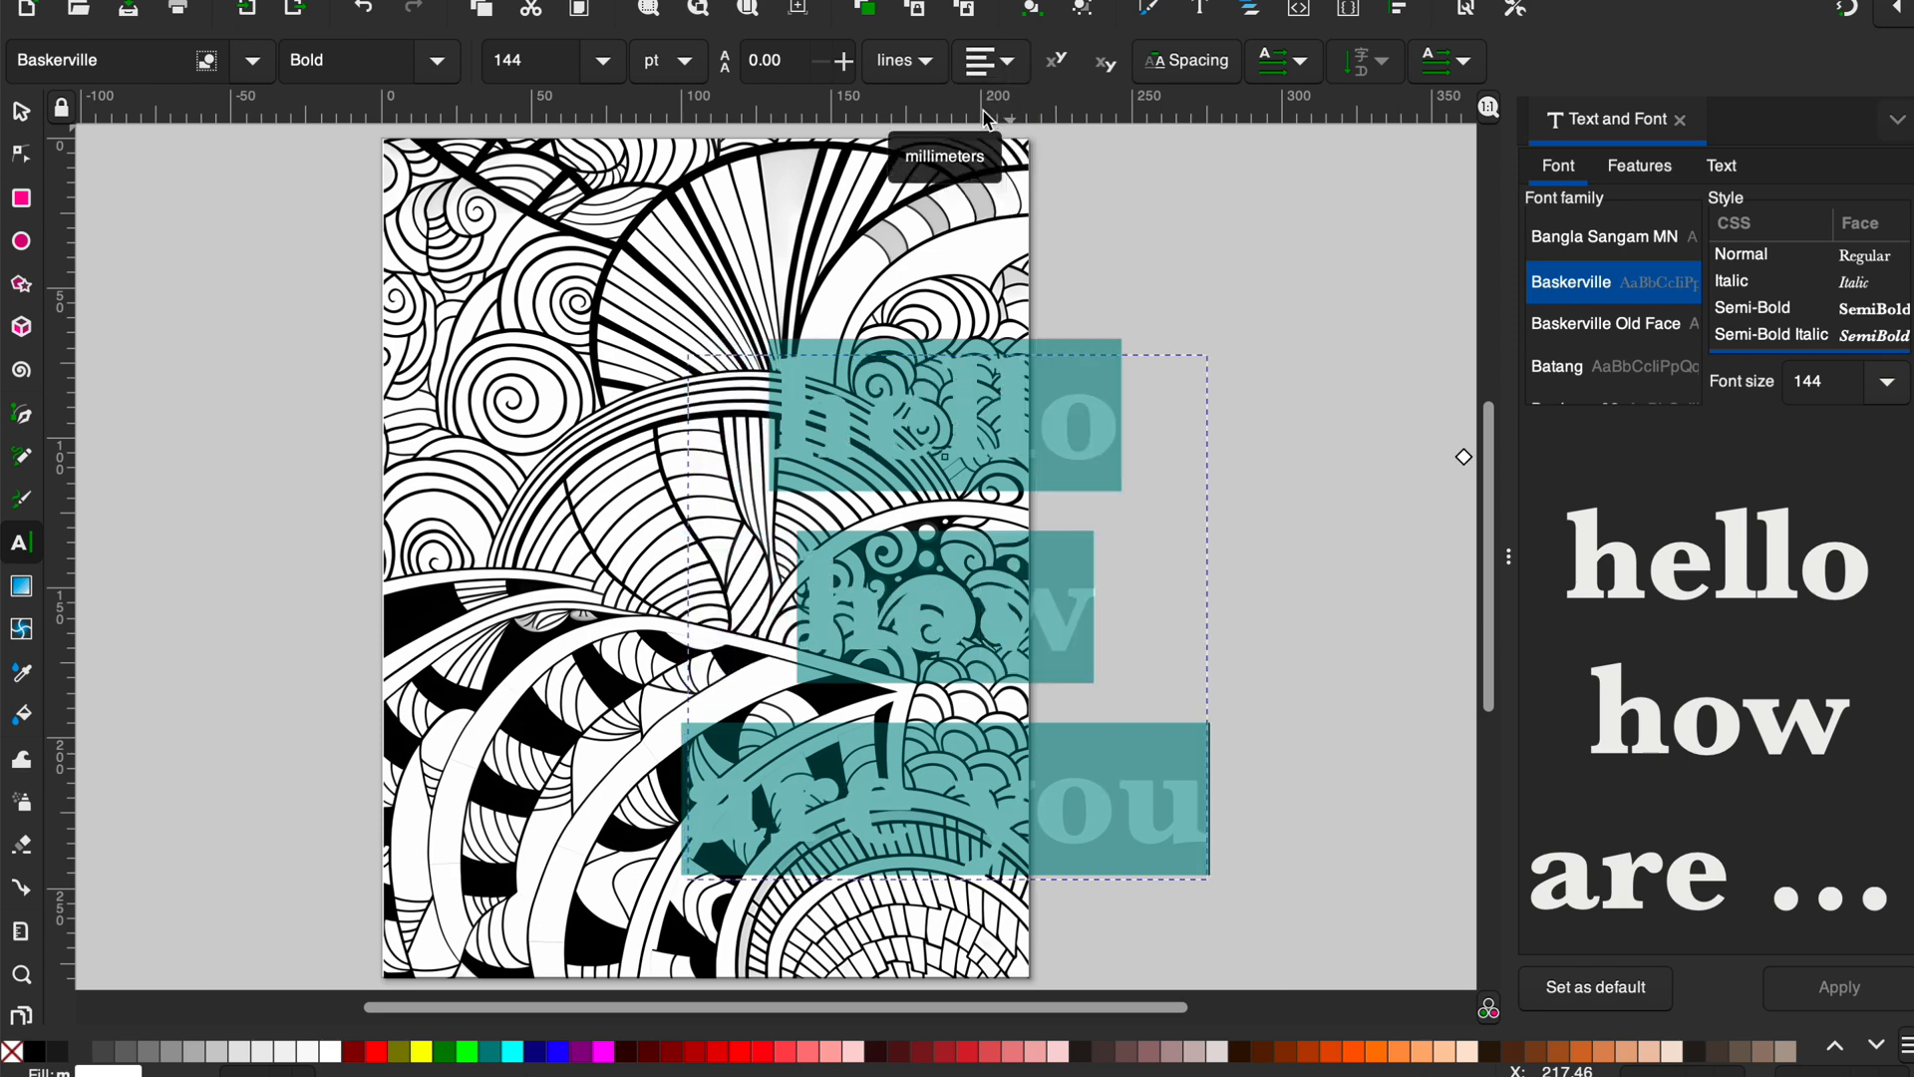
left_click(19, 111)
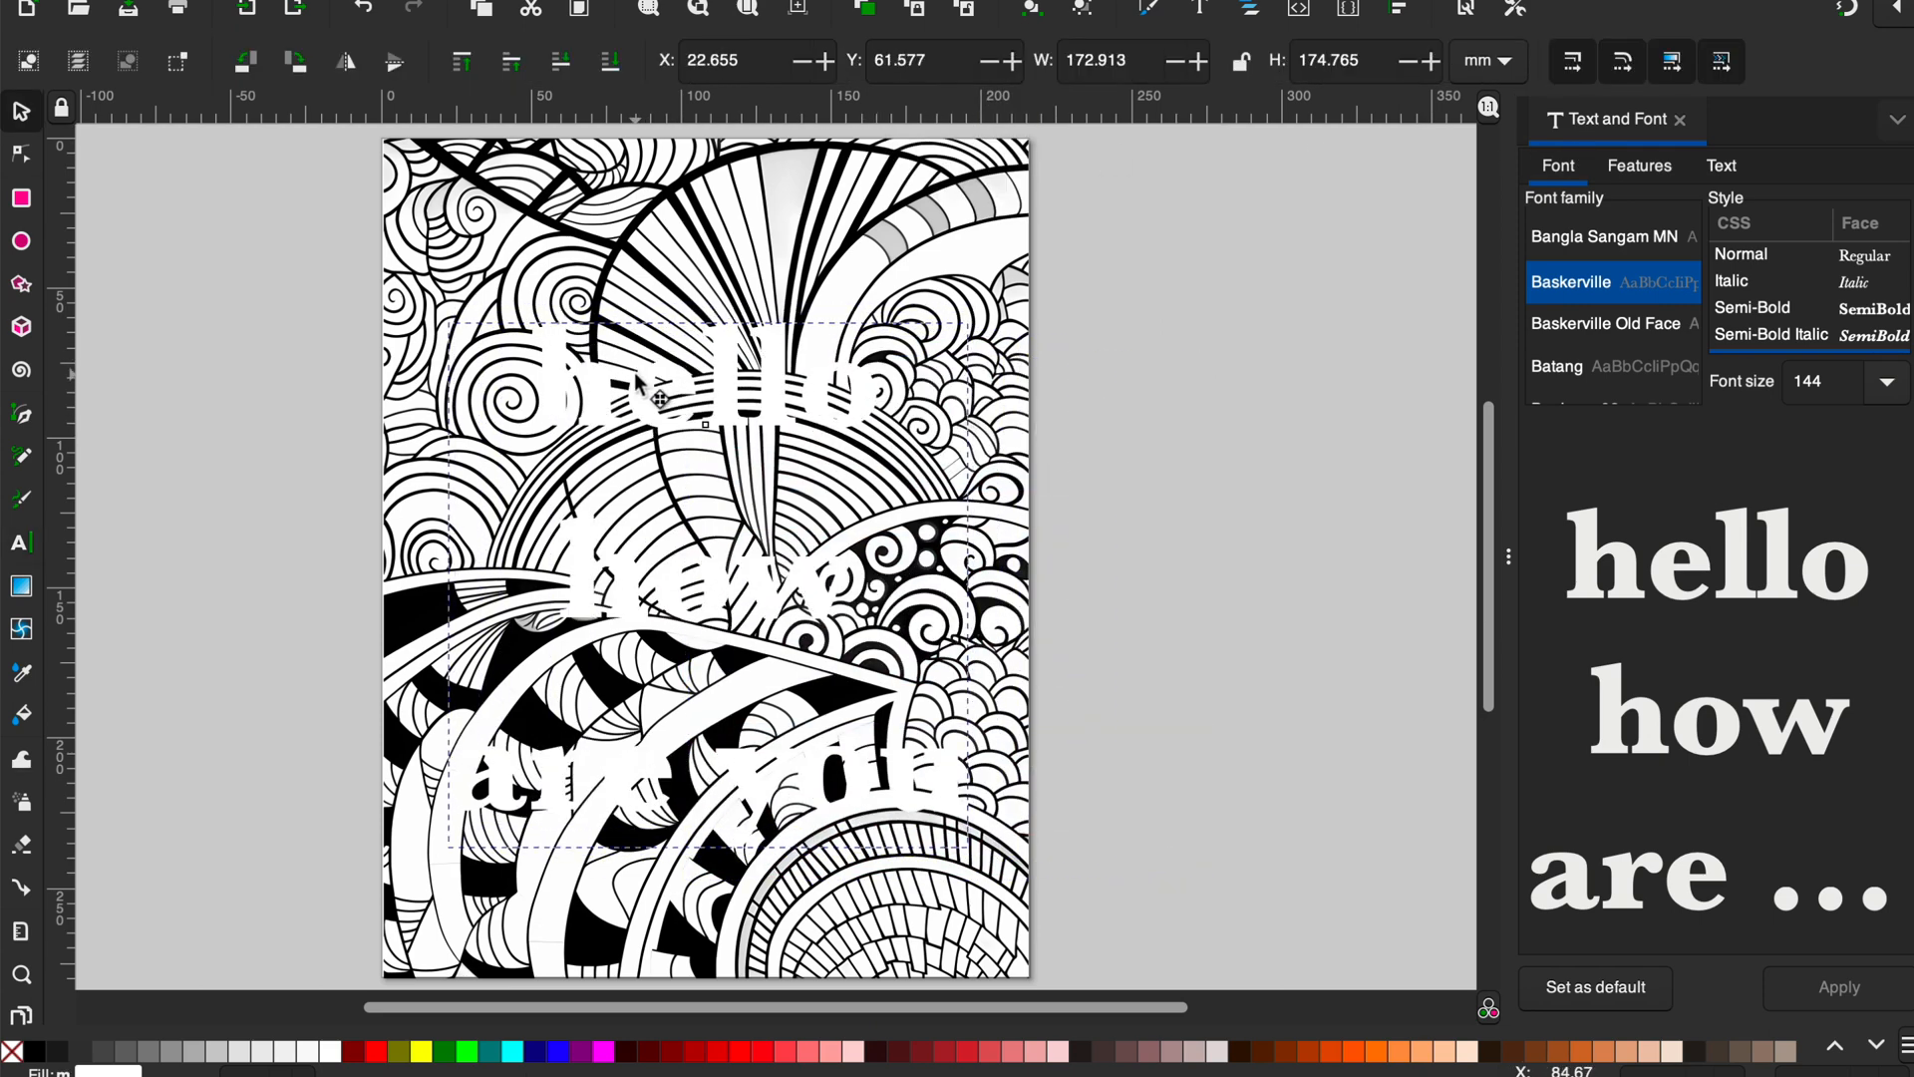
Give the text a flat black stroke and set the stroke width to 1.6 mm.
left_click(1894, 118)
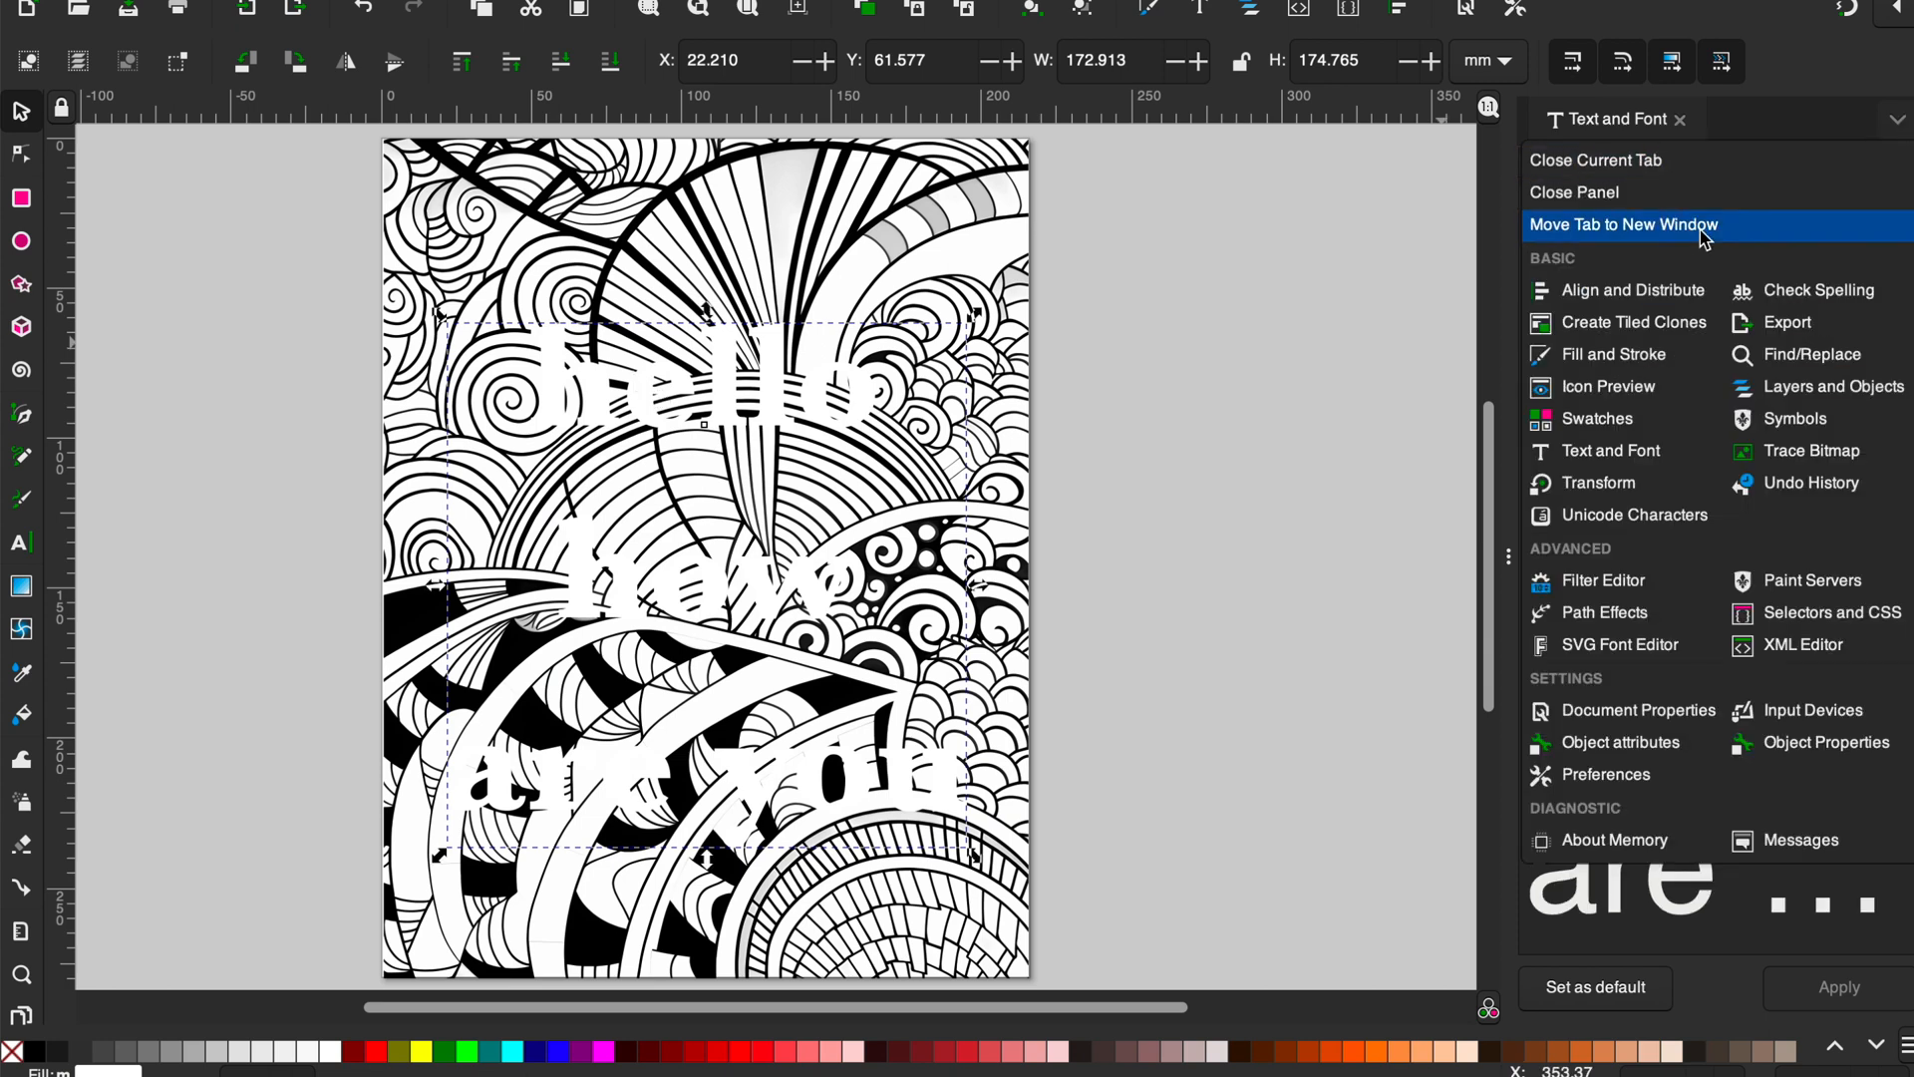
left_click(1614, 353)
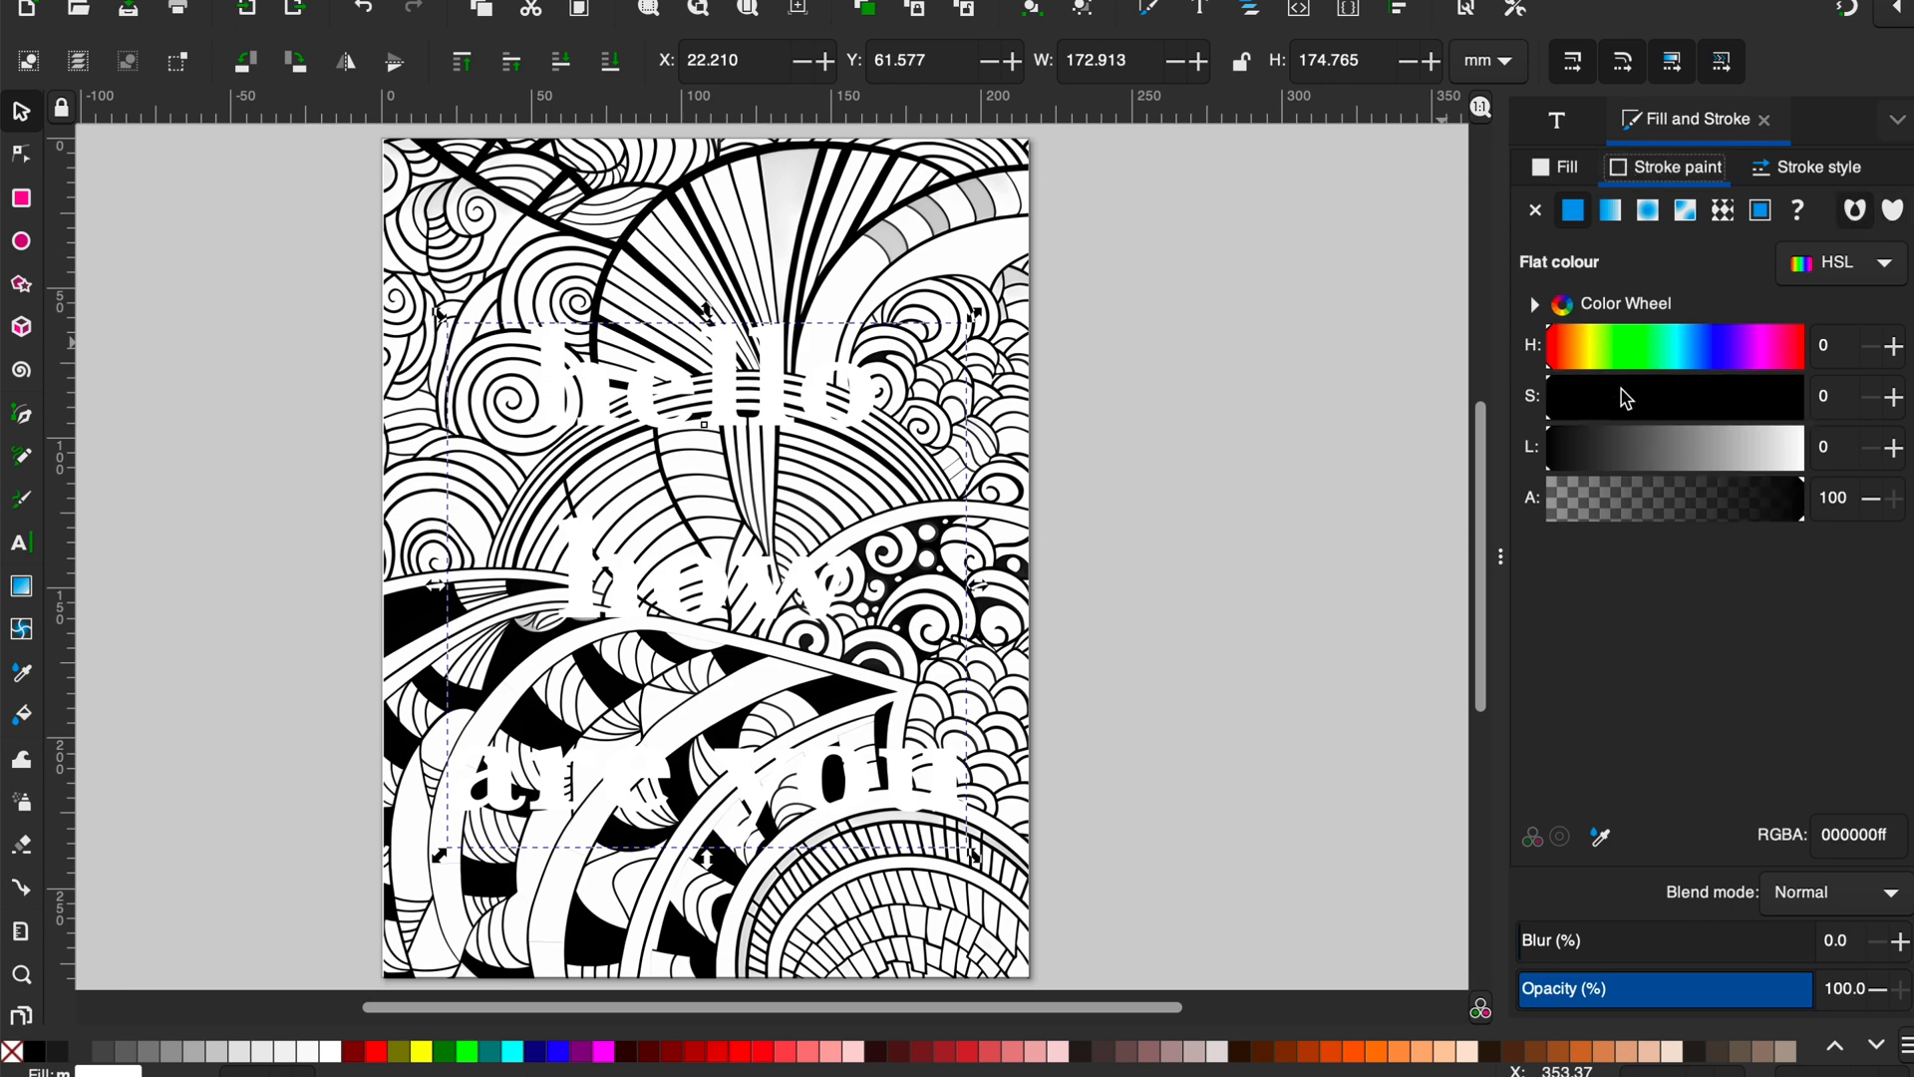
left_click(1818, 168)
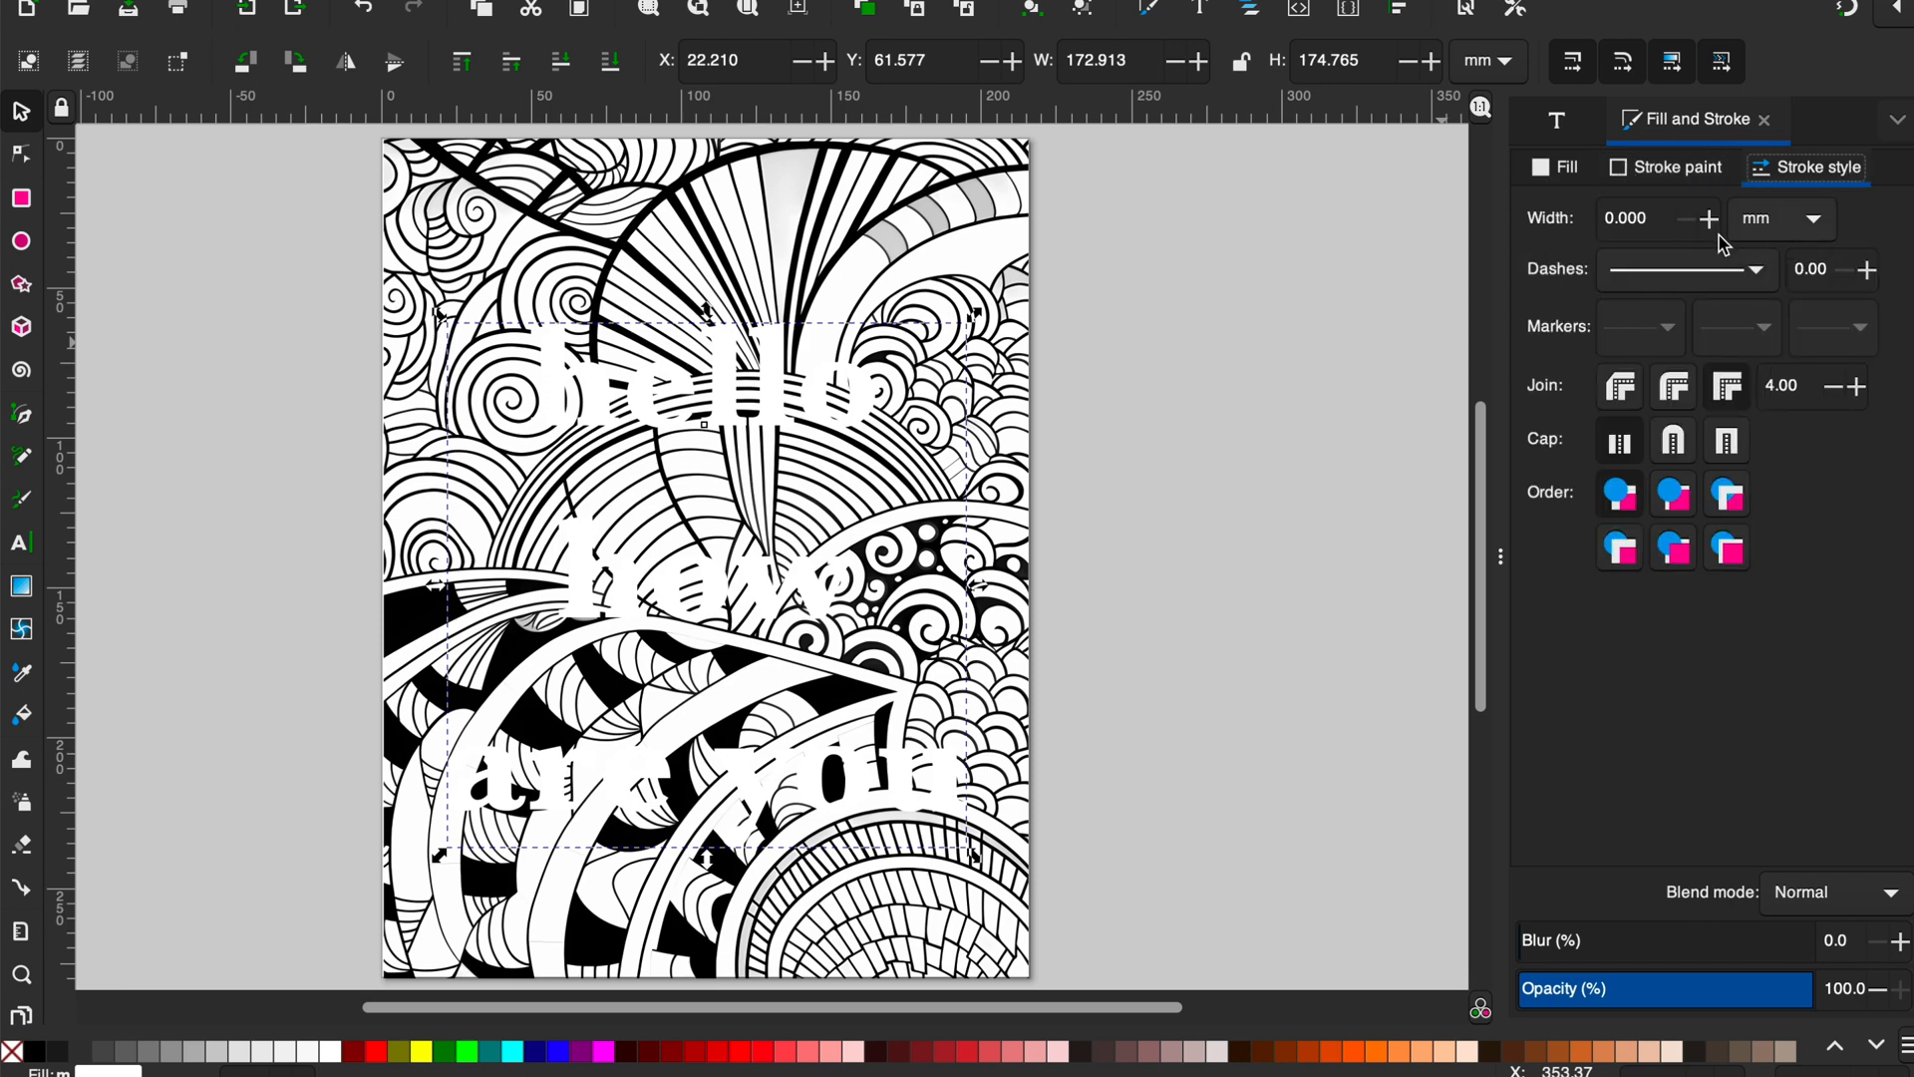
left_click(1708, 218)
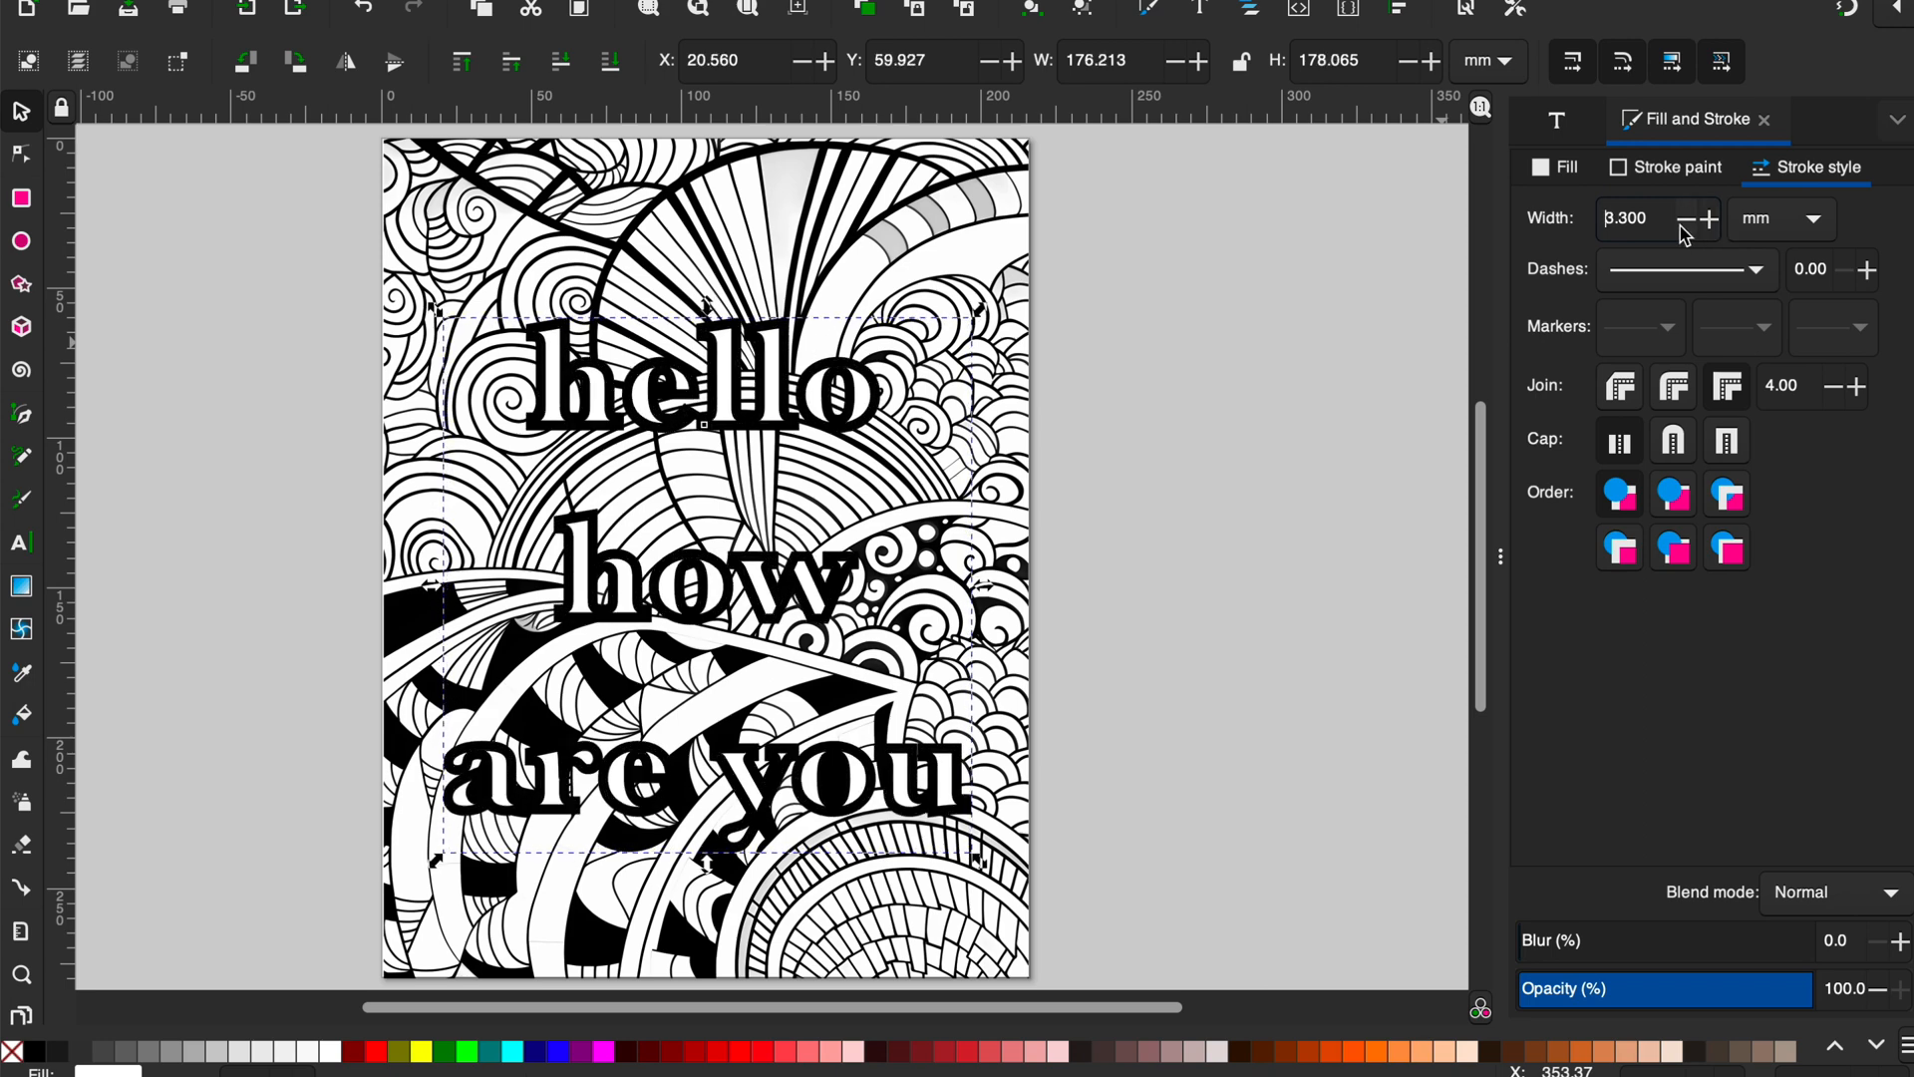
left_click(1692, 219)
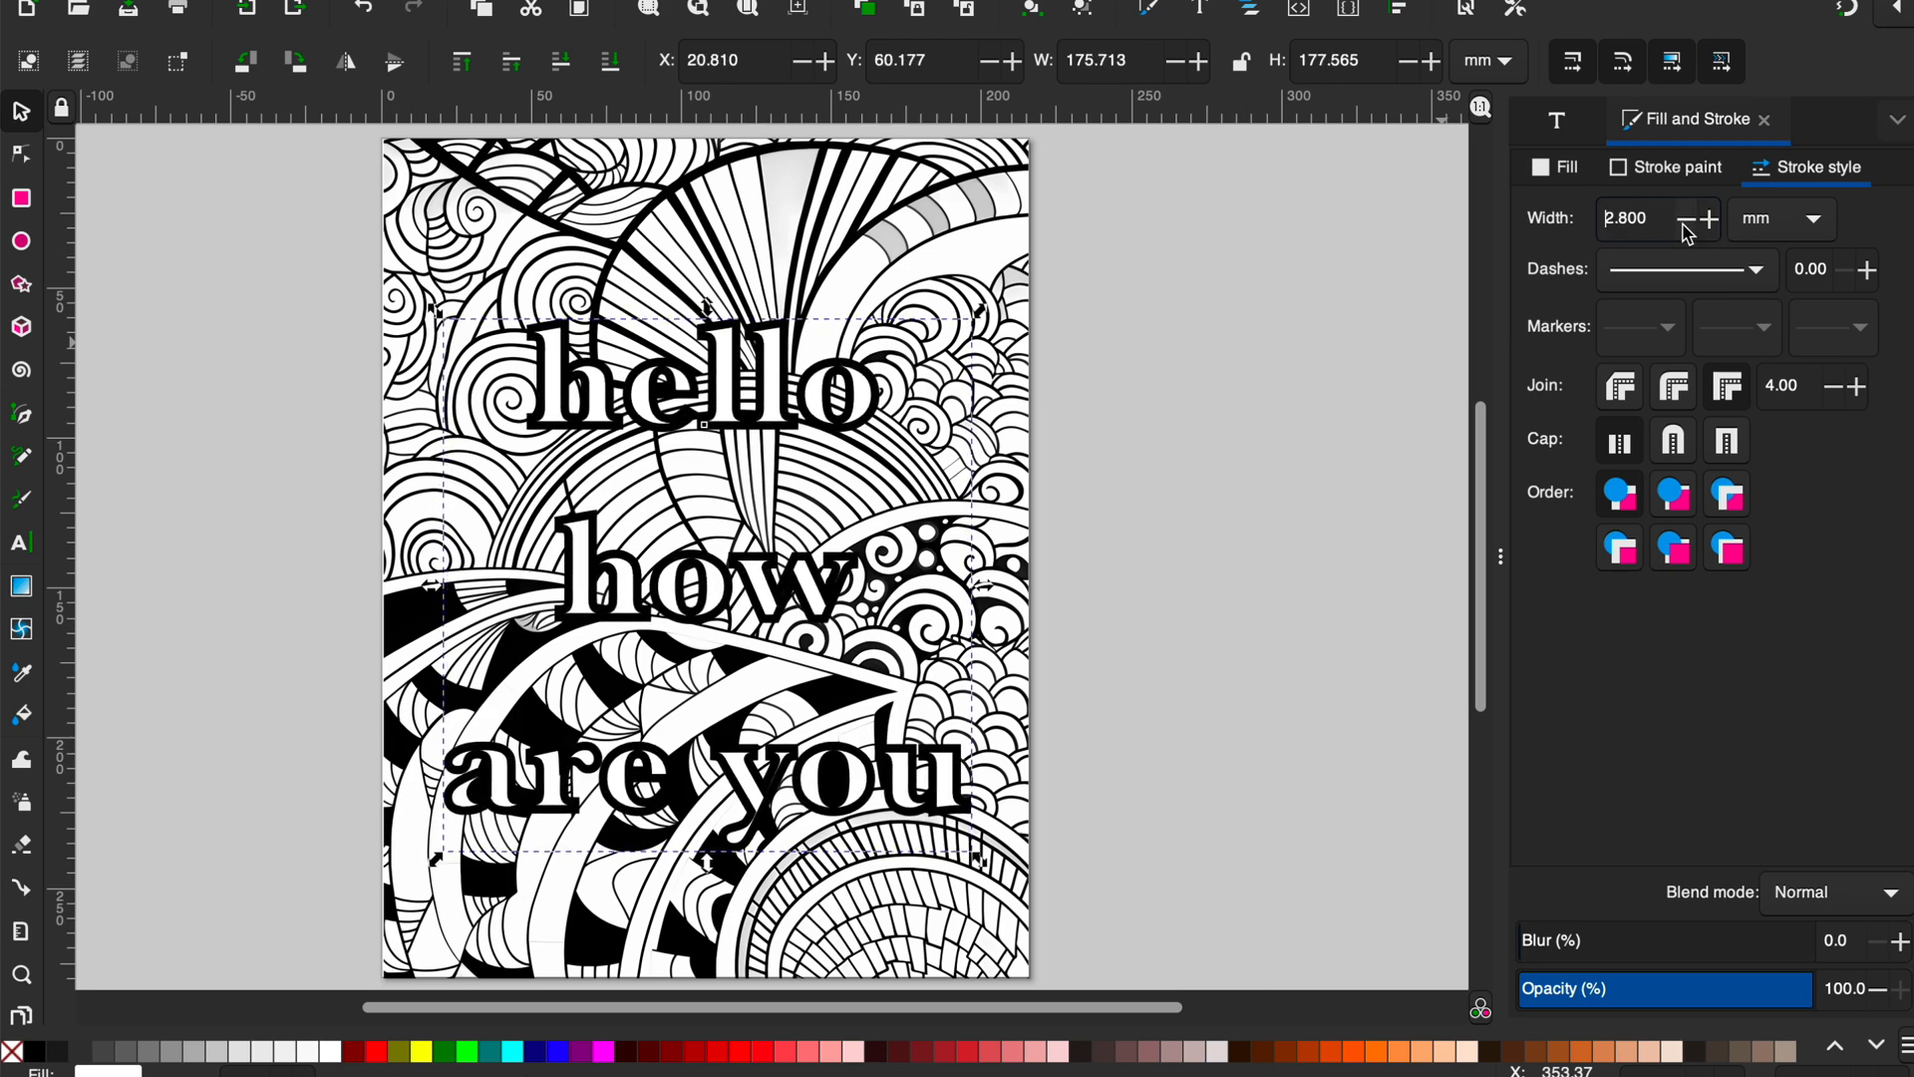
left_click(21, 542)
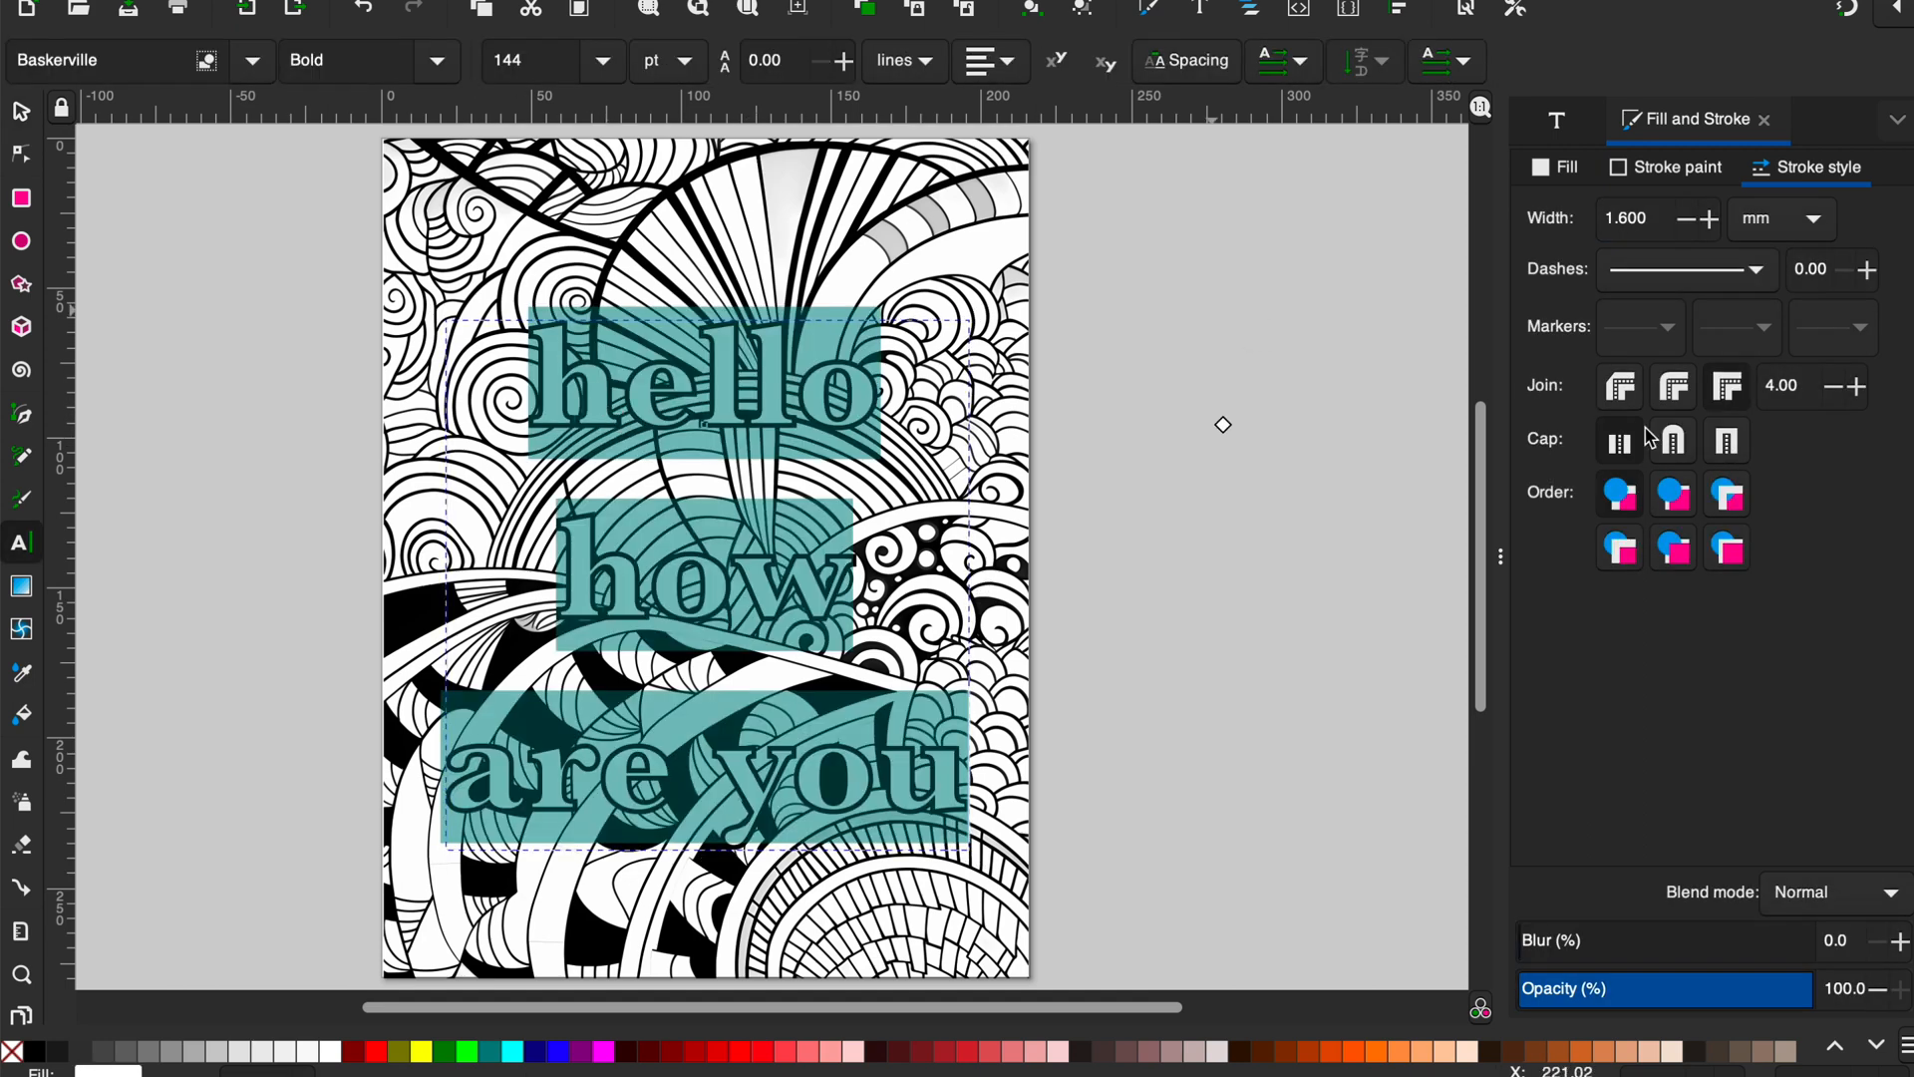
Switch the text to Arial Black, add '?', and tighten line spacing.
left_click(1896, 120)
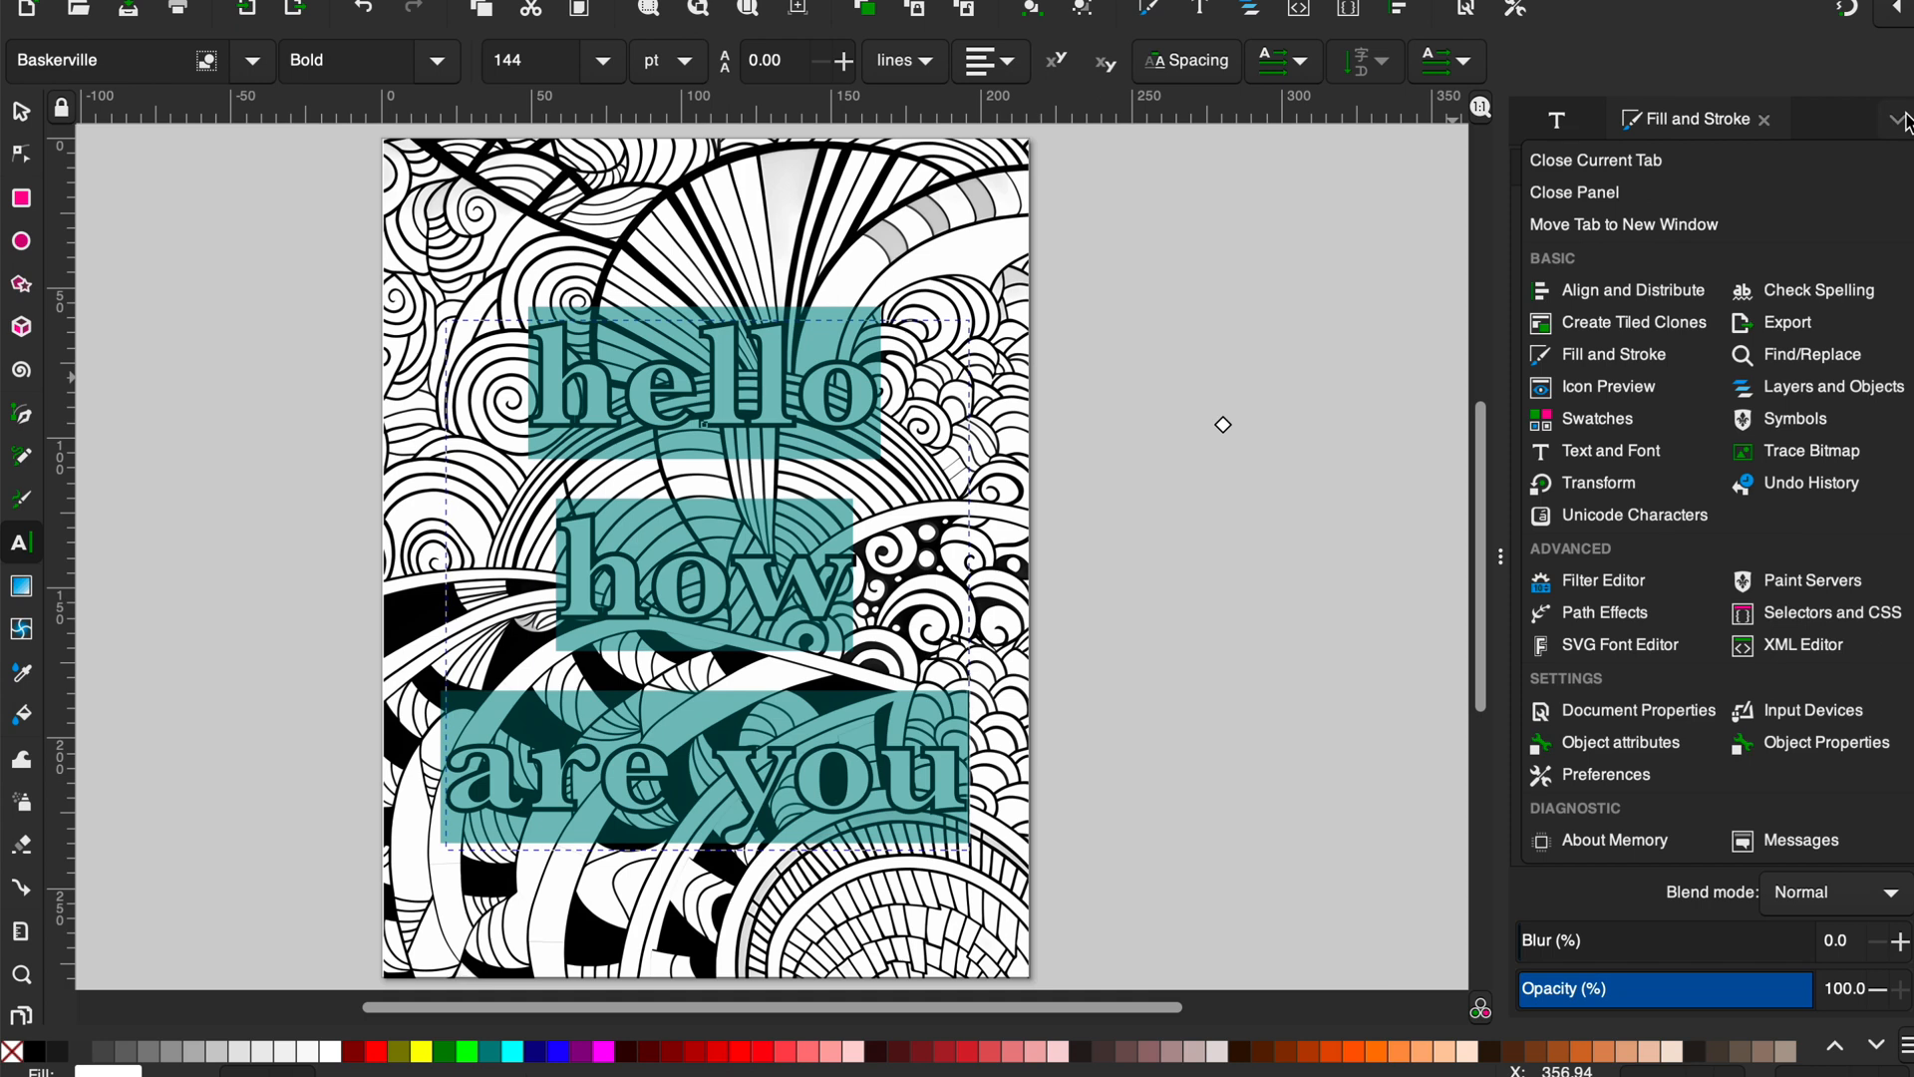
left_click(1611, 451)
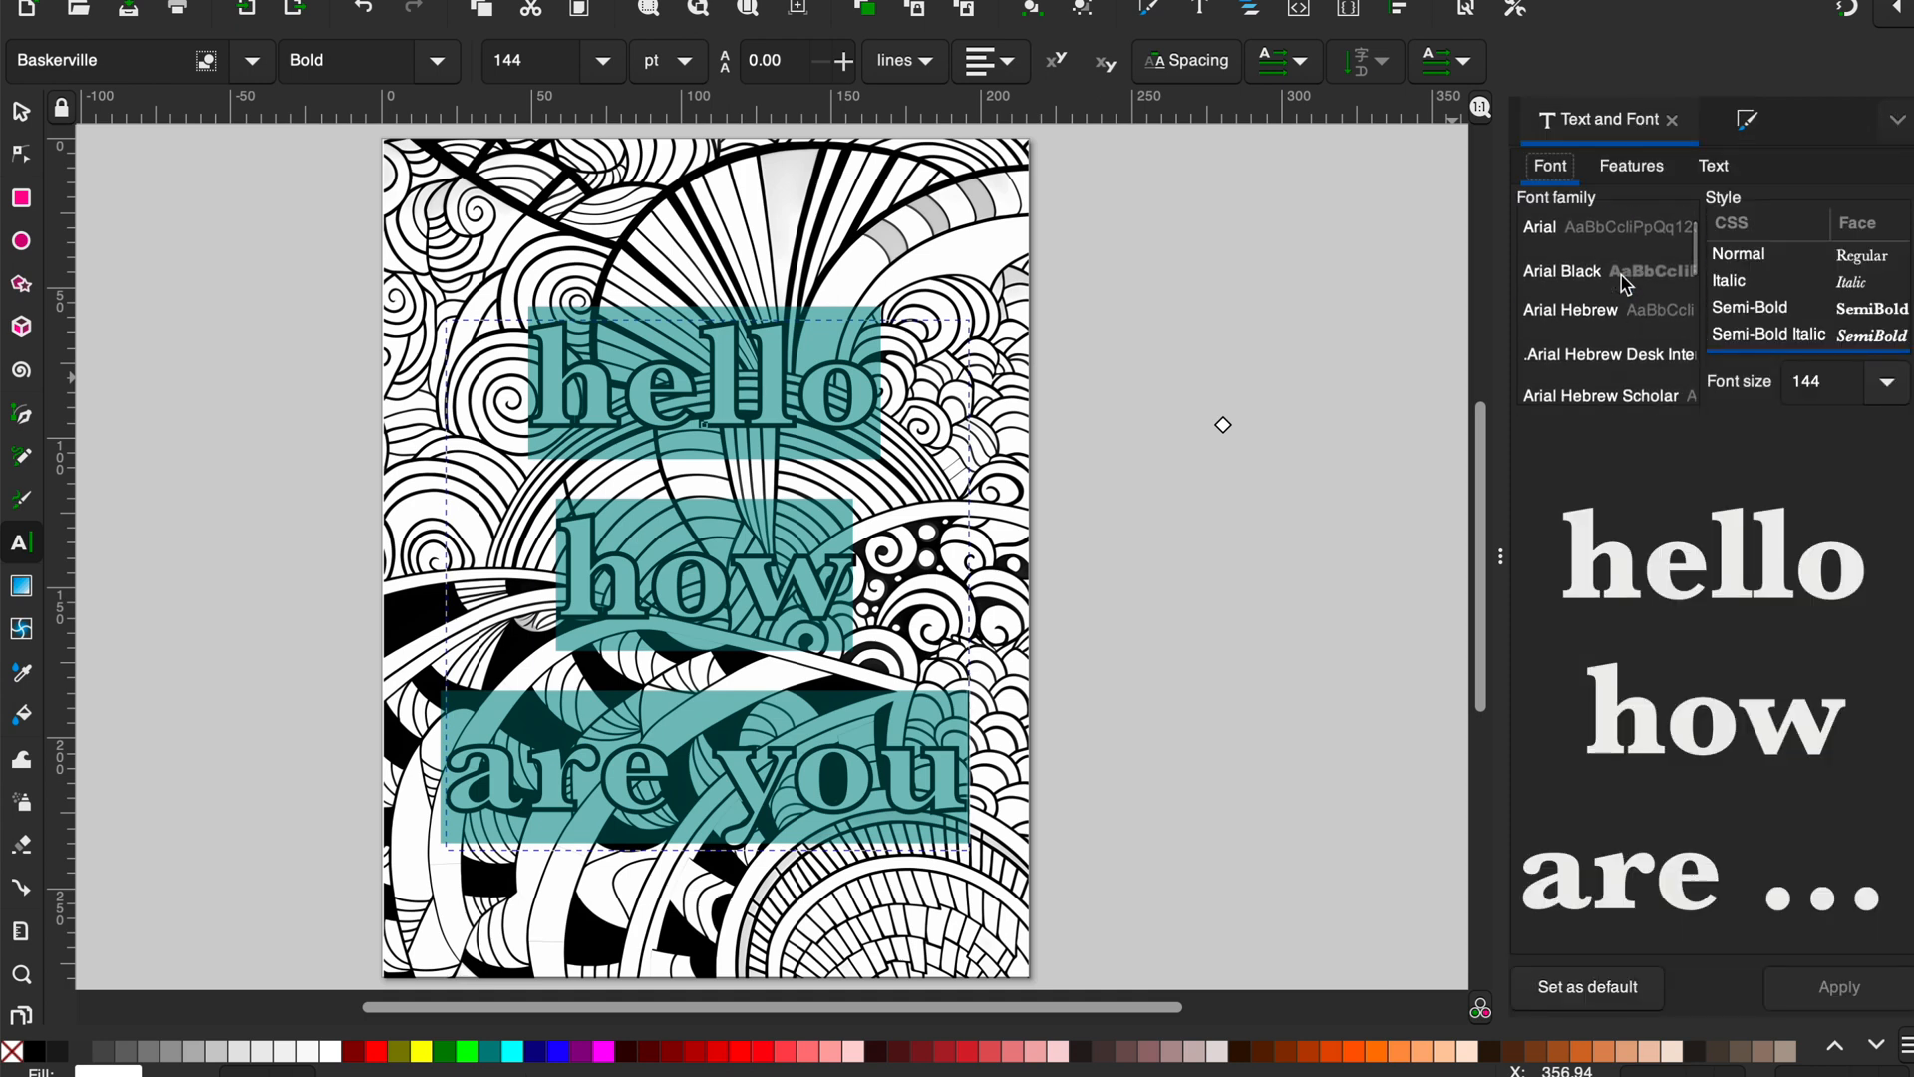
left_click(1562, 270)
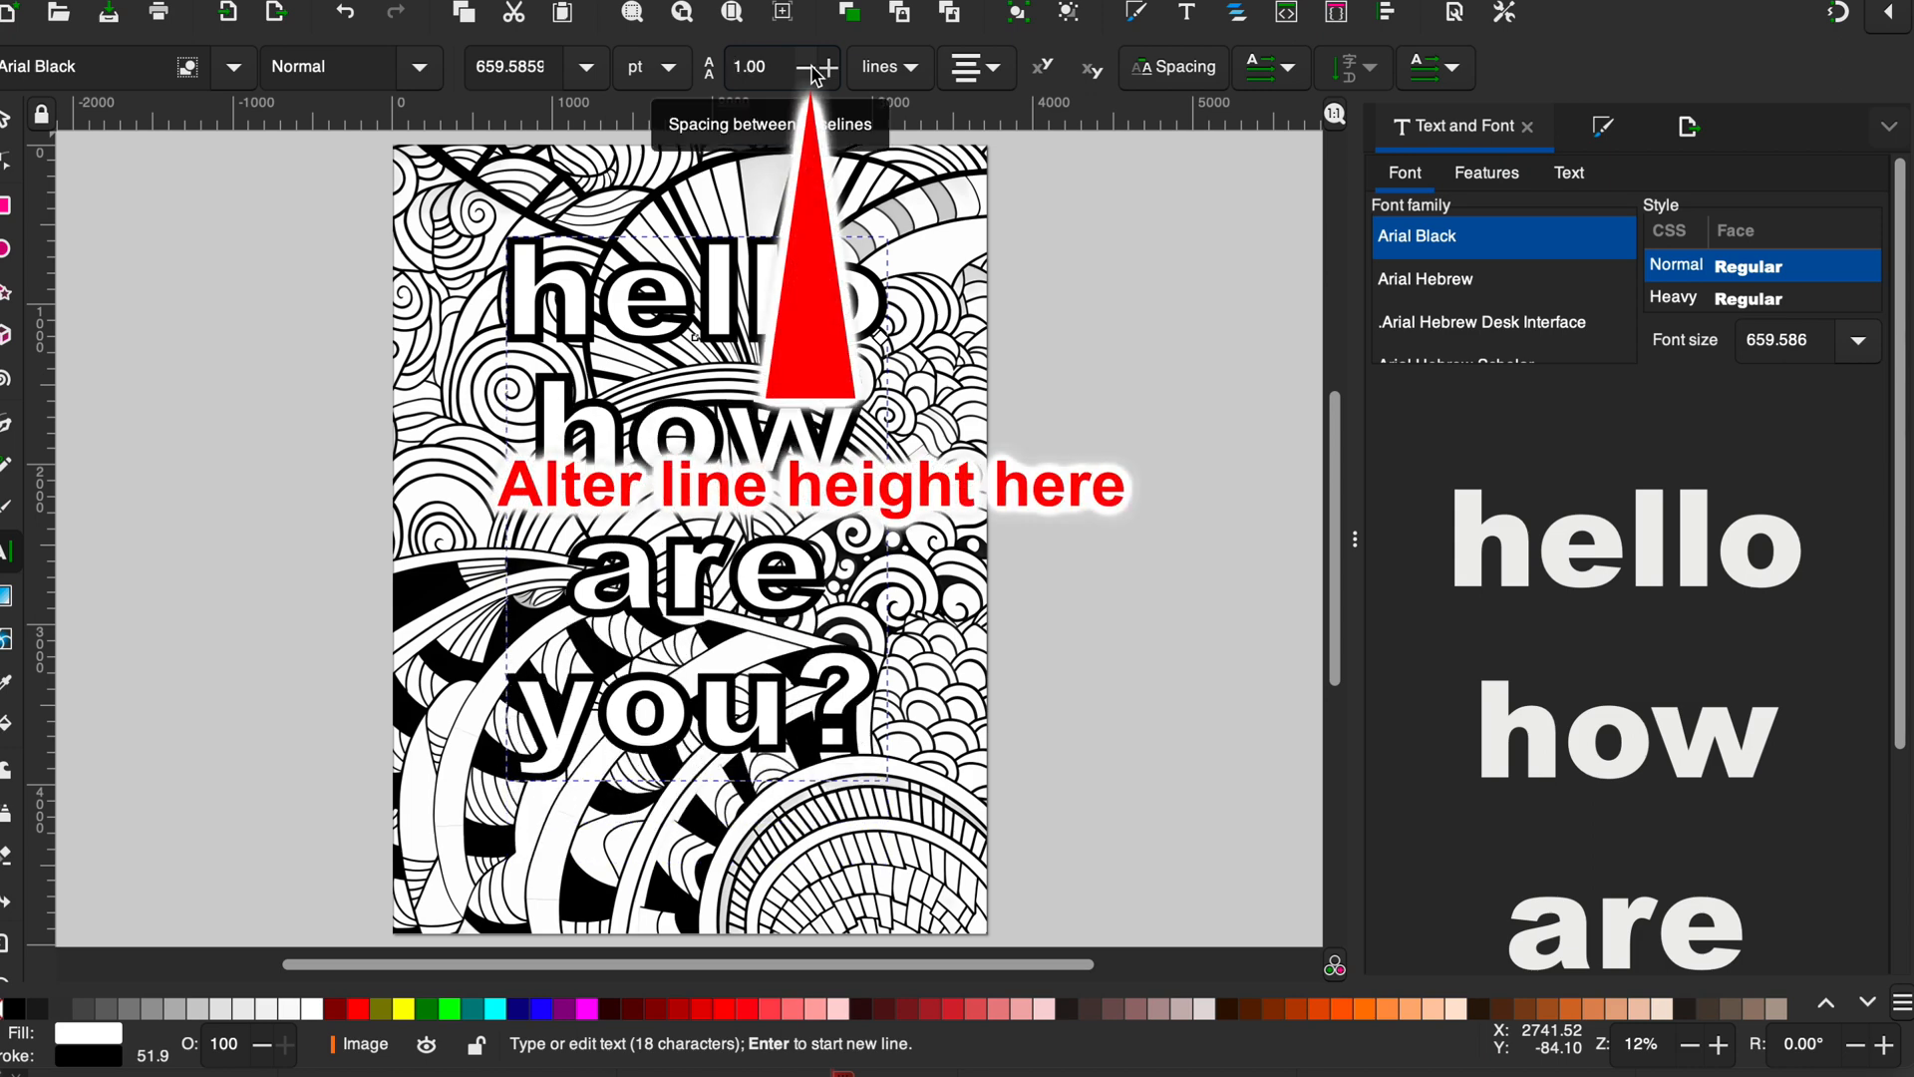
left_click(823, 67)
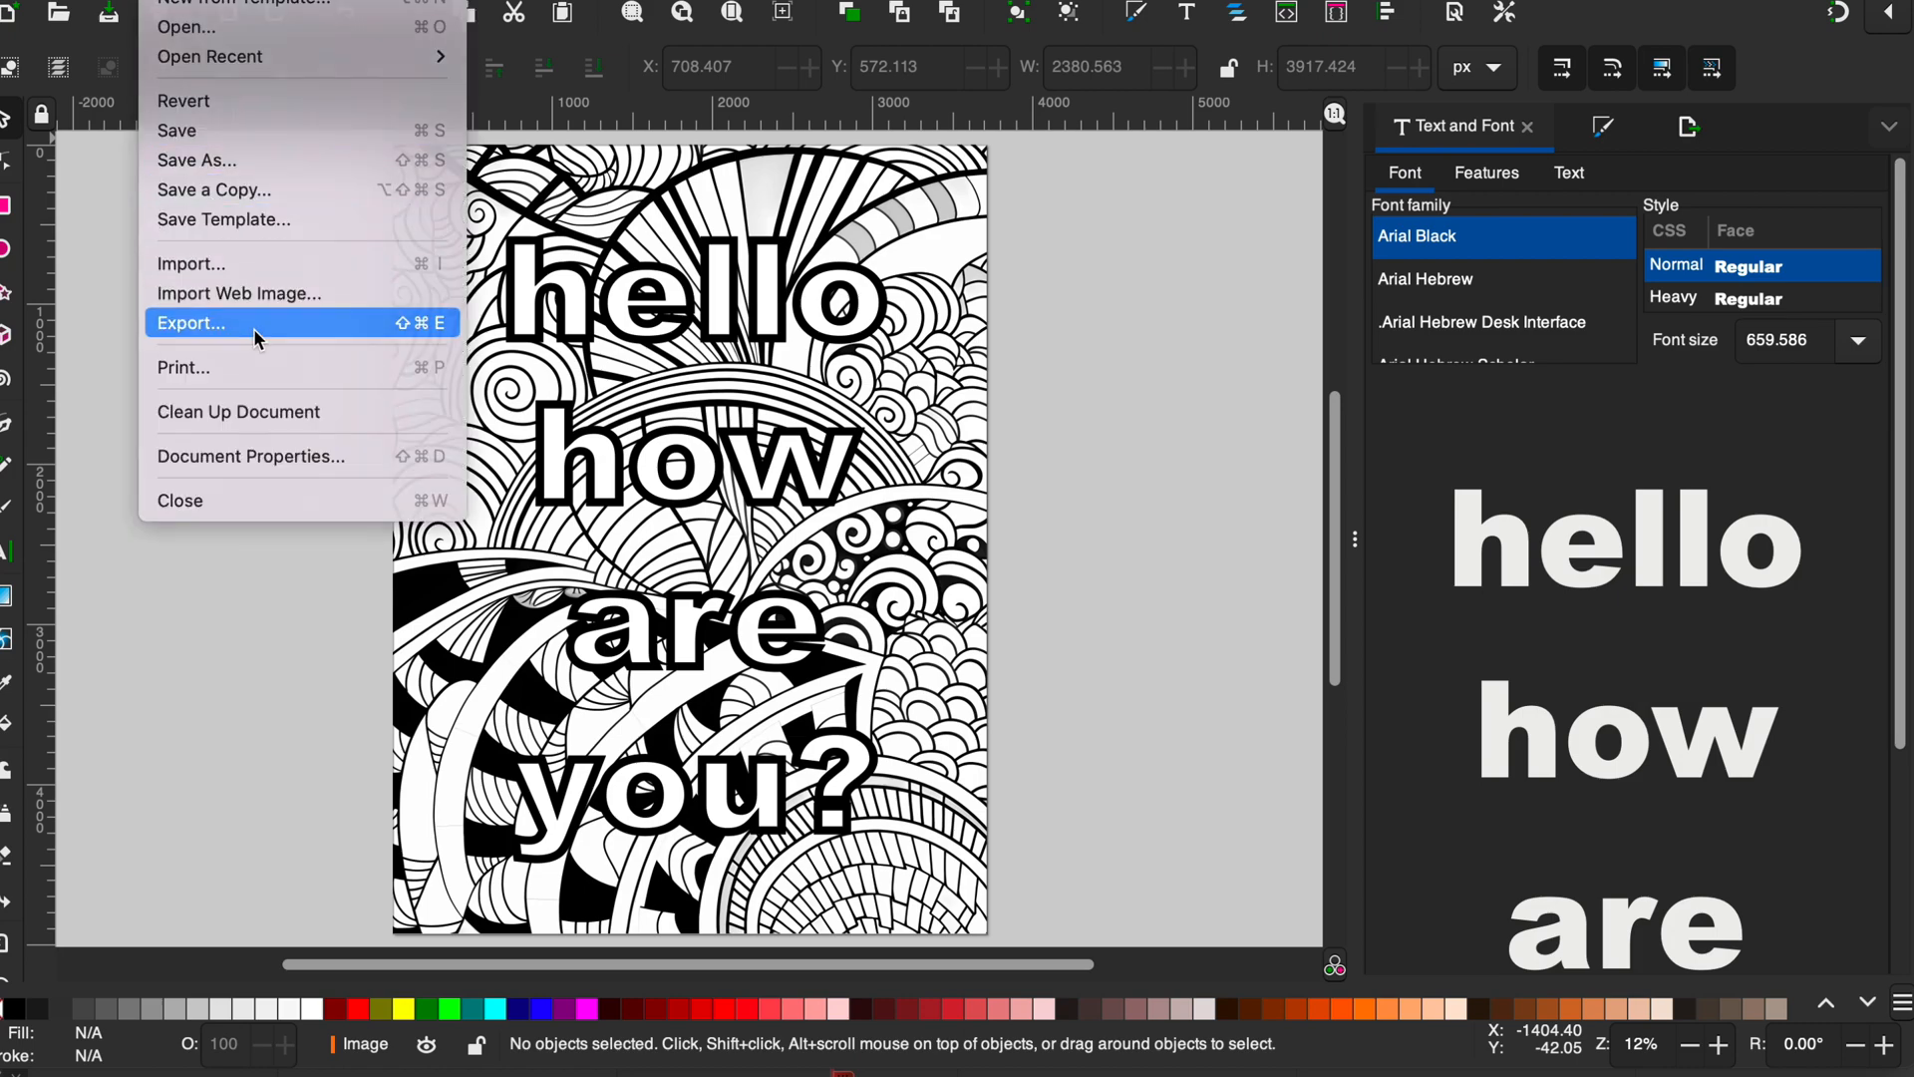
Export the page as a PNG at 300 DPI, replacing the existing file.
left_click(190, 322)
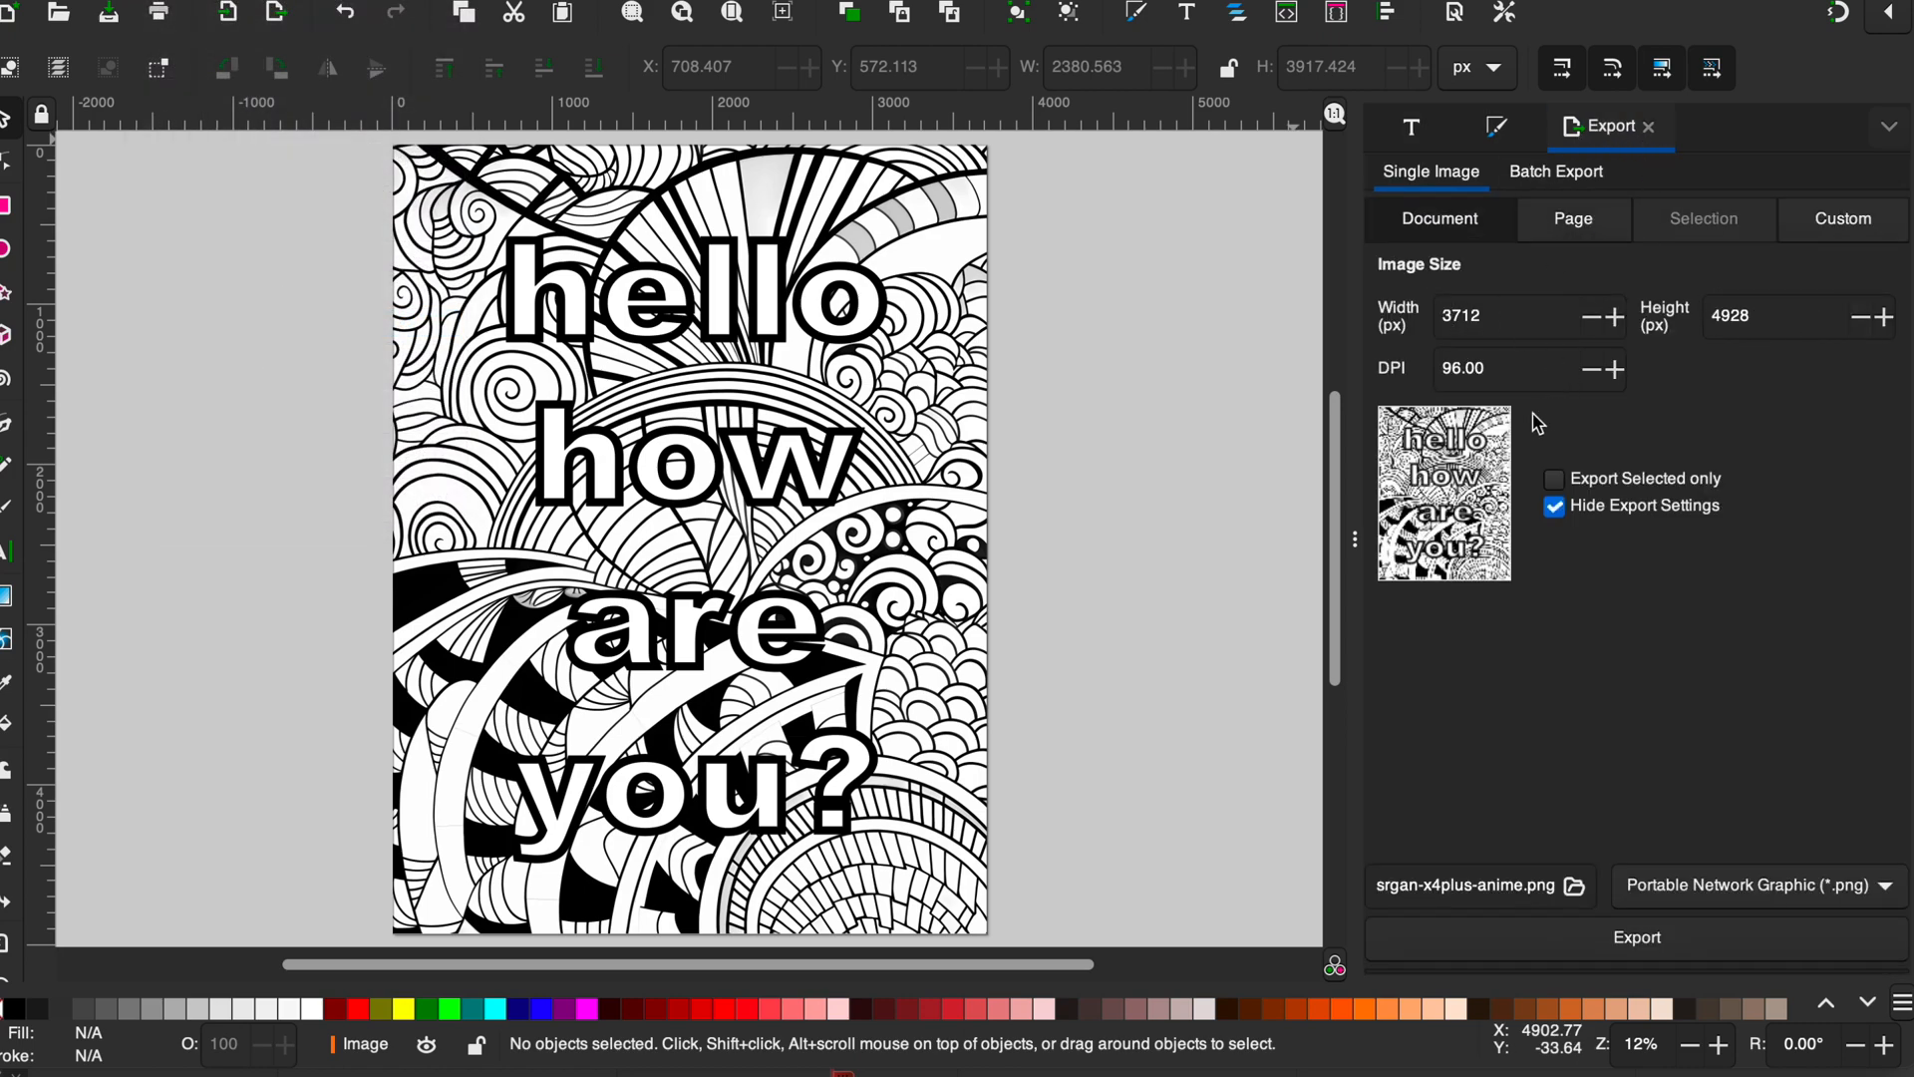
triple_click(1465, 368)
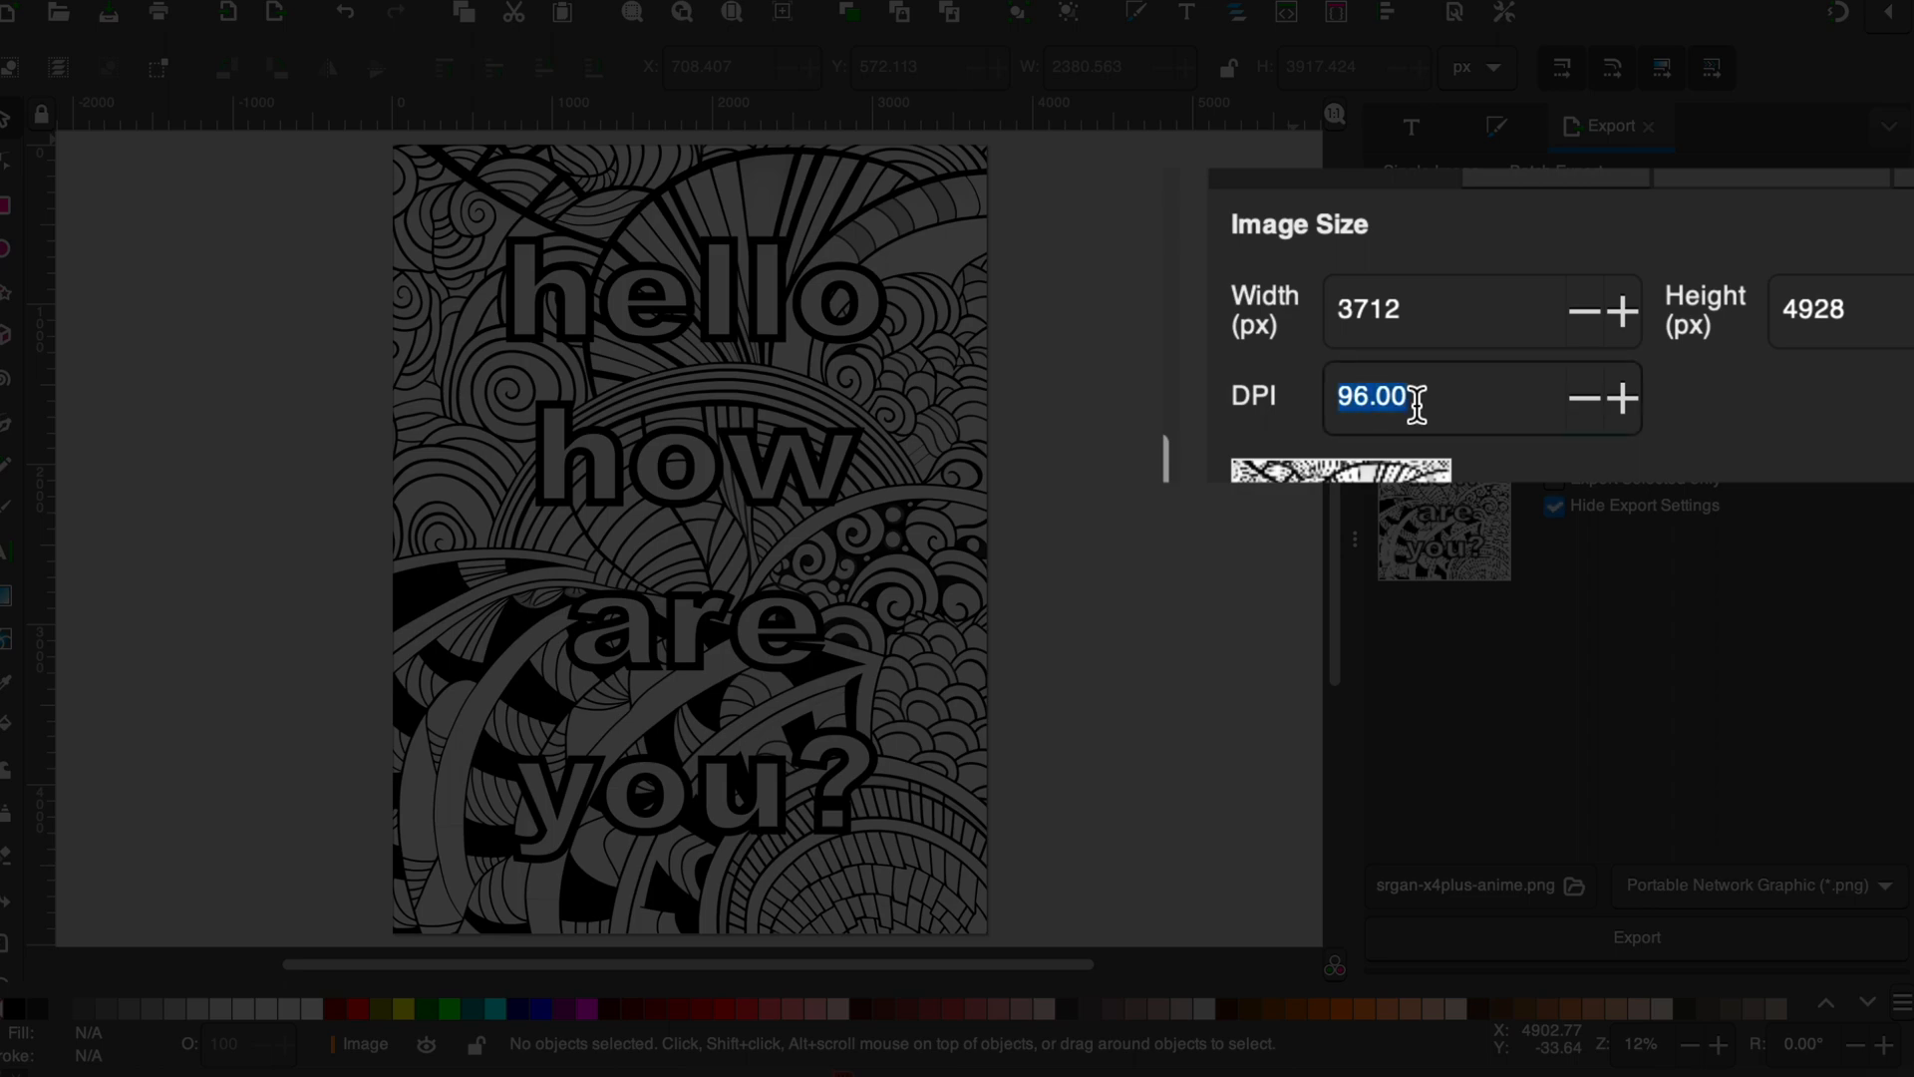
type("300")
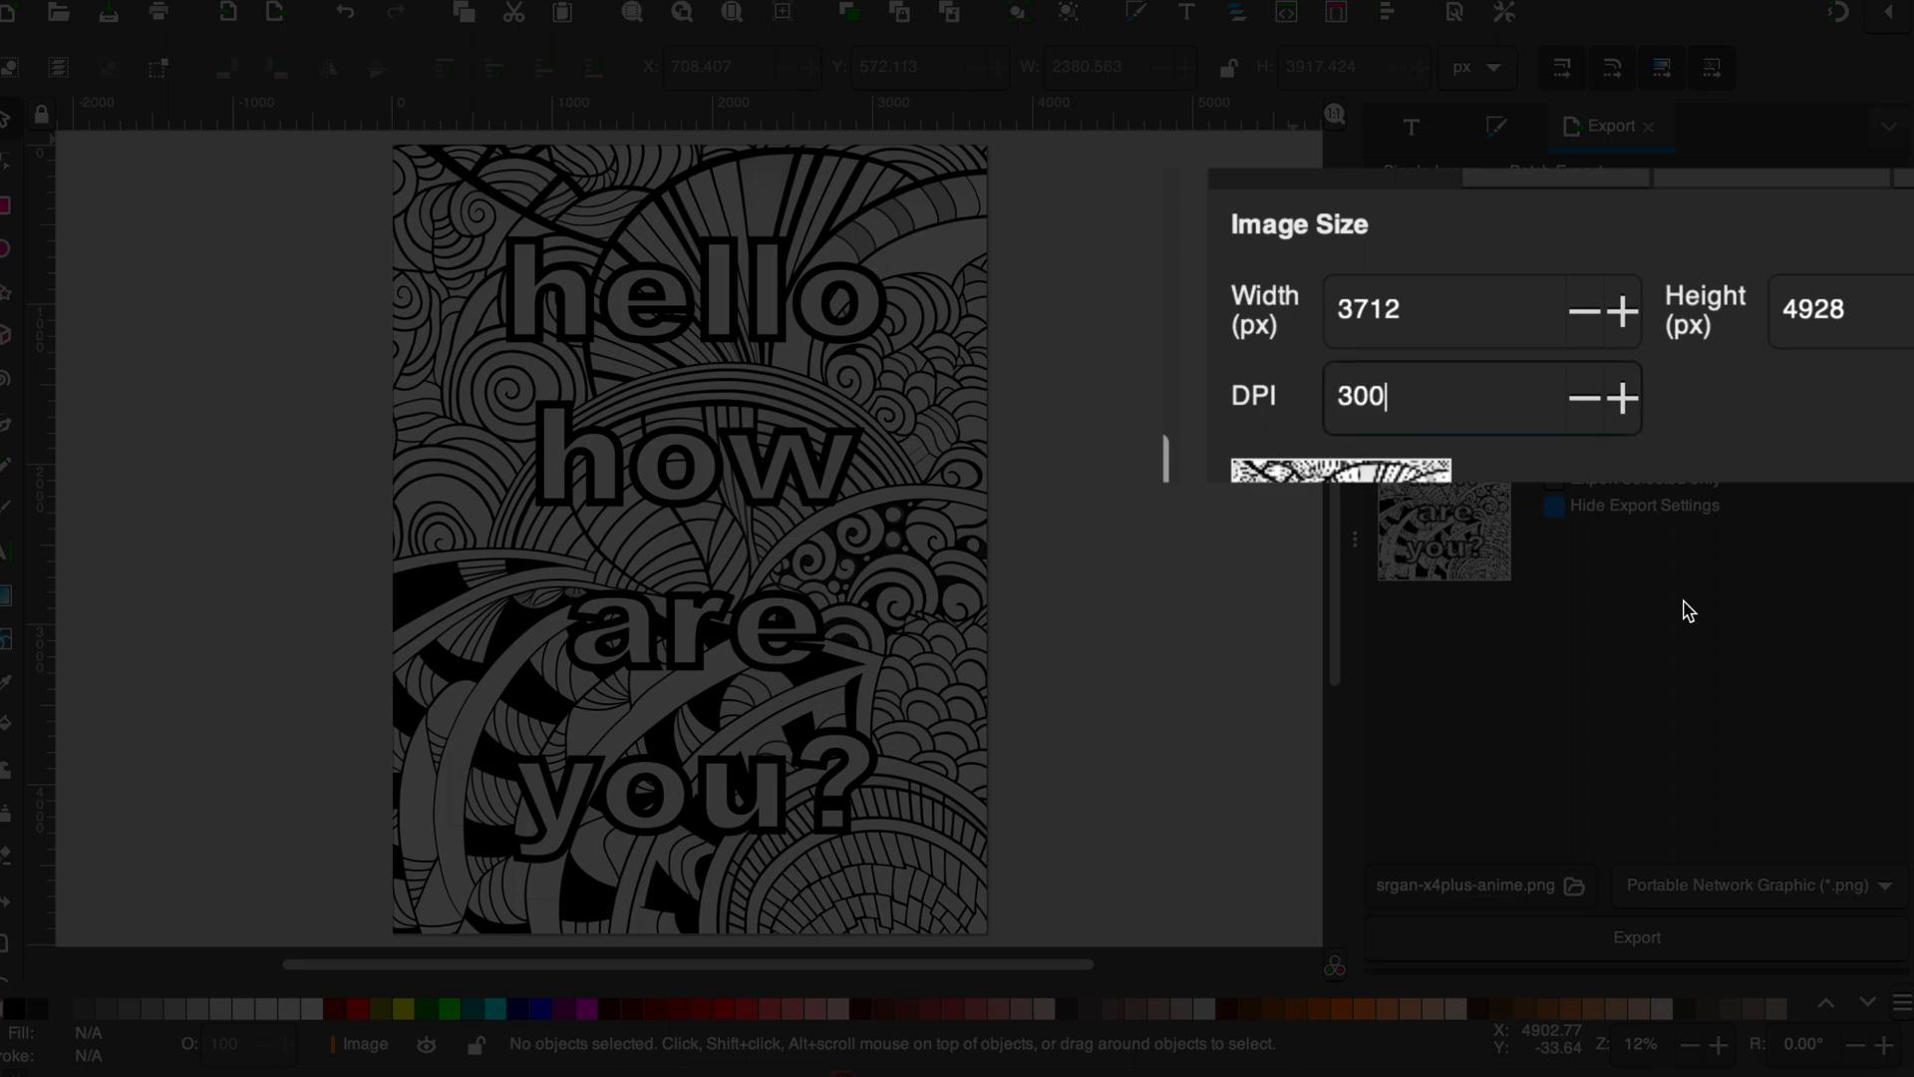
left_click(1635, 936)
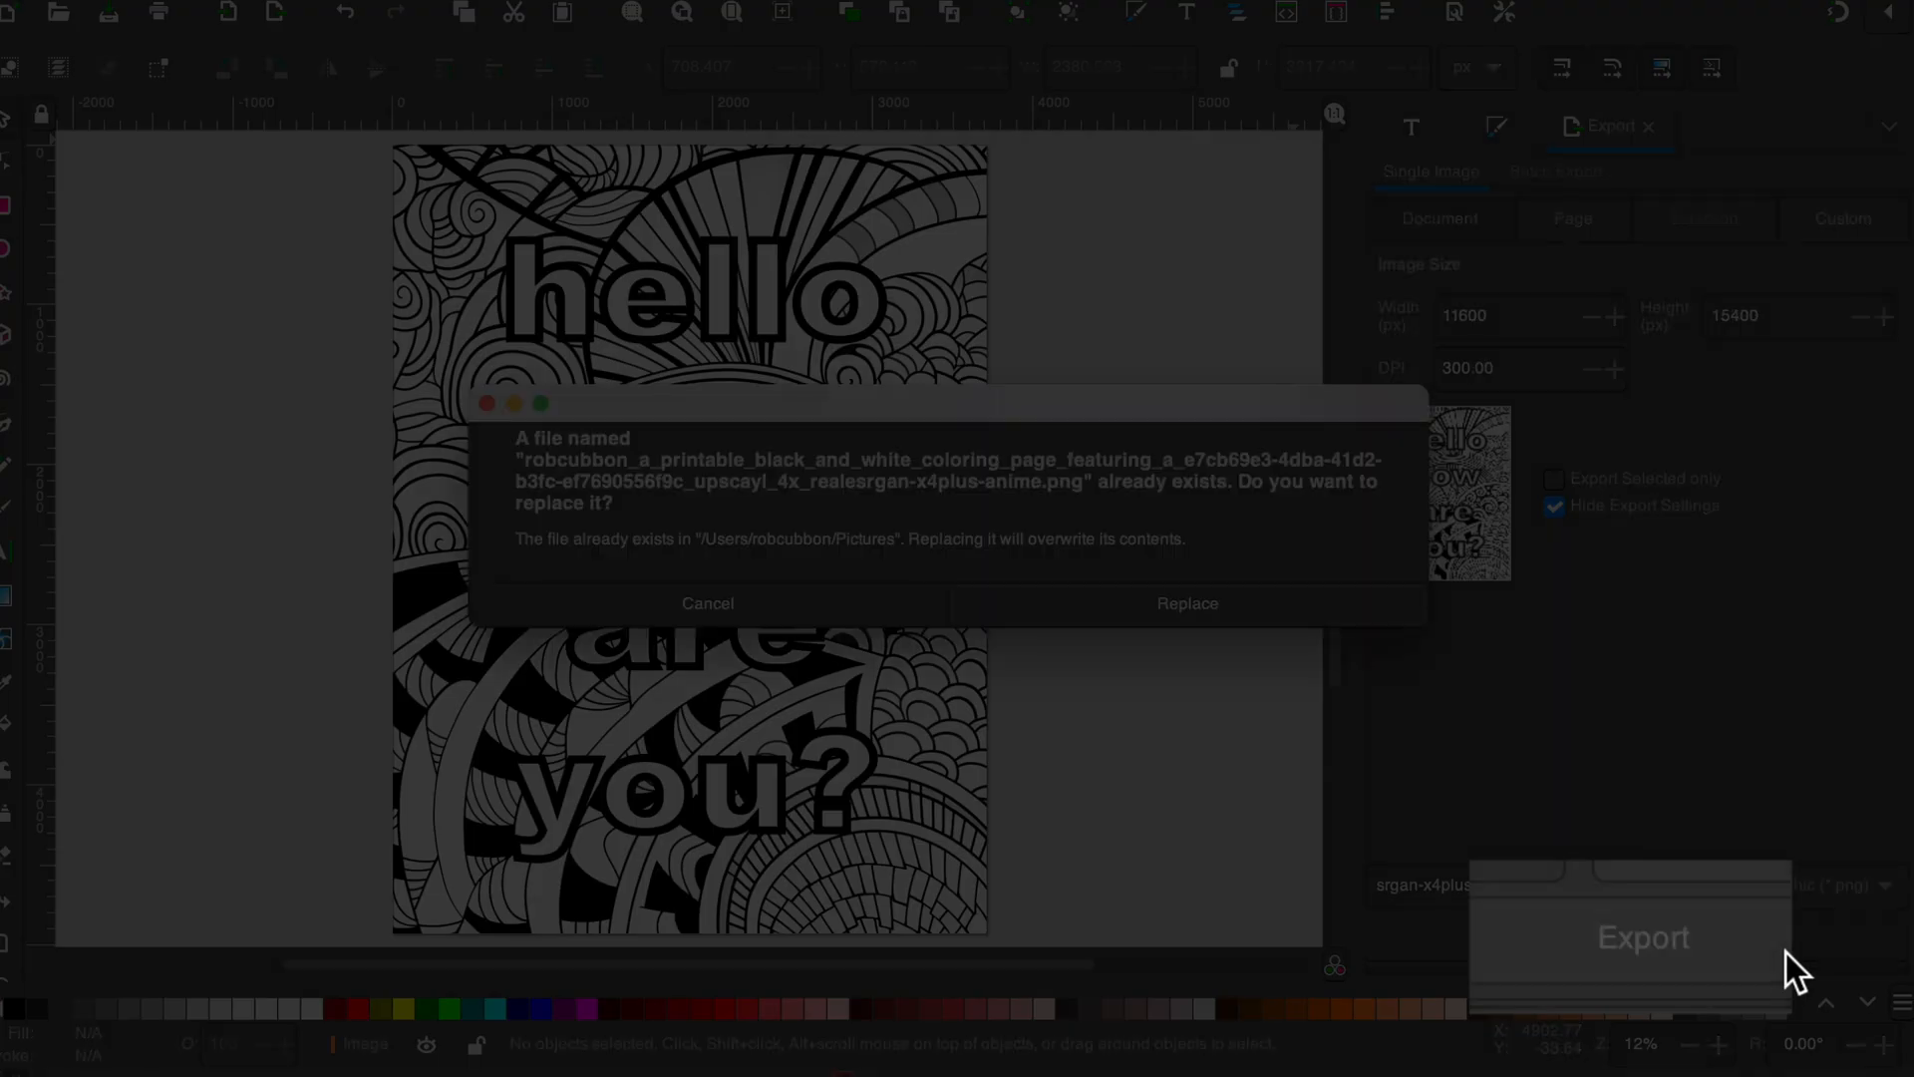
left_click(1184, 603)
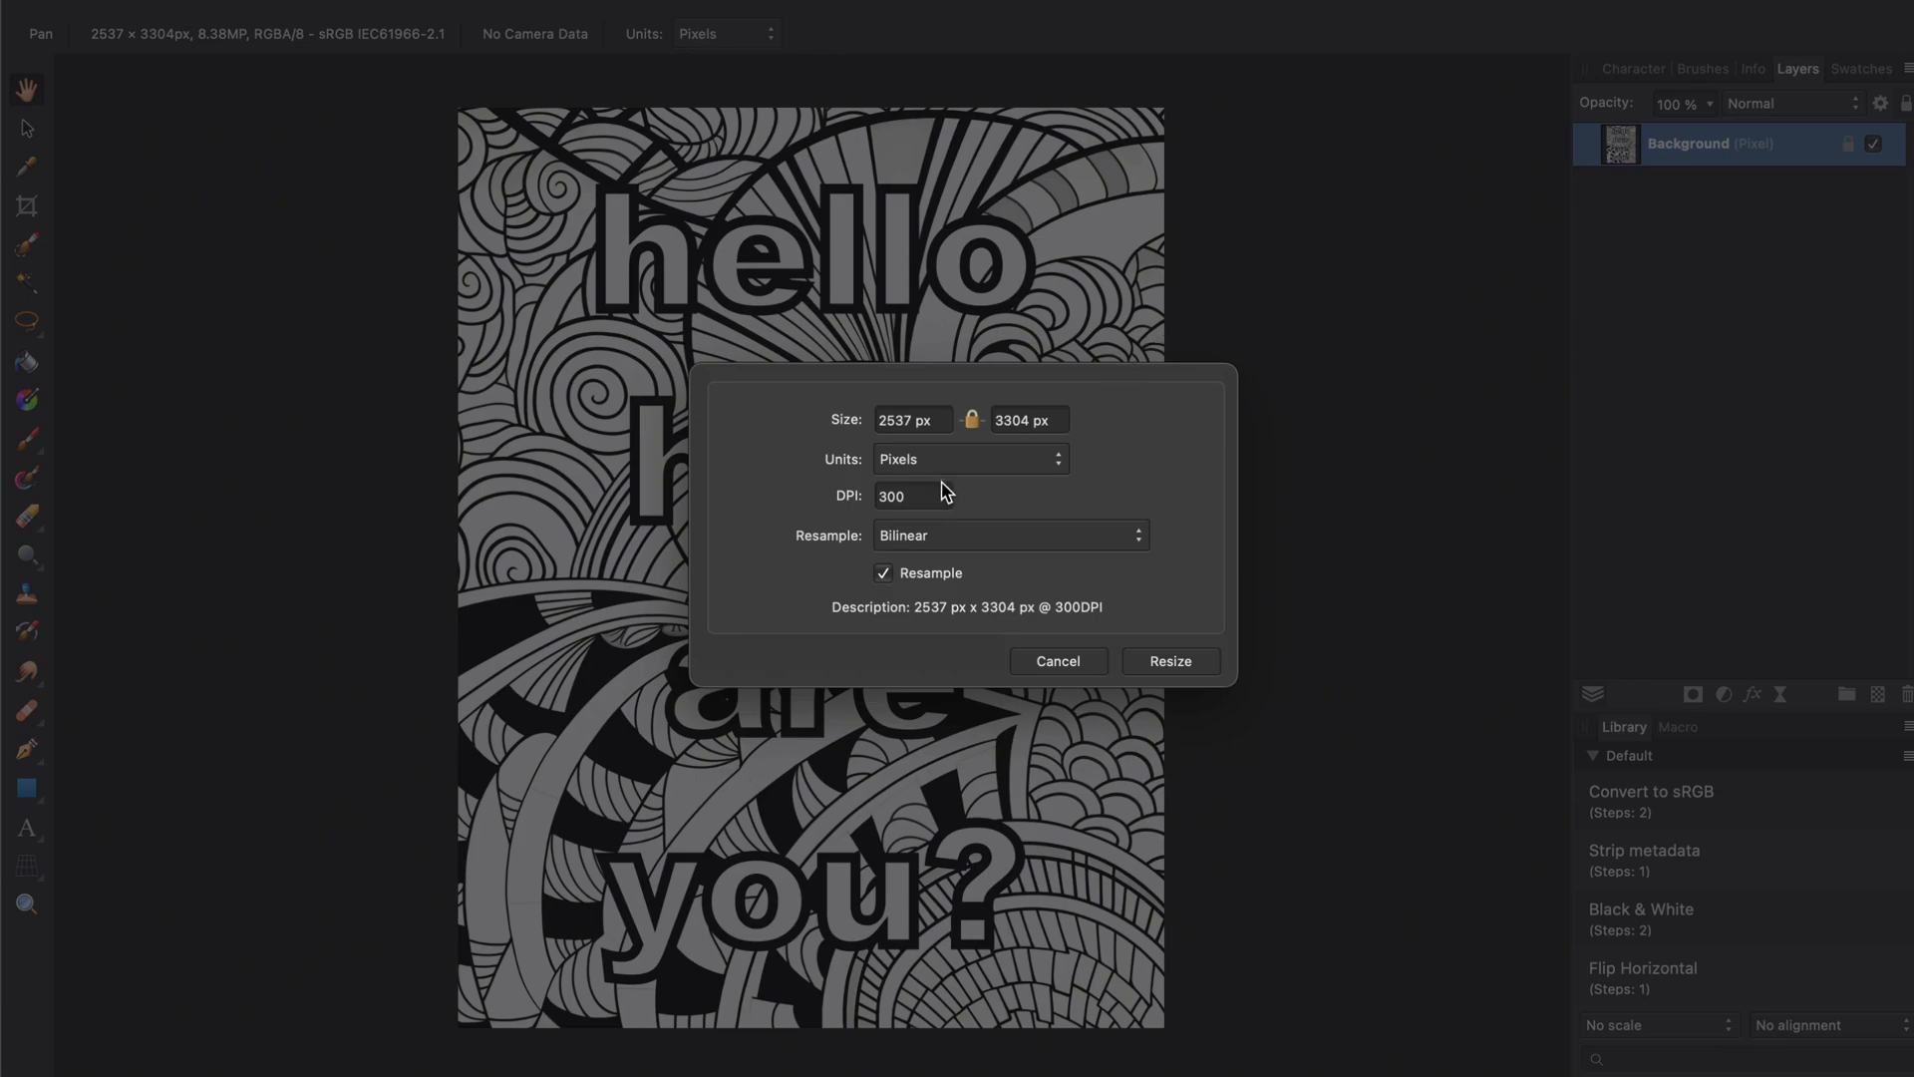
Switch Resize Document units from Pixels to Inches to read about 8.46 × 11.01 in.
left_click(968, 458)
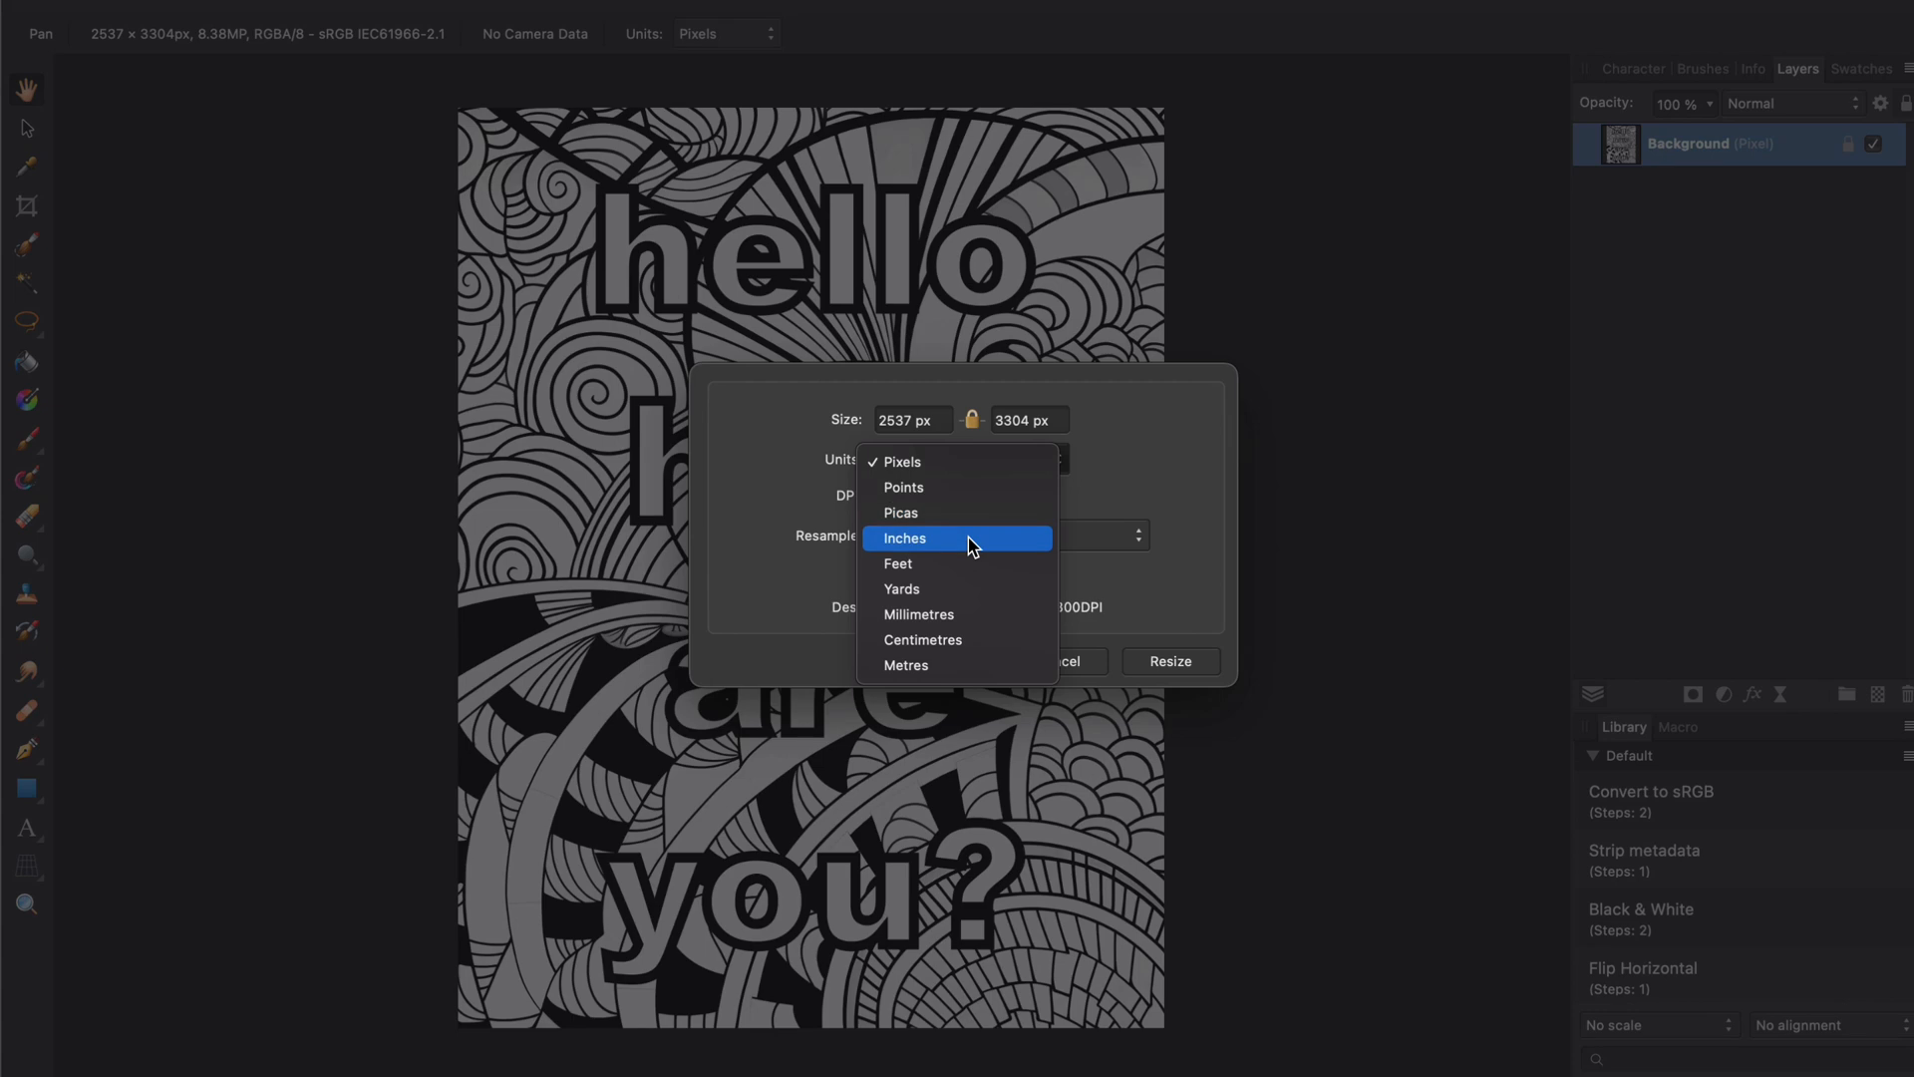
left_click(903, 538)
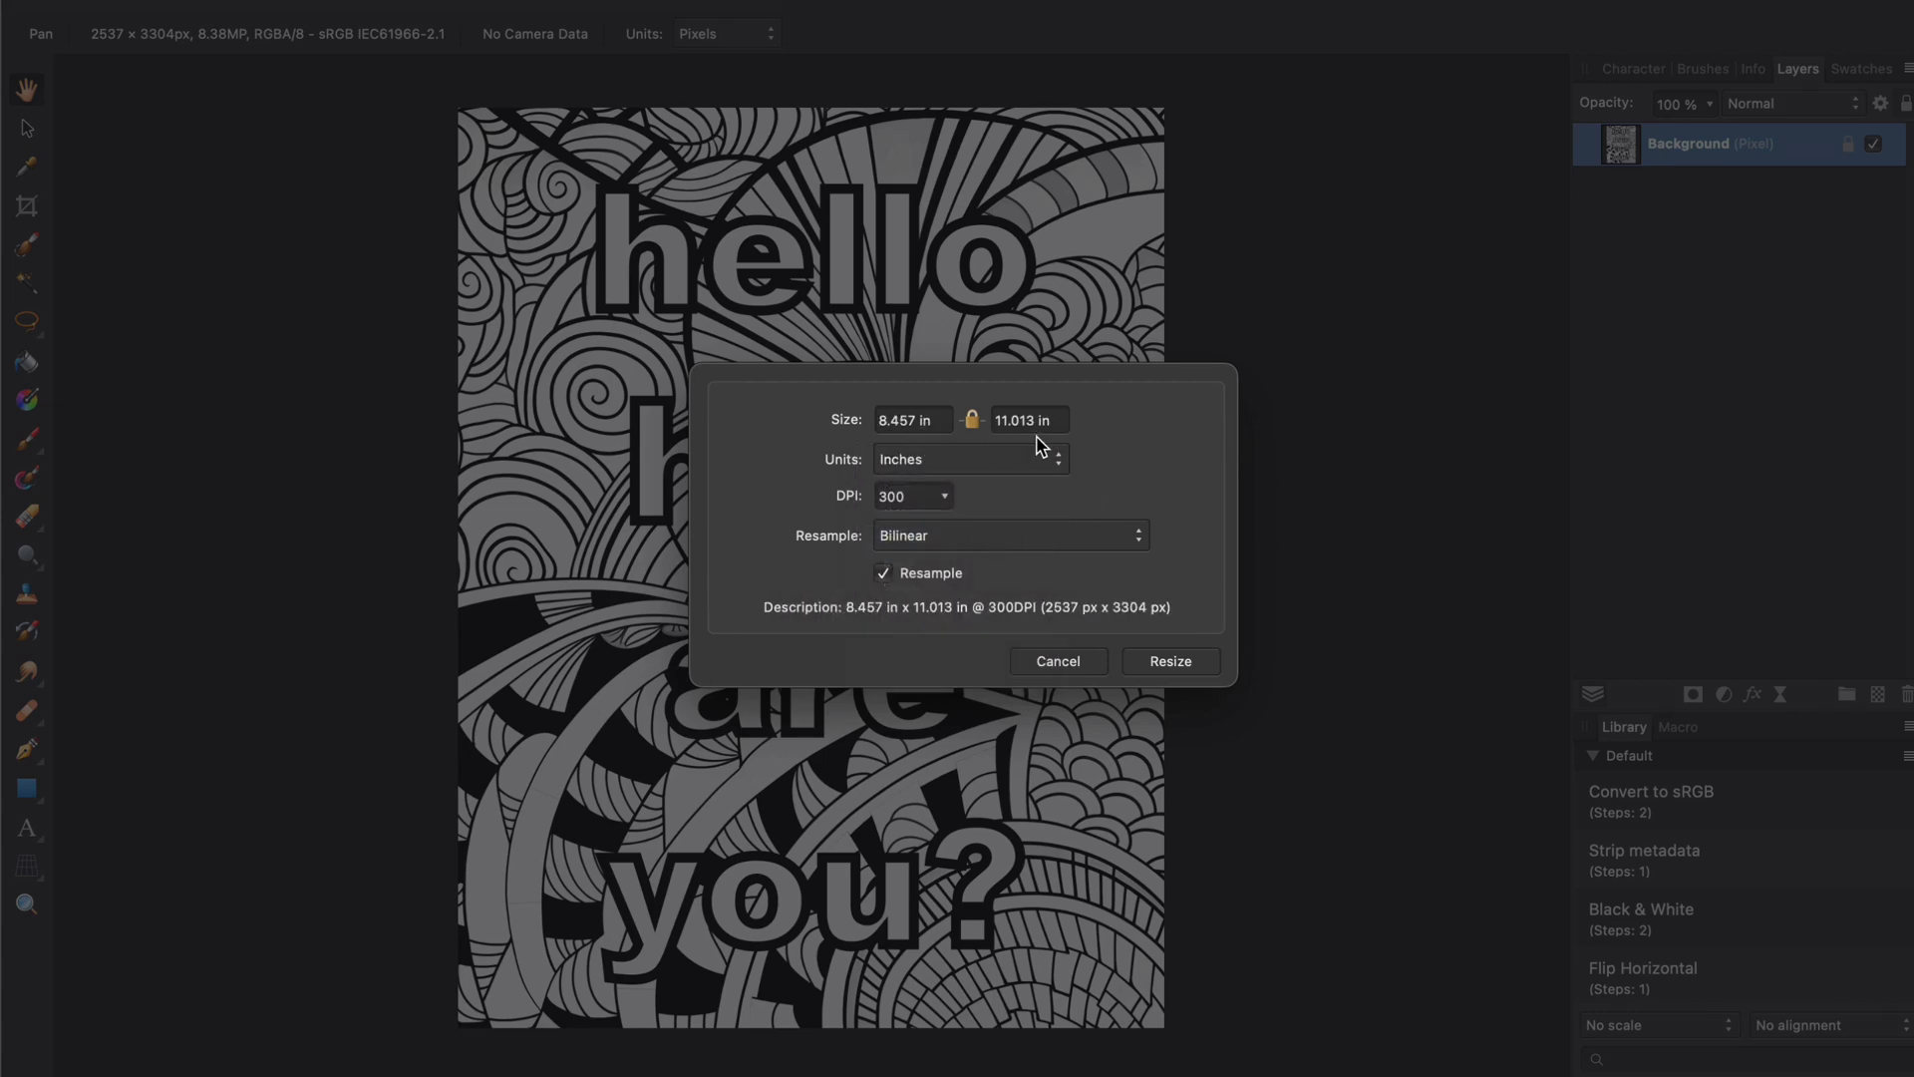
mouse_move(1055, 641)
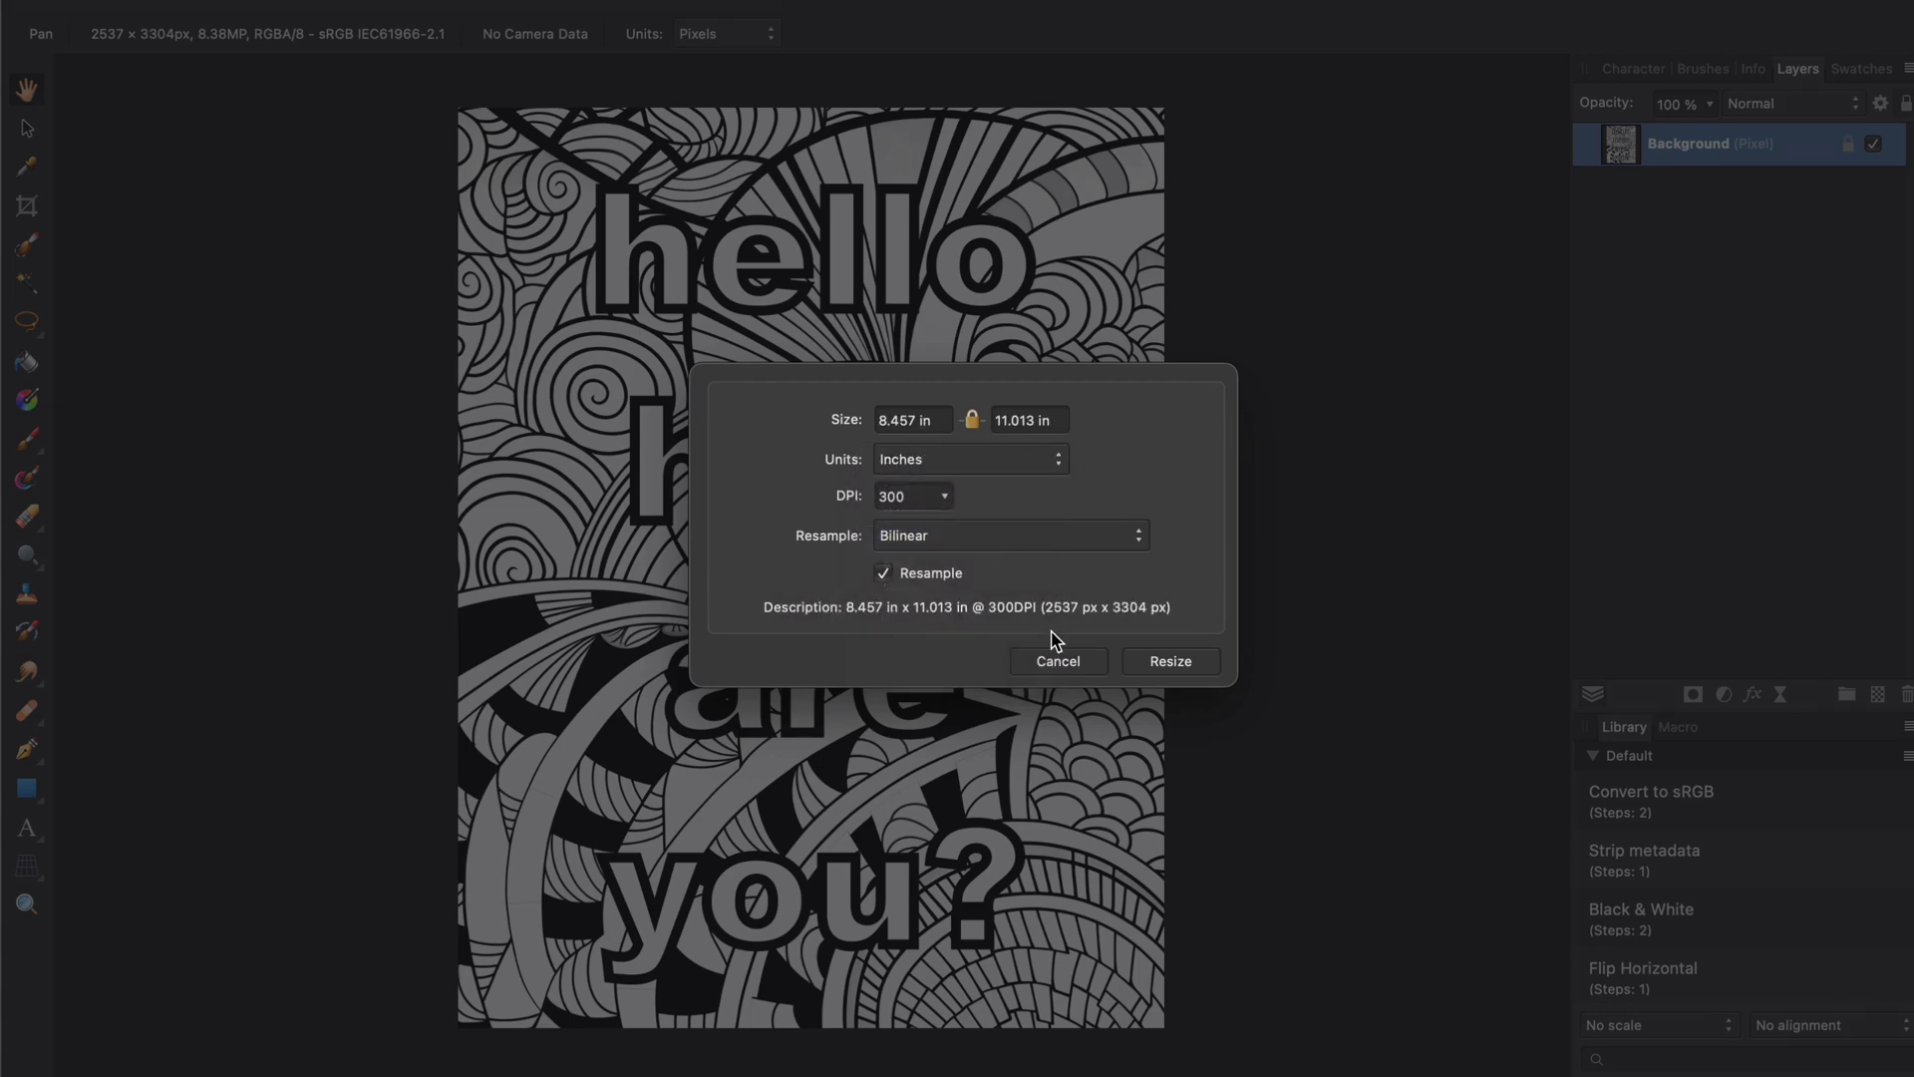